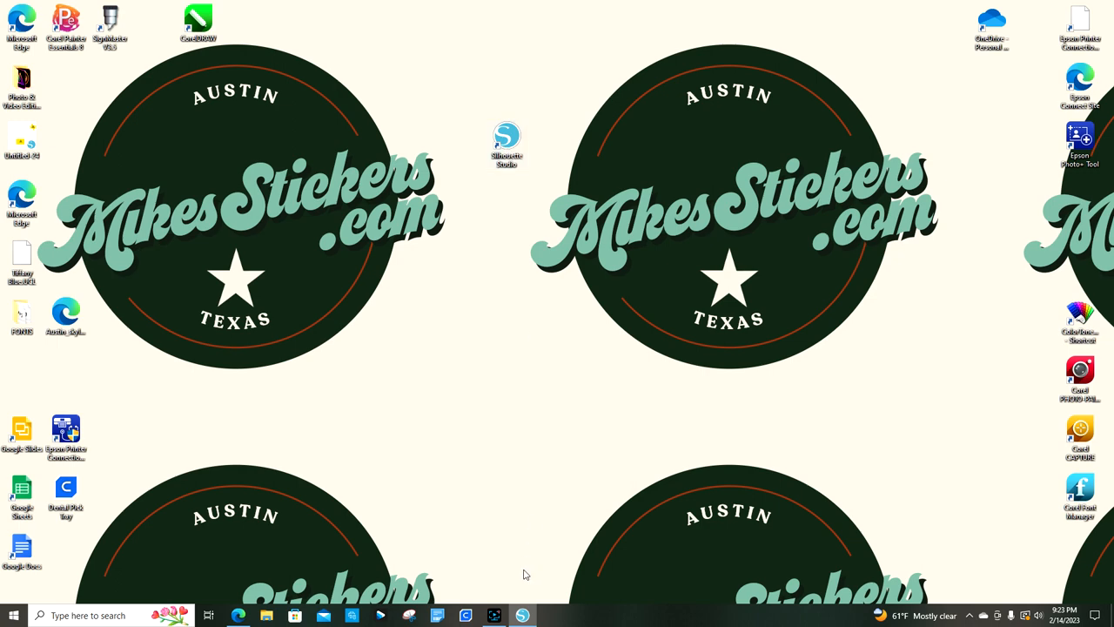
Launch Silhouette Studio and select the TEXAS star design on the letter-size page
double_click(506, 139)
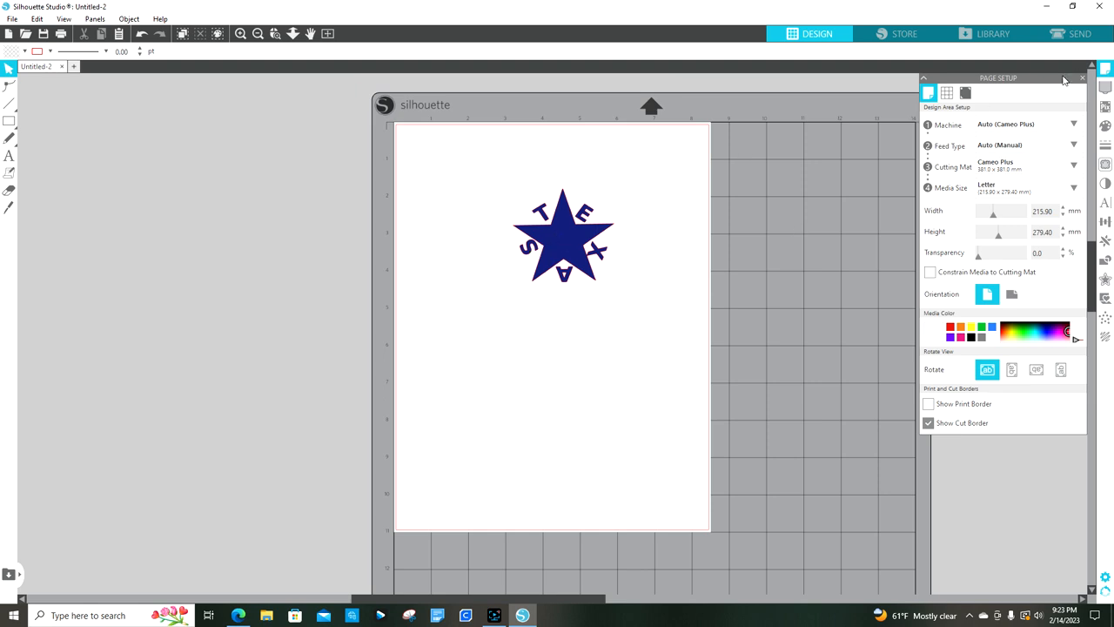
mouse_move(589, 236)
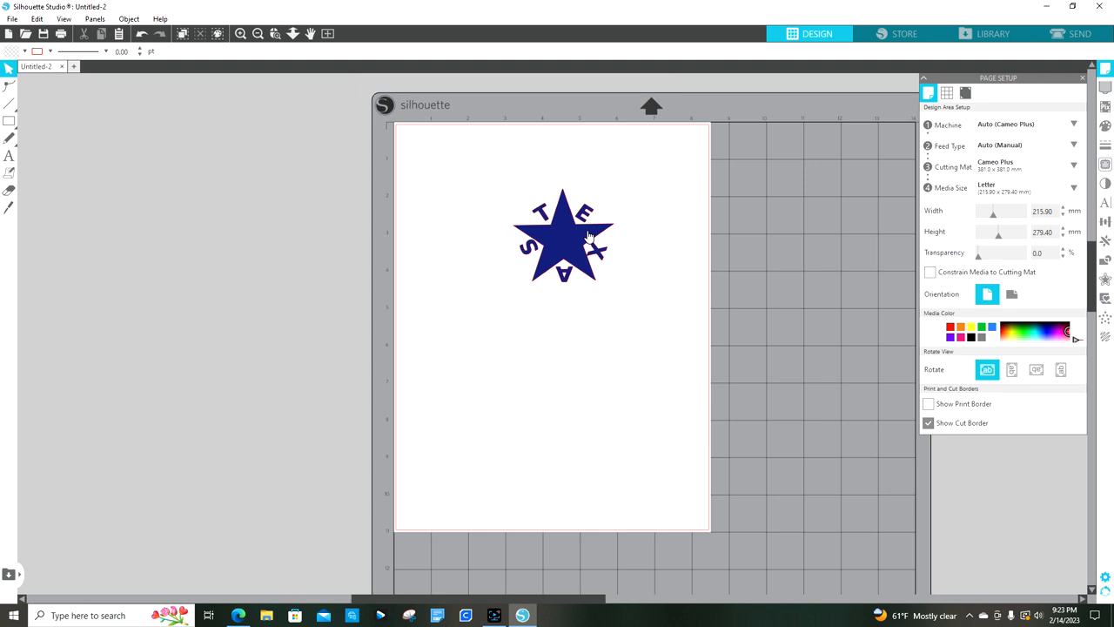
click(563, 235)
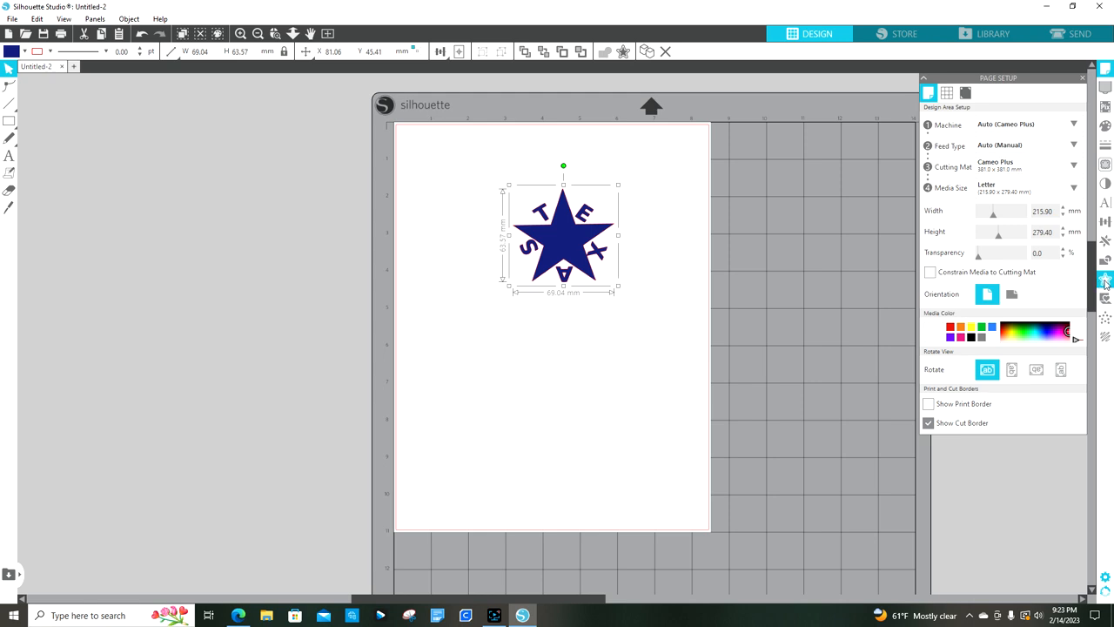
Apply an offset outline about 2.2 mm around the TEXAS star and letters
click(1104, 278)
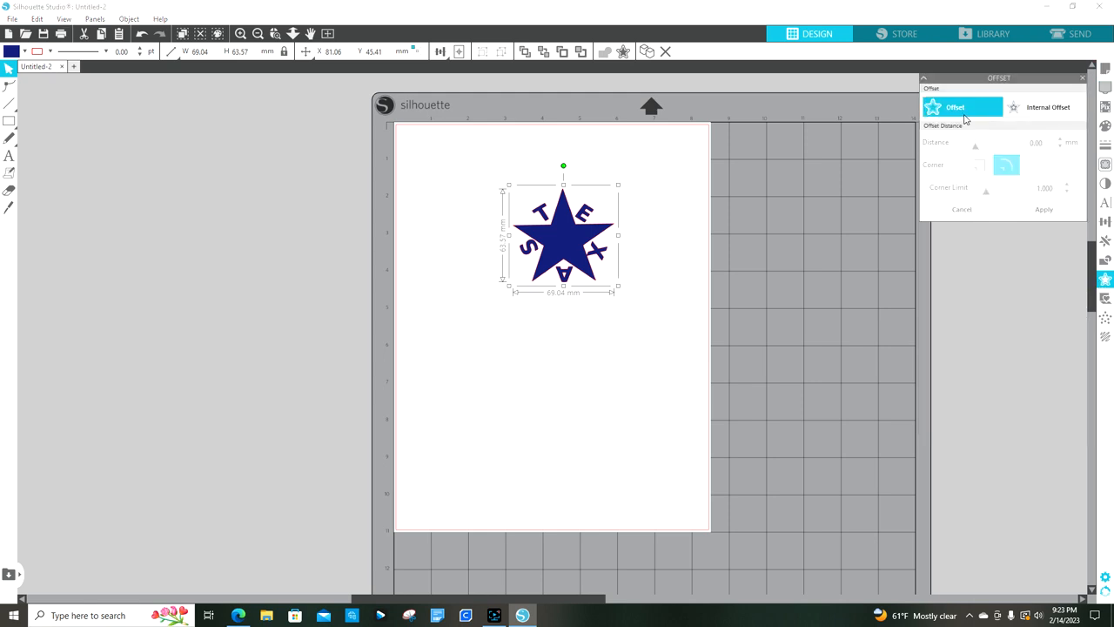
mouse_move(962, 113)
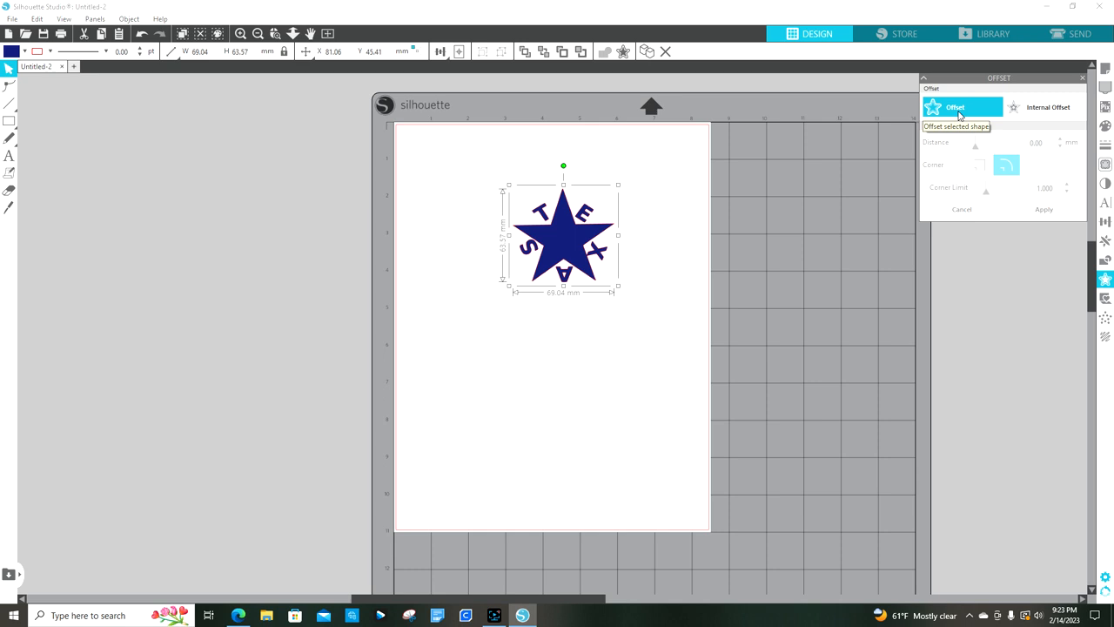
mouse_move(961, 109)
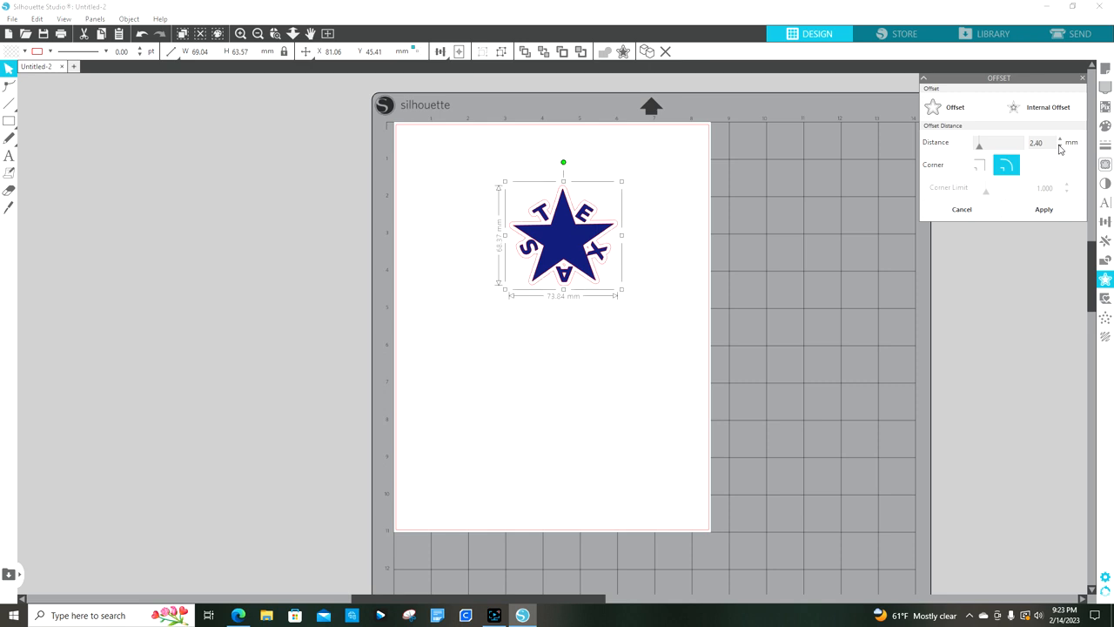
click(1060, 145)
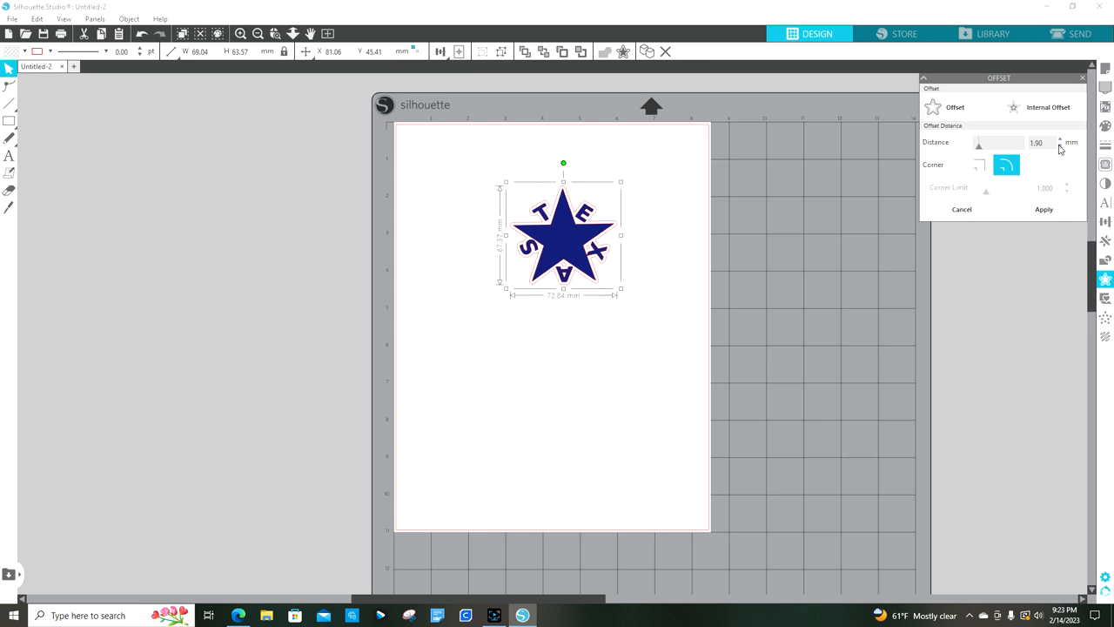
click(1060, 146)
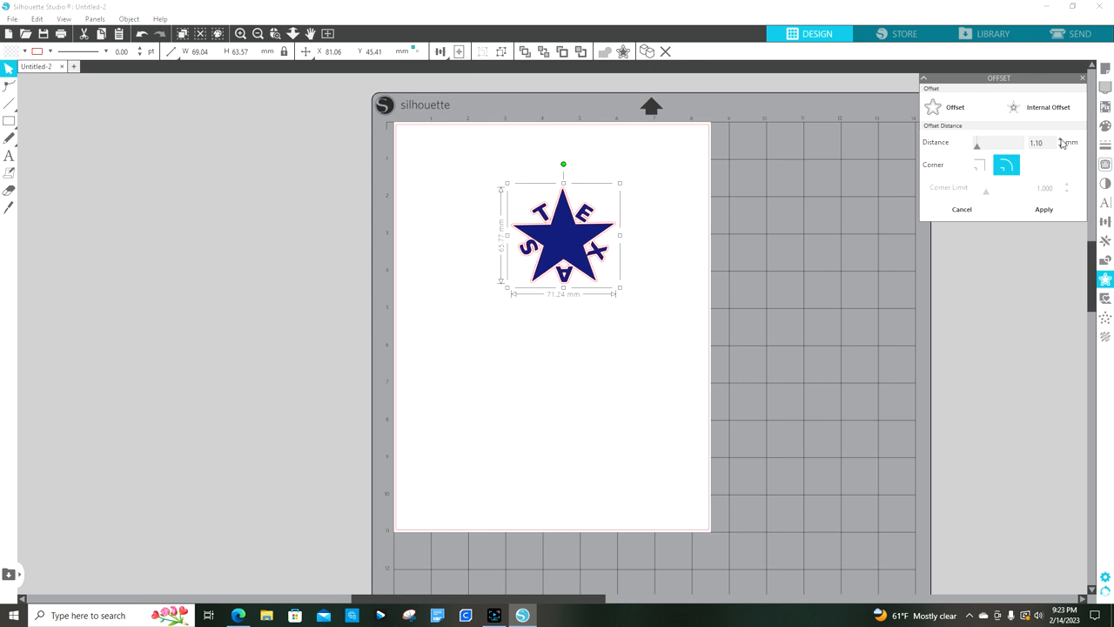
click(1066, 140)
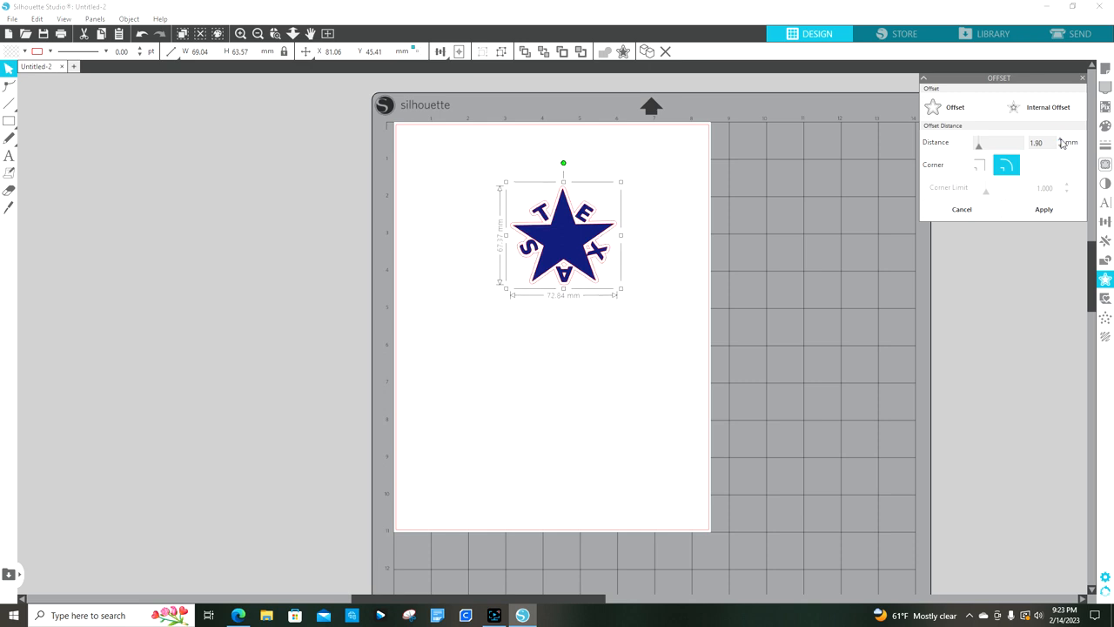
click(1061, 139)
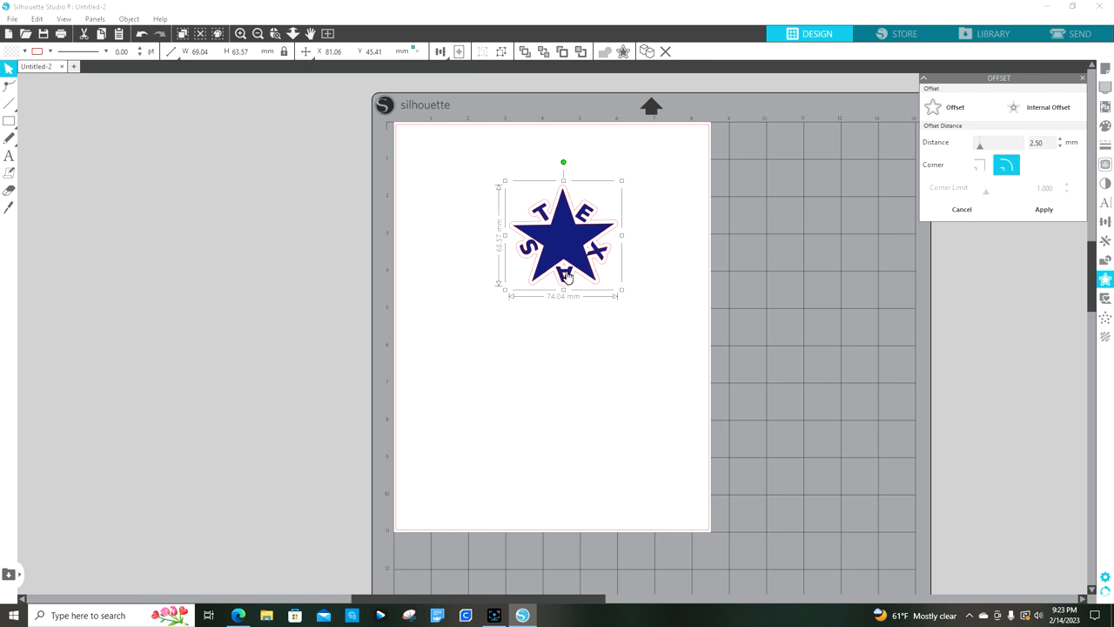
mouse_move(1064, 142)
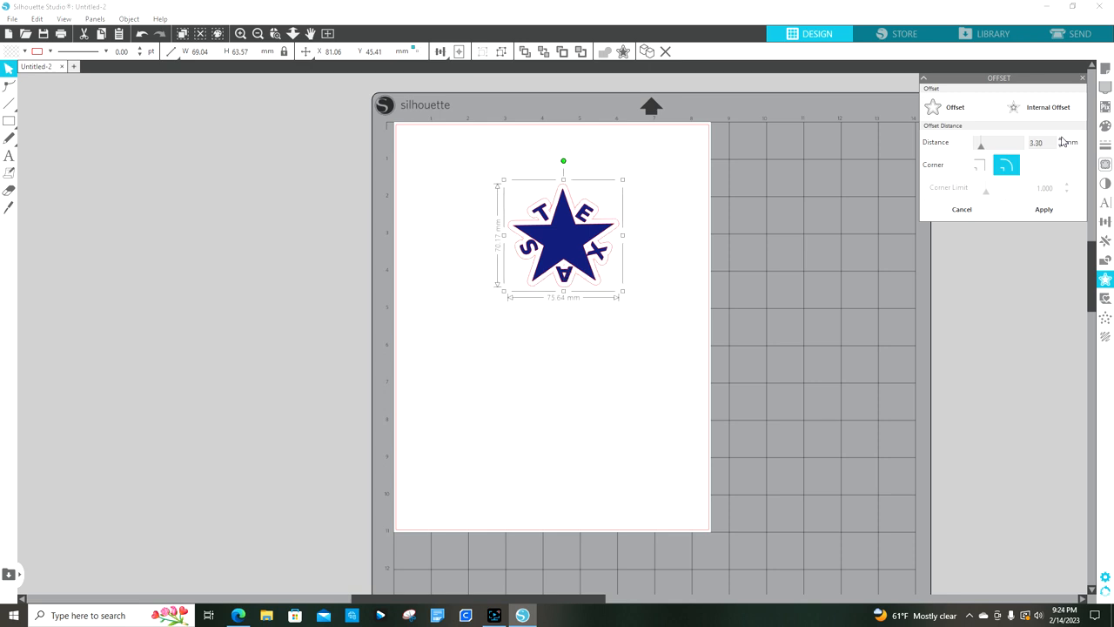
click(1061, 145)
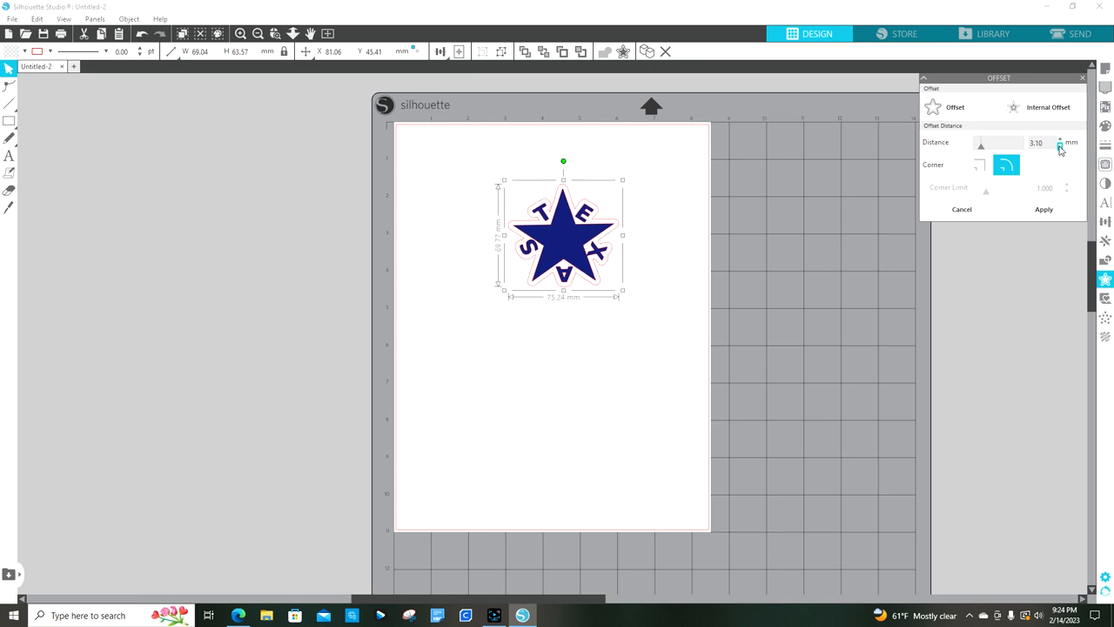
click(1060, 146)
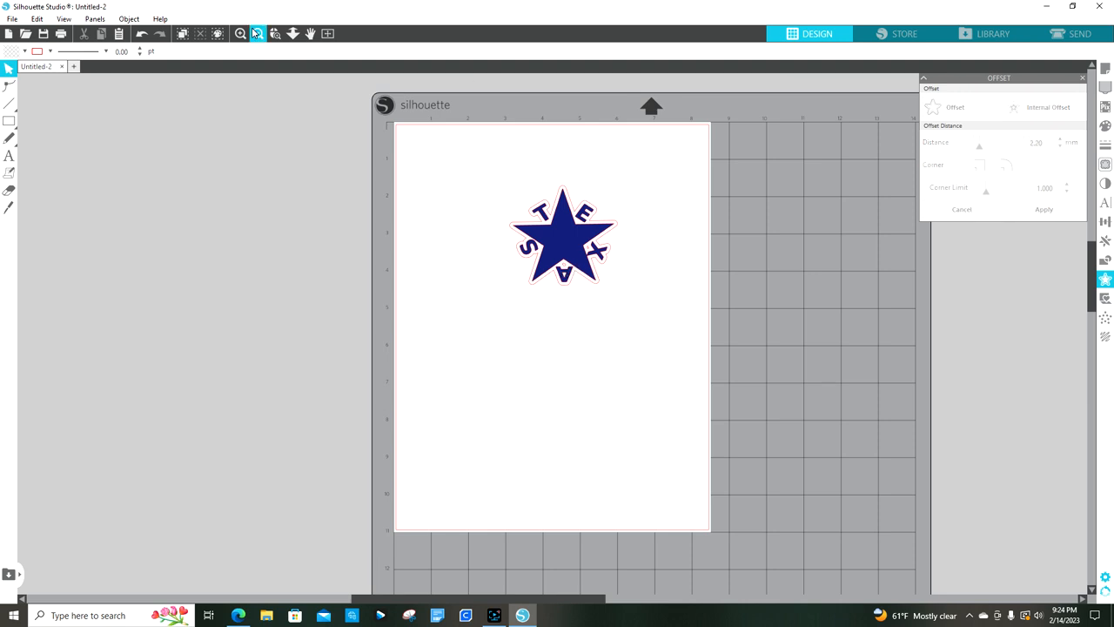
Zoom in and delete the stray interior pieces of the star's offset outline
click(241, 33)
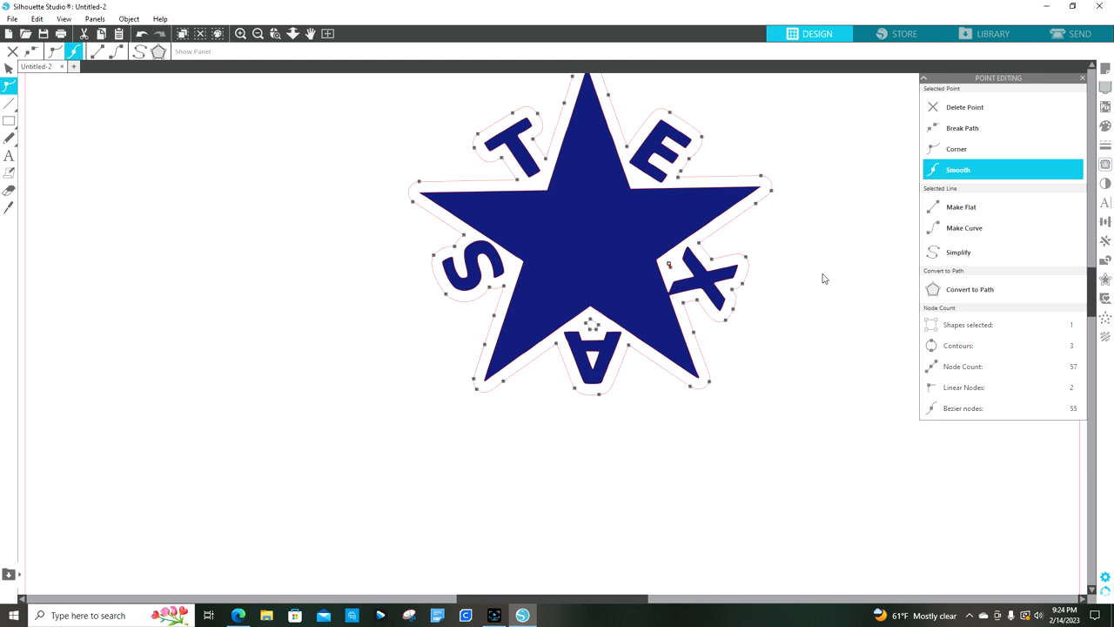
click(958, 251)
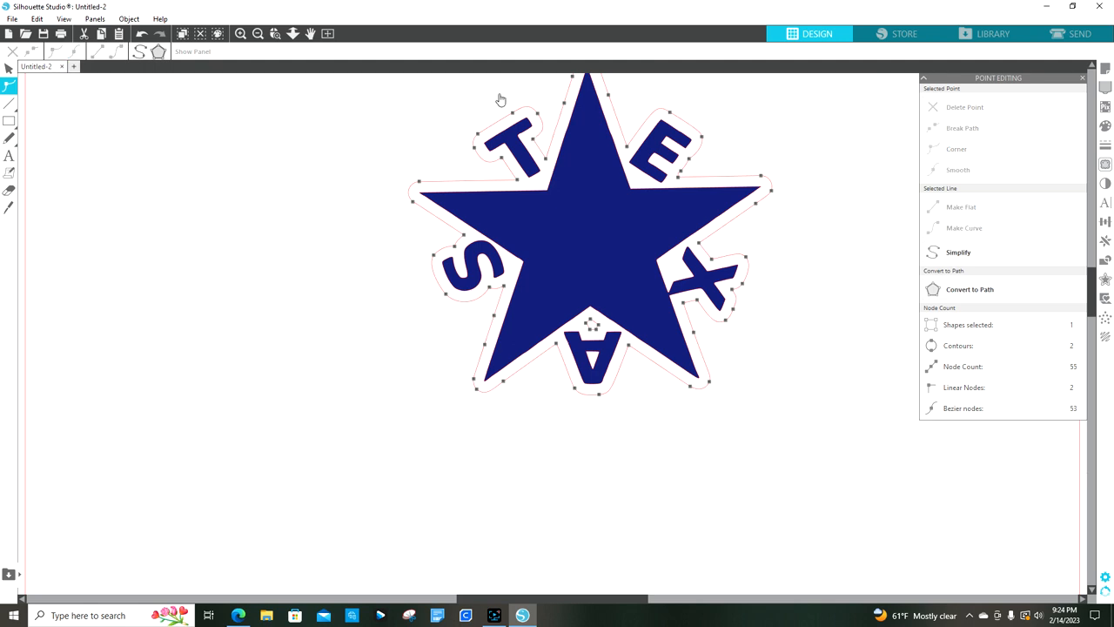
mouse_move(592, 322)
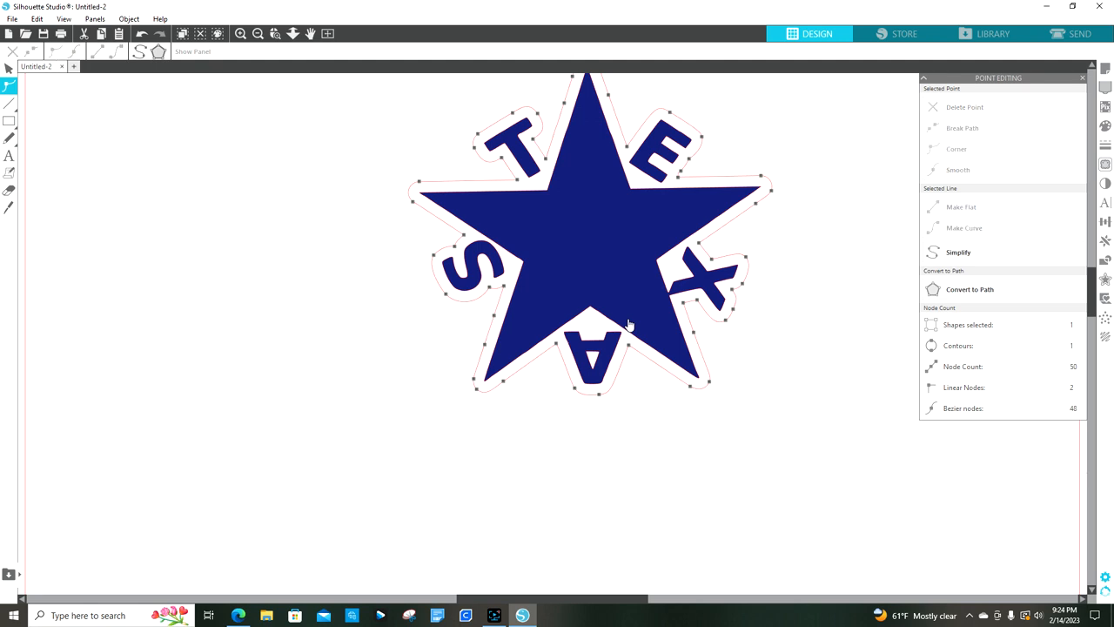
click(759, 362)
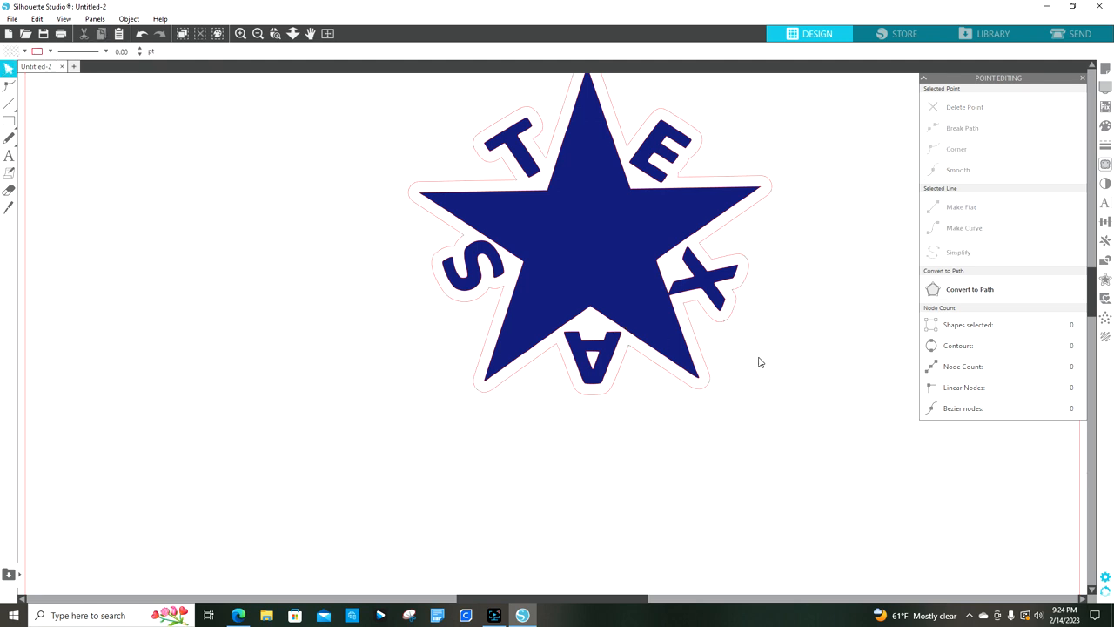
mouse_move(749, 268)
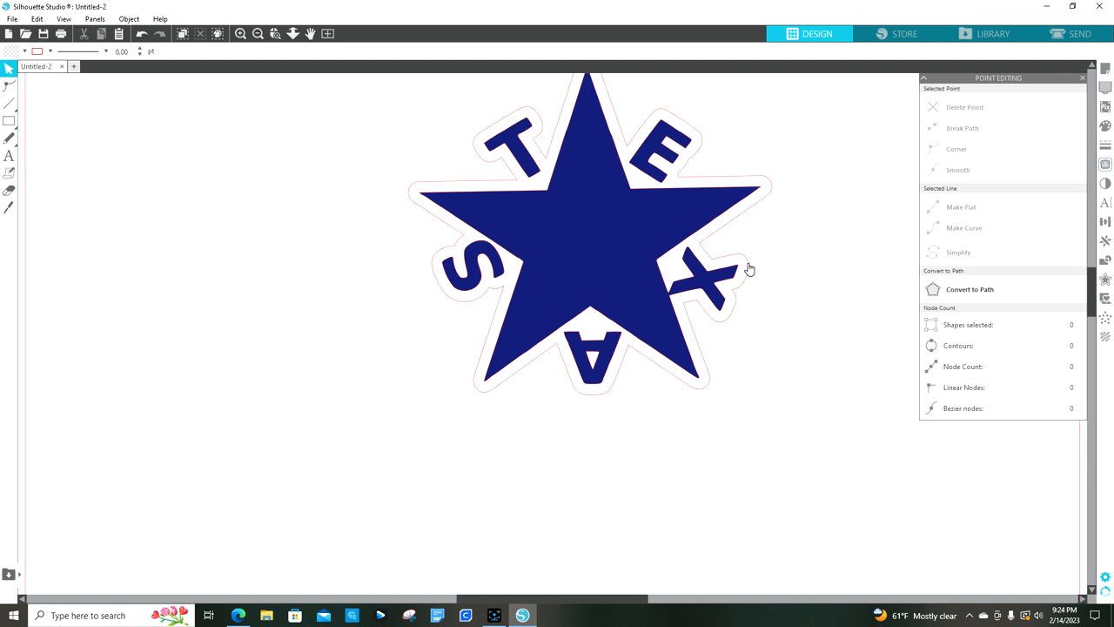
click(592, 244)
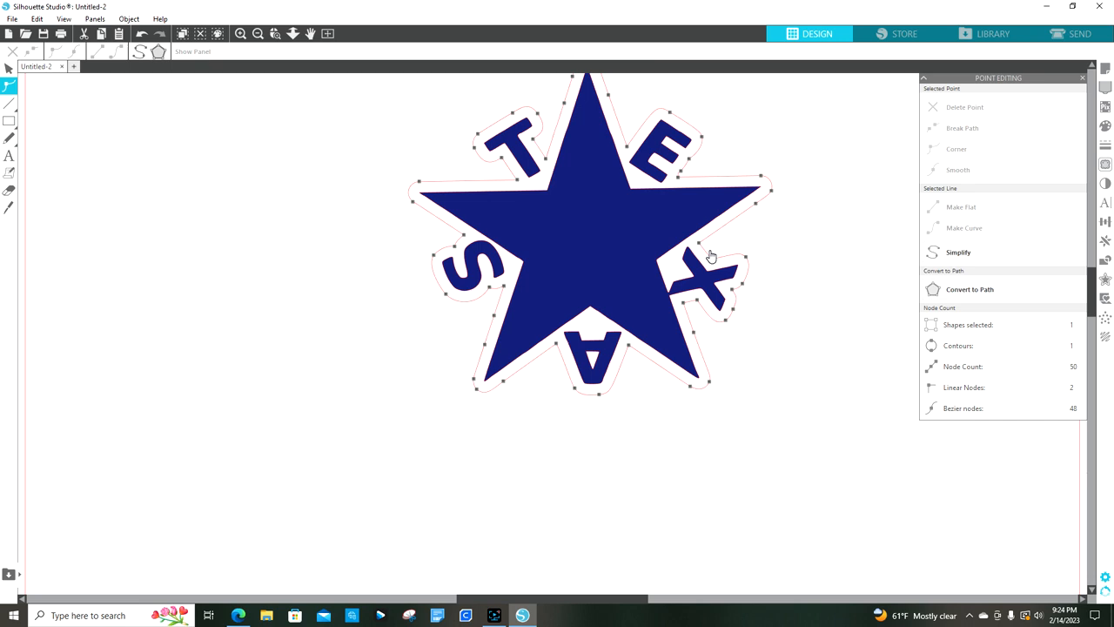
mouse_move(716, 265)
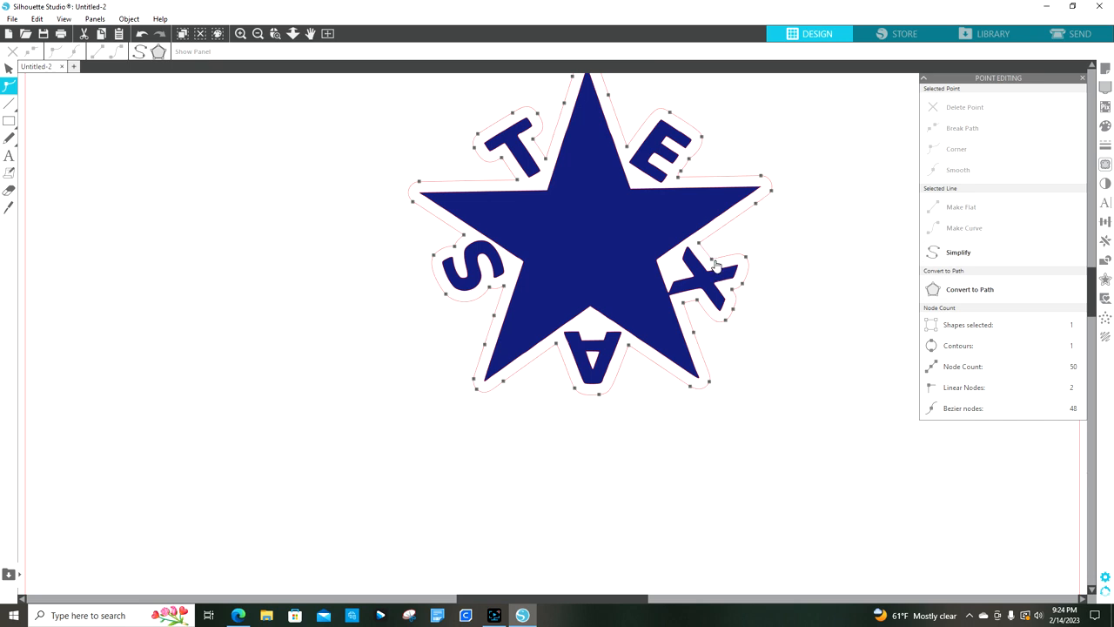
mouse_move(717, 265)
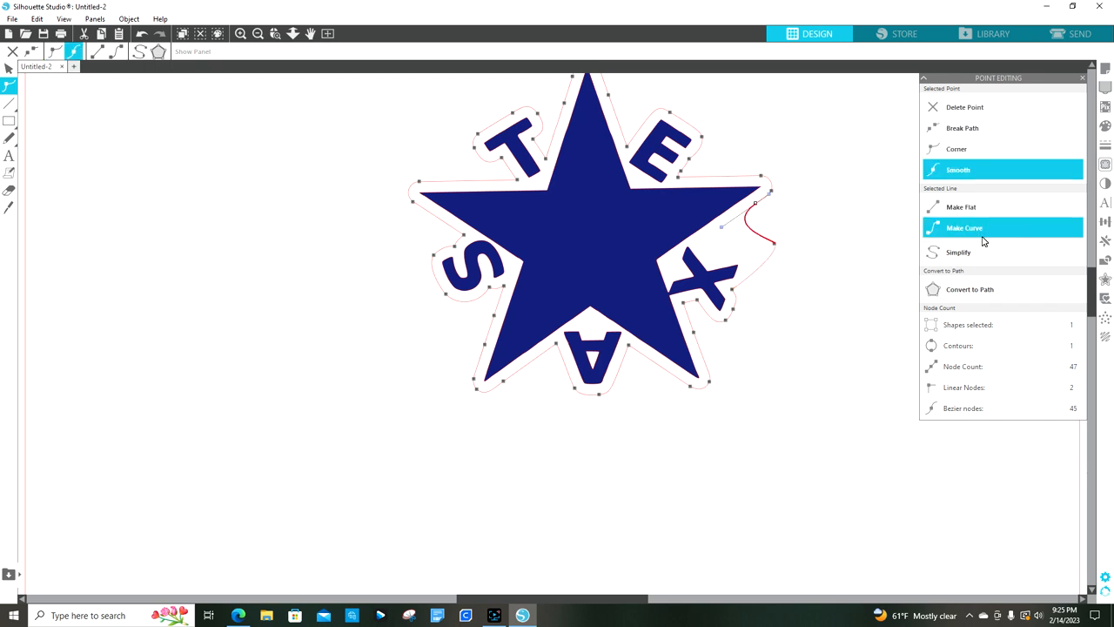
Smooth the outline beside the X by making a corner, removing a point, and reshaping curves
click(955, 149)
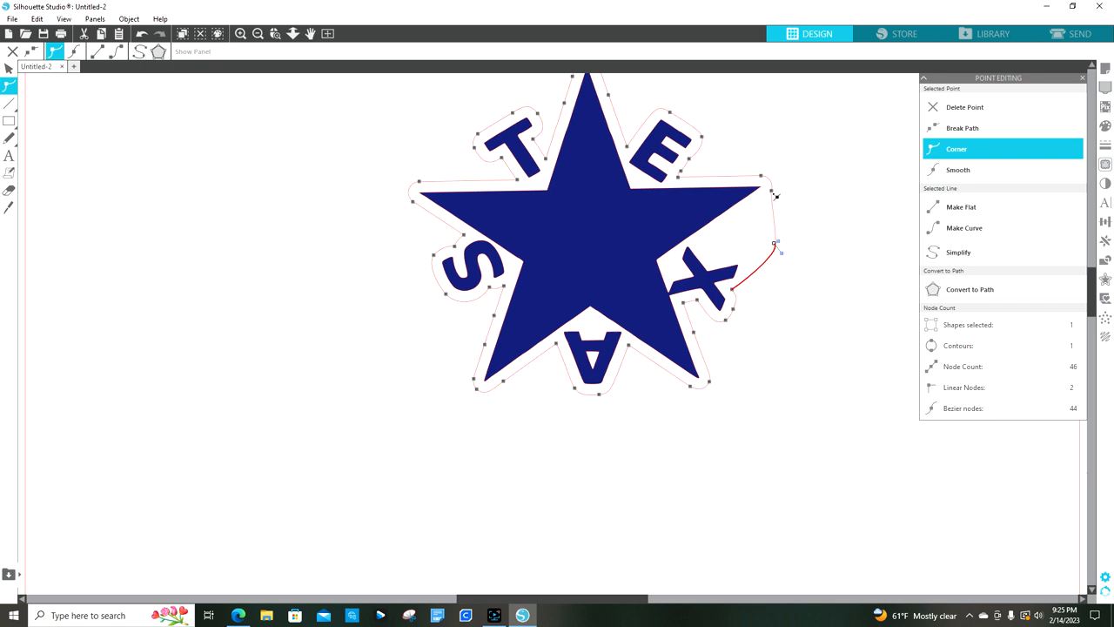
click(958, 169)
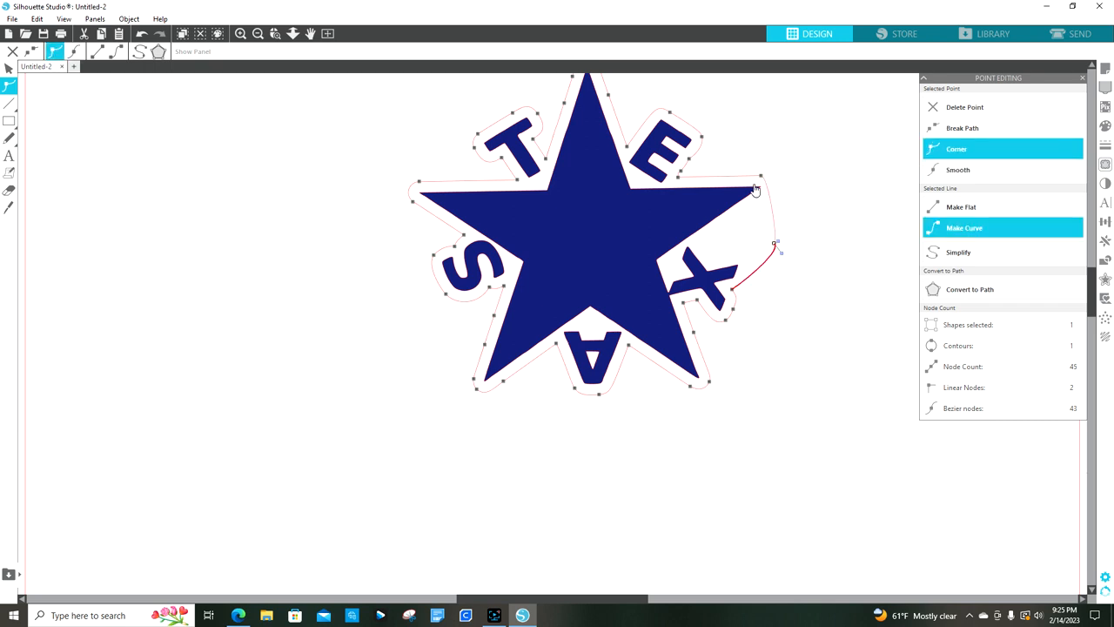
click(961, 206)
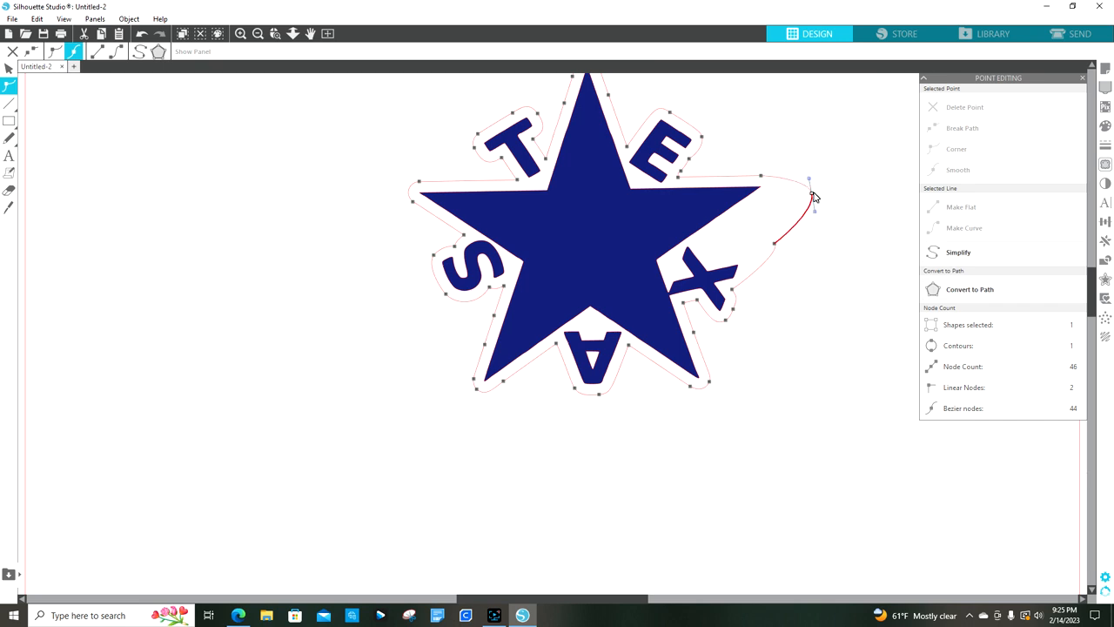
drag(809, 178, 824, 109)
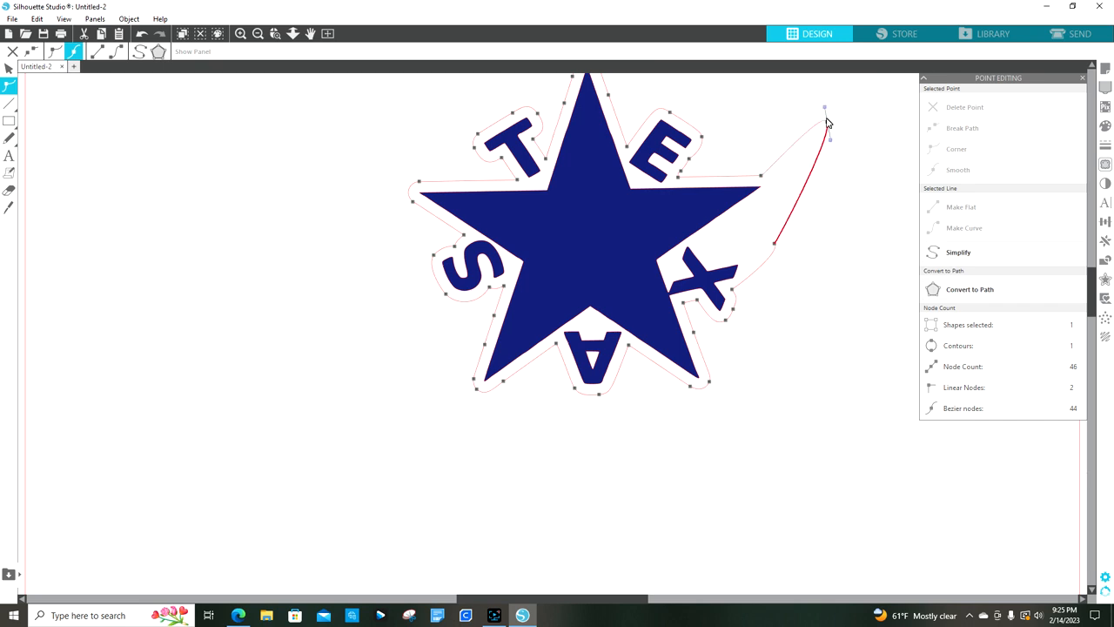
drag(825, 122, 845, 206)
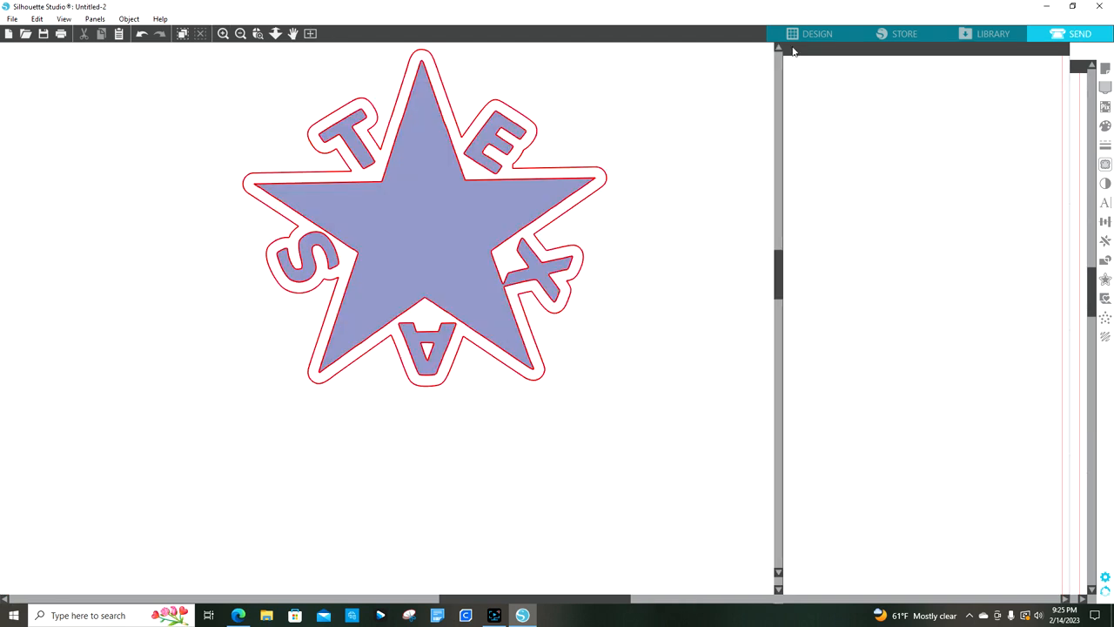
Zoom out to the full page and list cut settings by line colour
click(1079, 33)
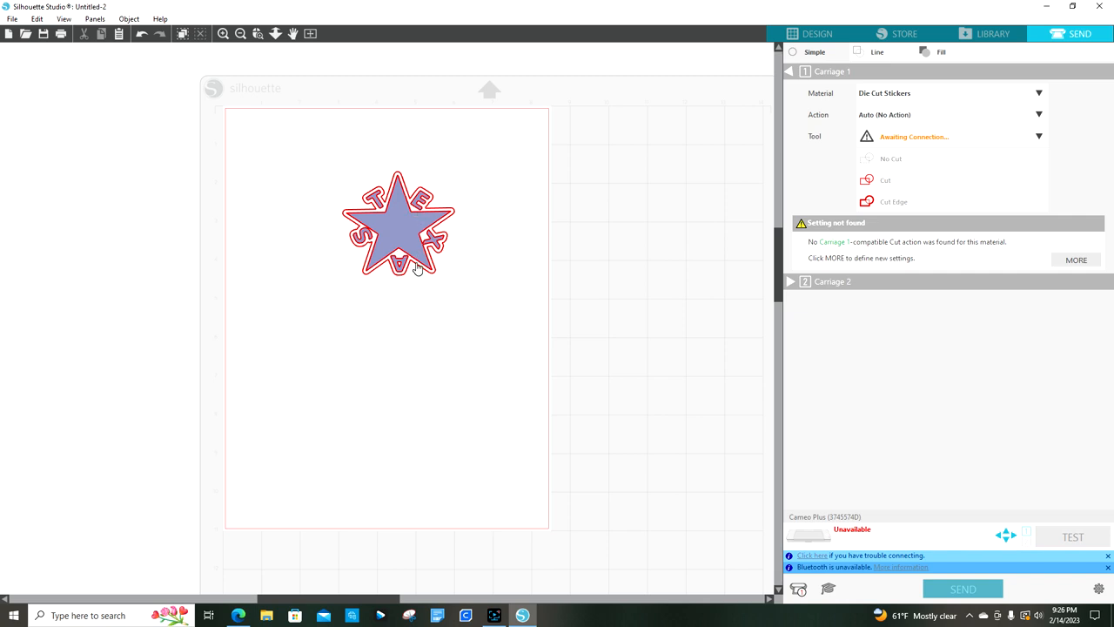
mouse_move(440, 248)
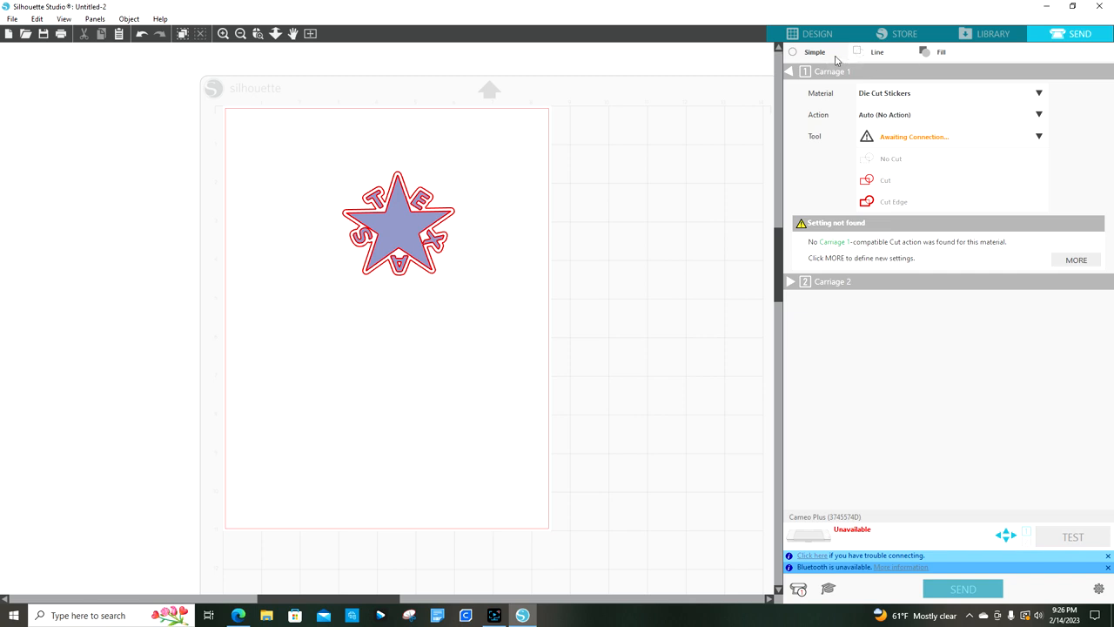
mouse_move(885, 63)
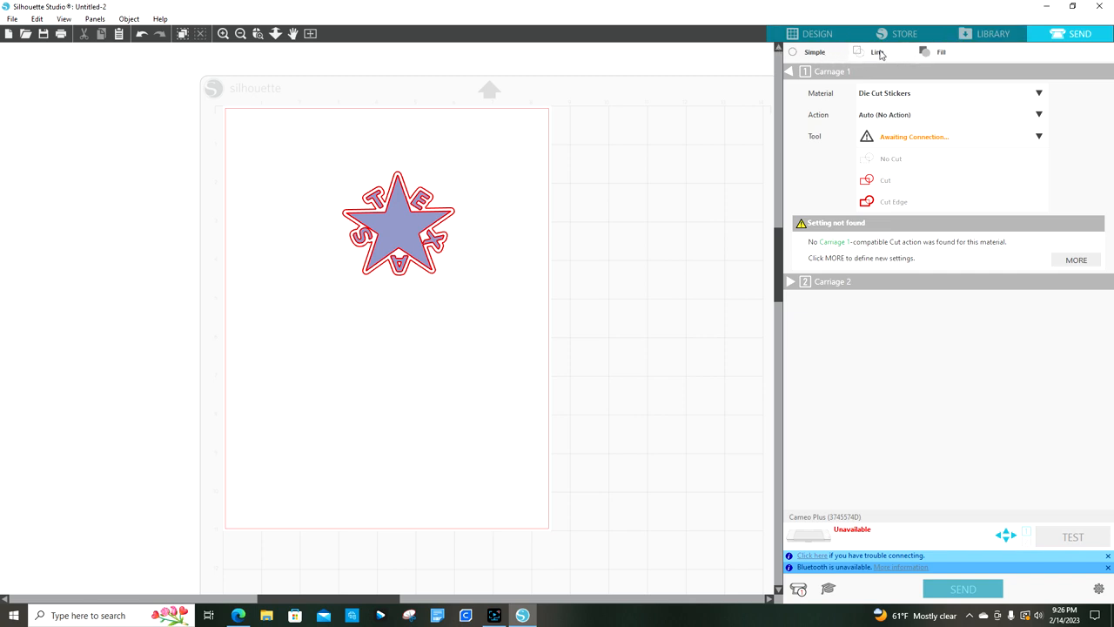
click(877, 51)
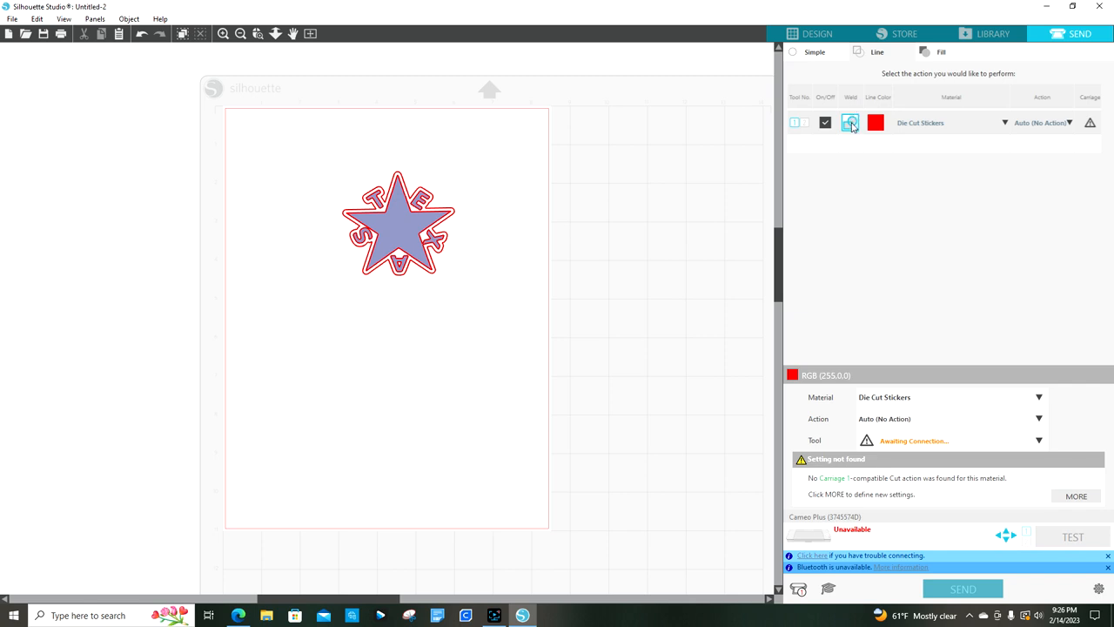
Weld the red cut lines, with action Auto (Cut) using AutoBlade
click(850, 122)
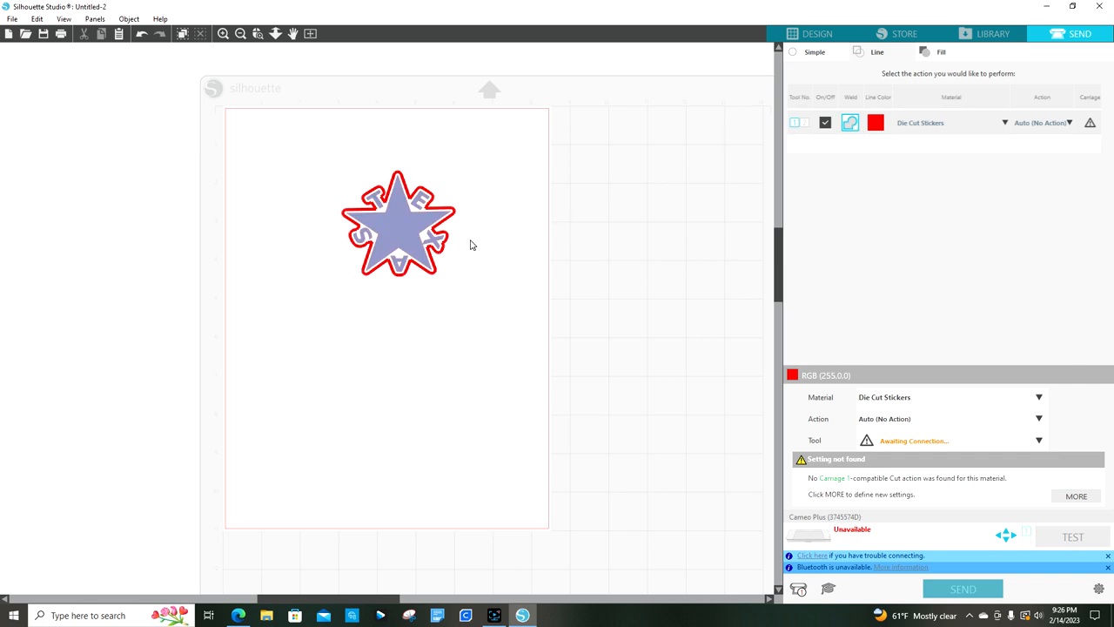
mouse_move(389, 267)
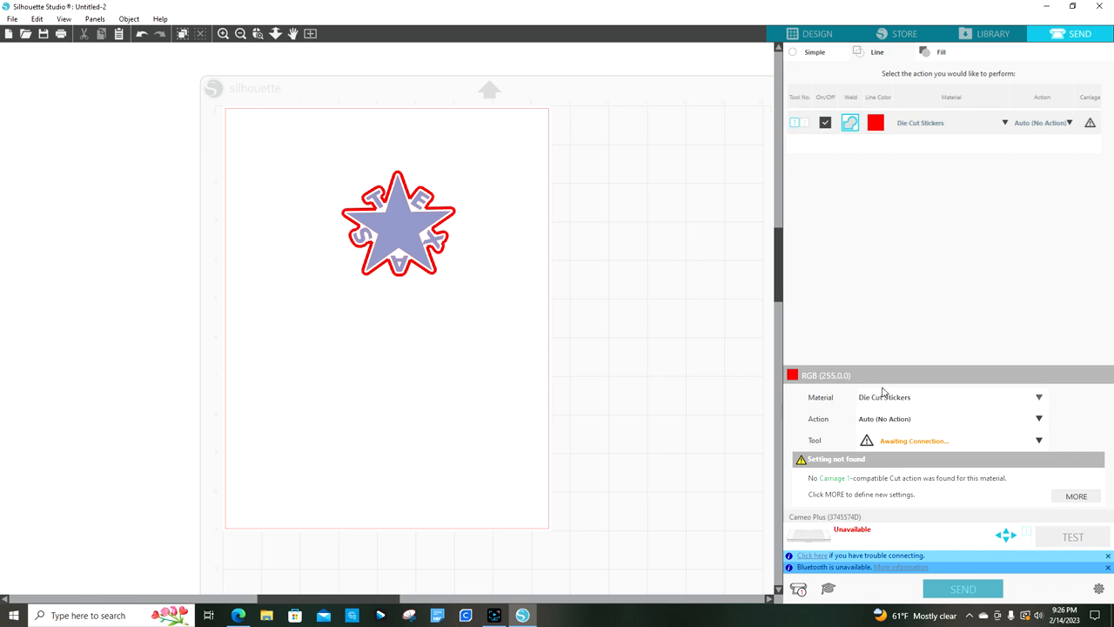
mouse_move(891, 174)
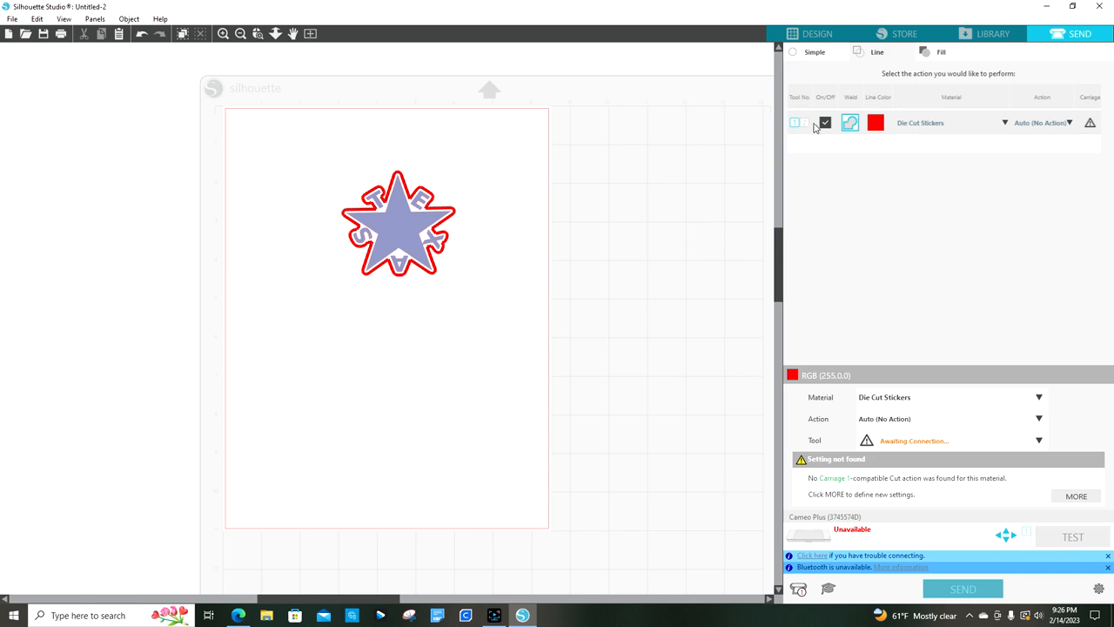
mouse_move(808, 126)
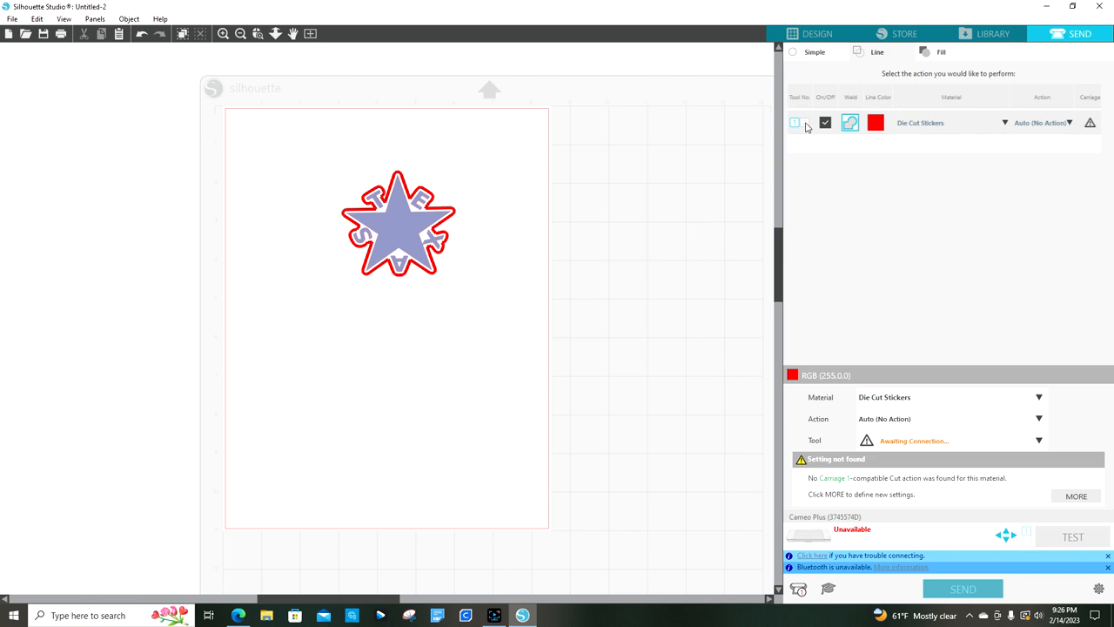
mouse_move(796, 128)
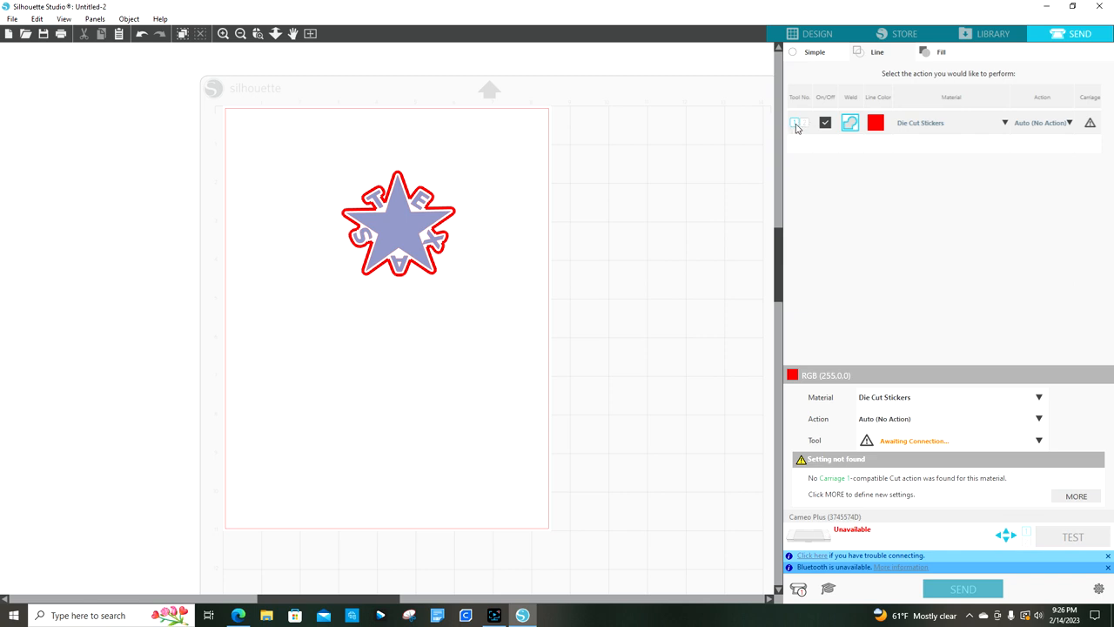
mouse_move(931, 129)
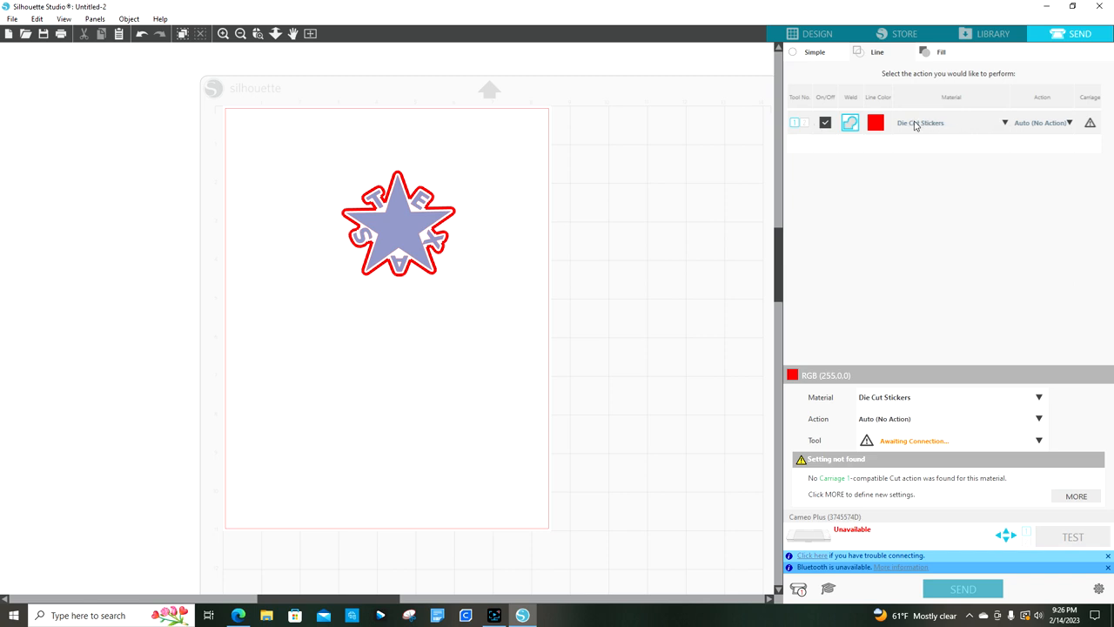
mouse_move(938, 128)
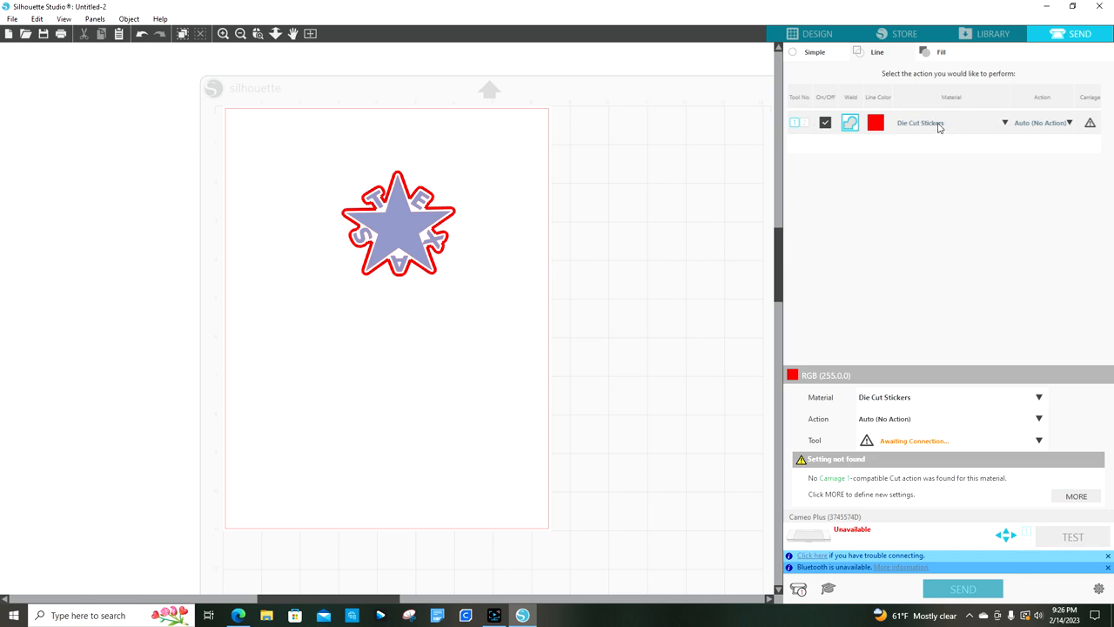
mouse_move(1006, 127)
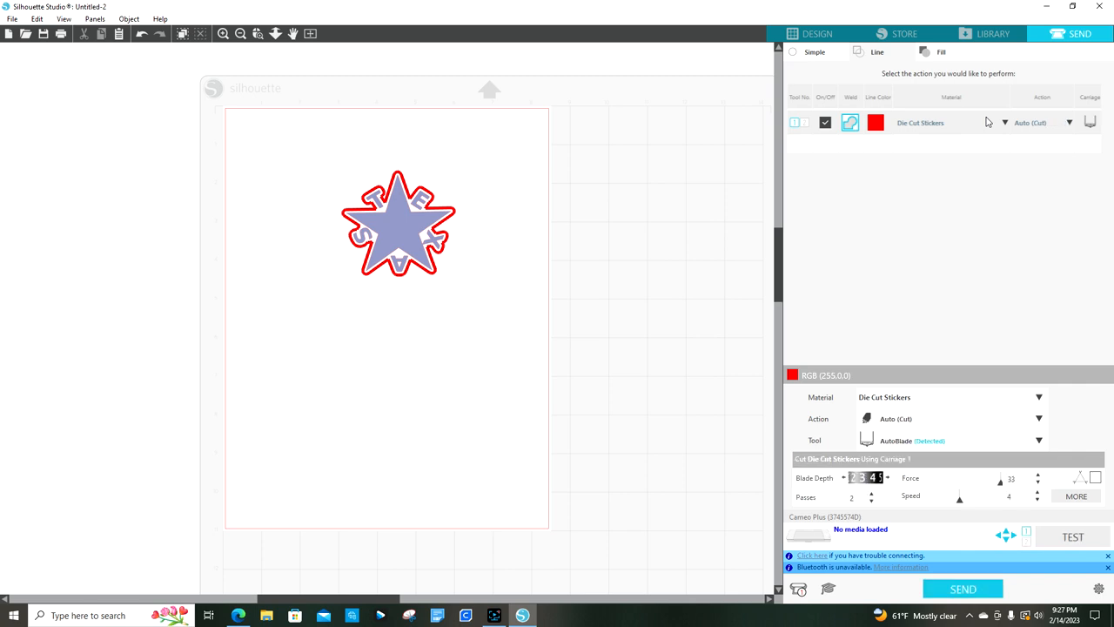
click(871, 474)
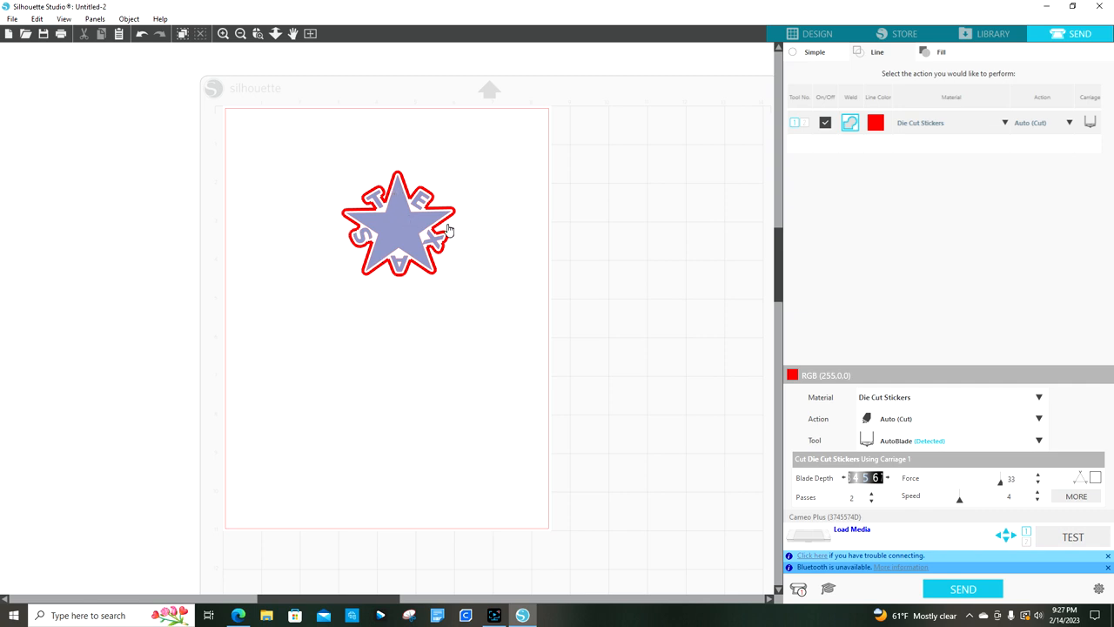
mouse_move(1024, 479)
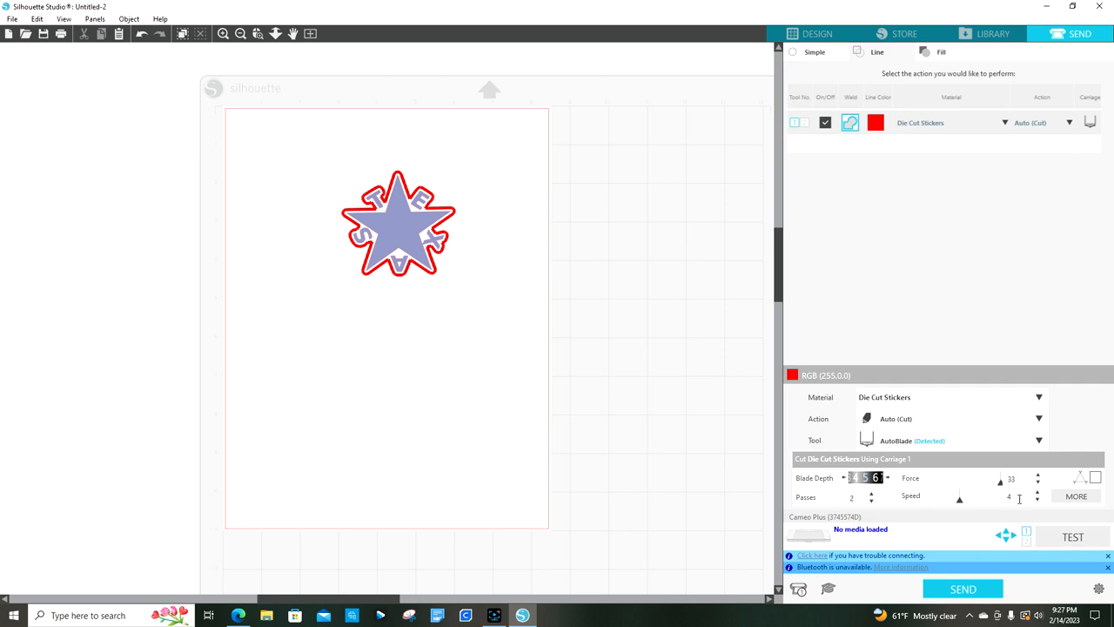
mouse_move(964, 515)
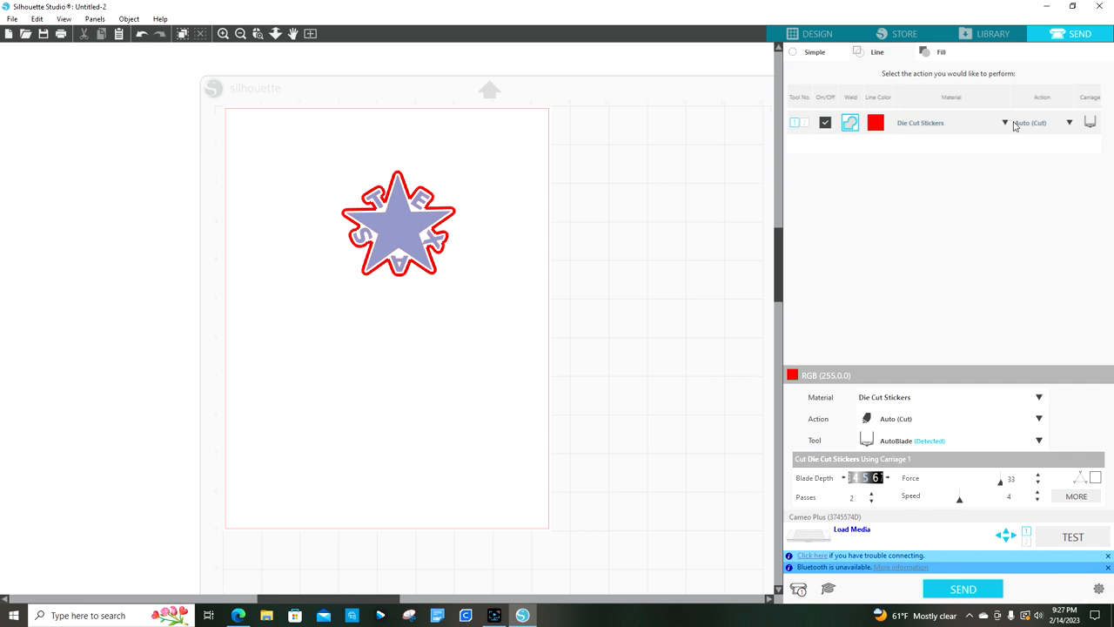
Pick Die Cut Stickers from the bottom of the Material list
click(1004, 122)
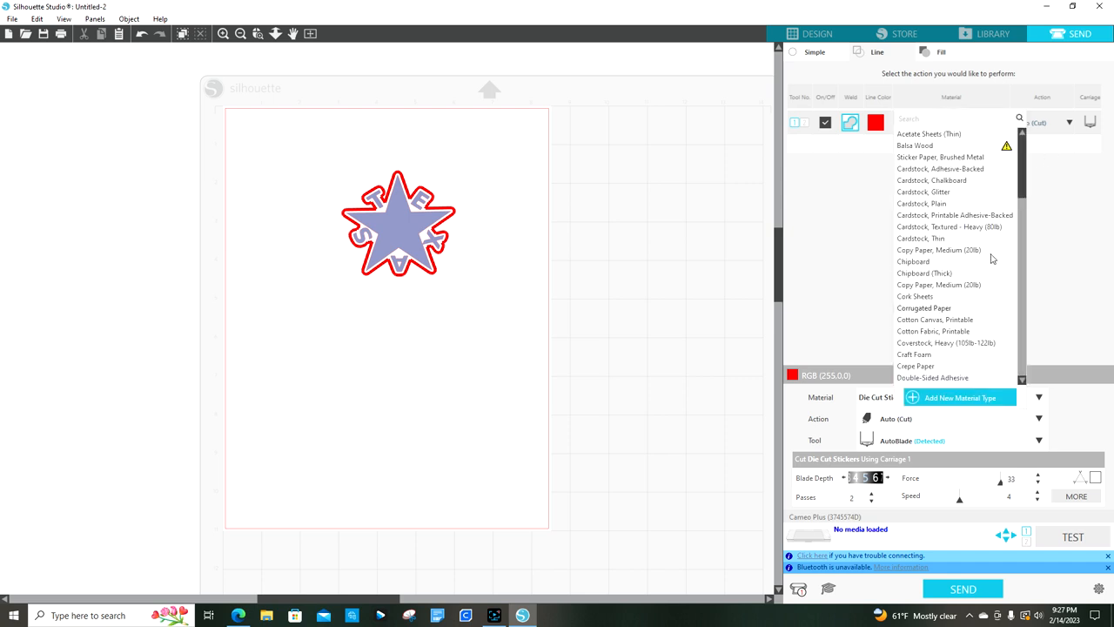
scroll(down, 3)
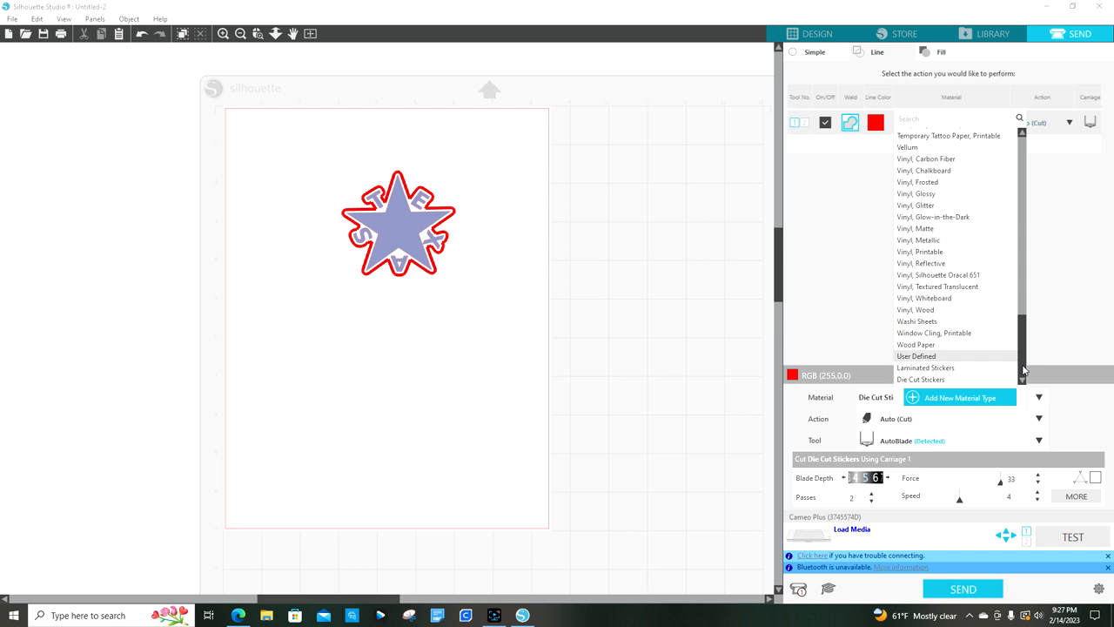
mouse_move(957, 370)
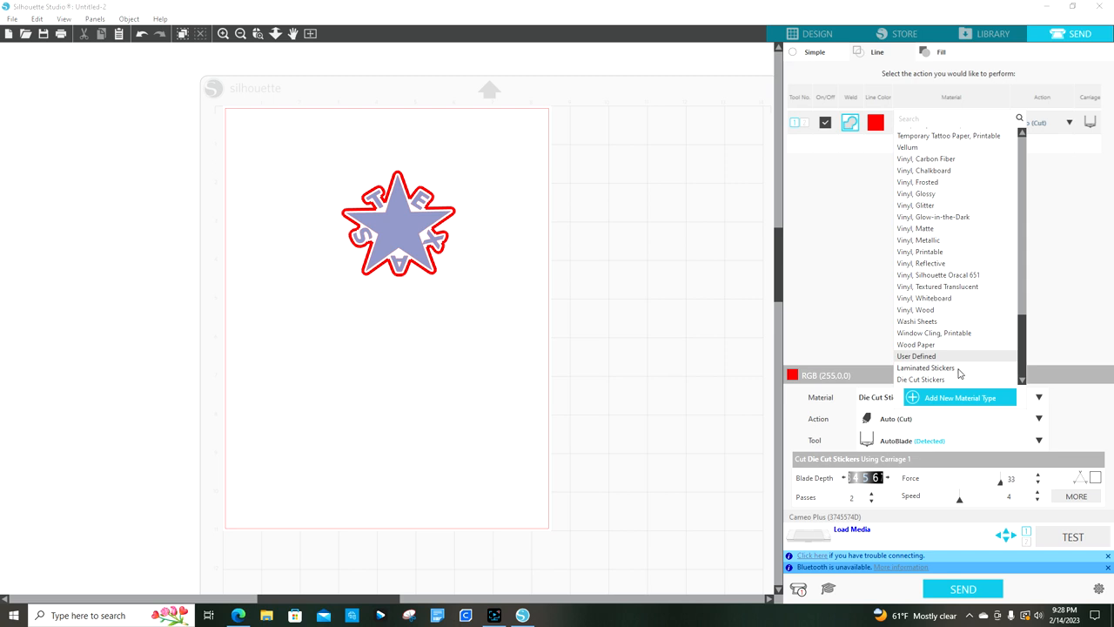
click(921, 378)
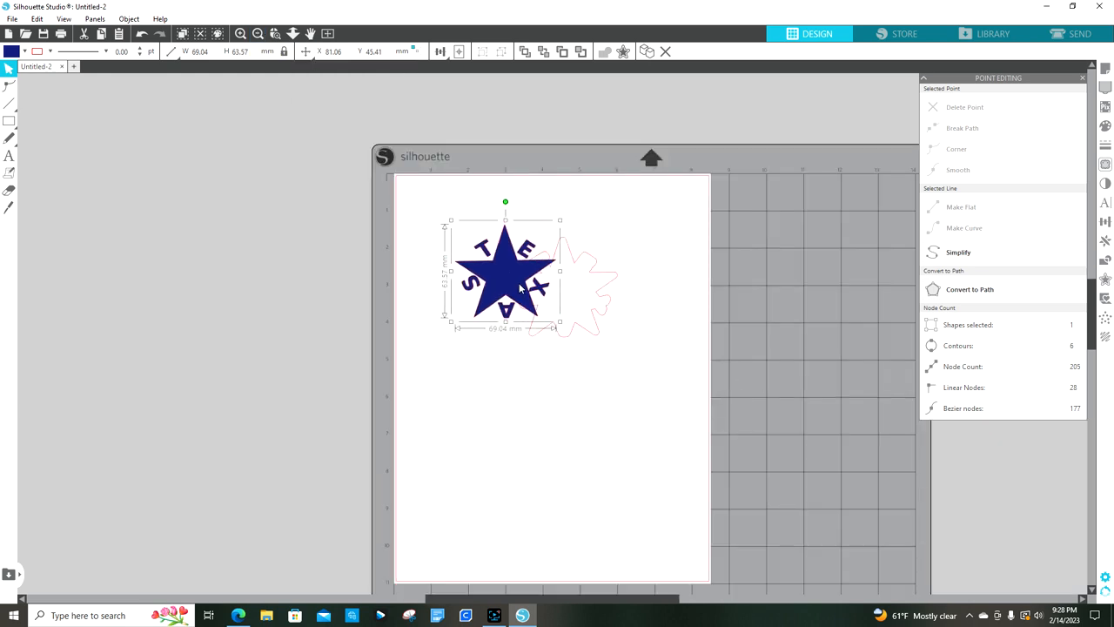
Align the dark blue star onto its offset outline and select both
click(118, 33)
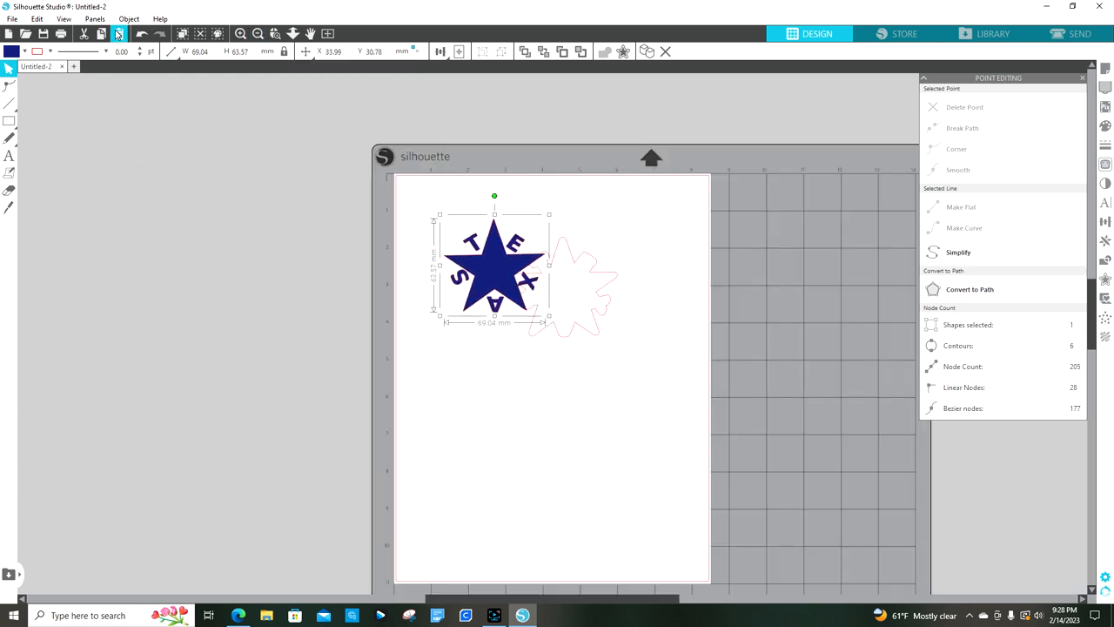
drag(494, 270, 563, 287)
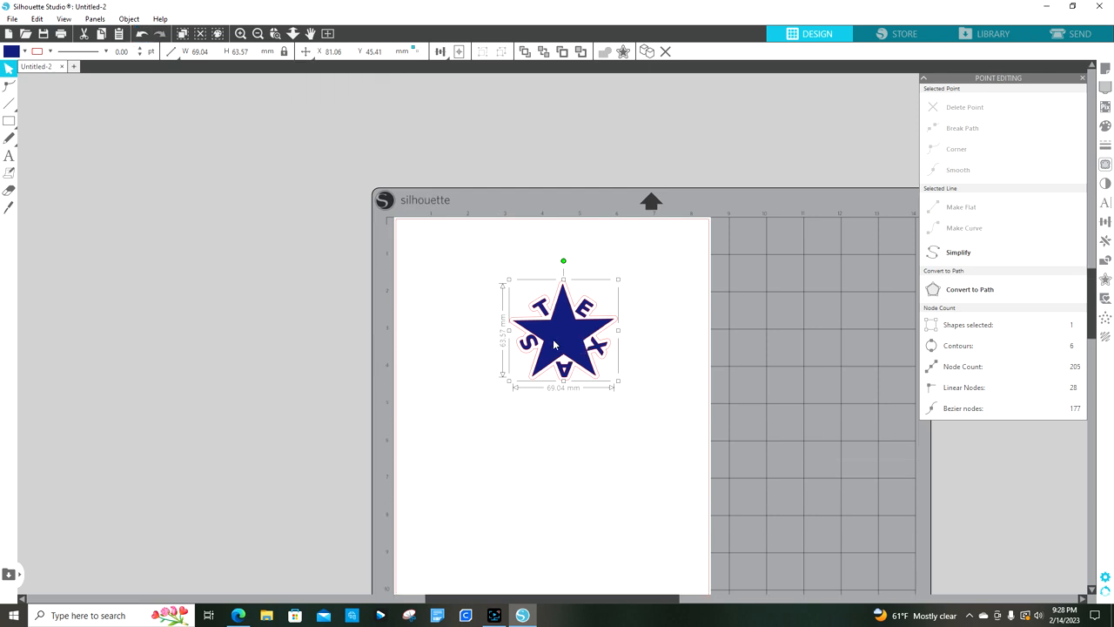
click(532, 376)
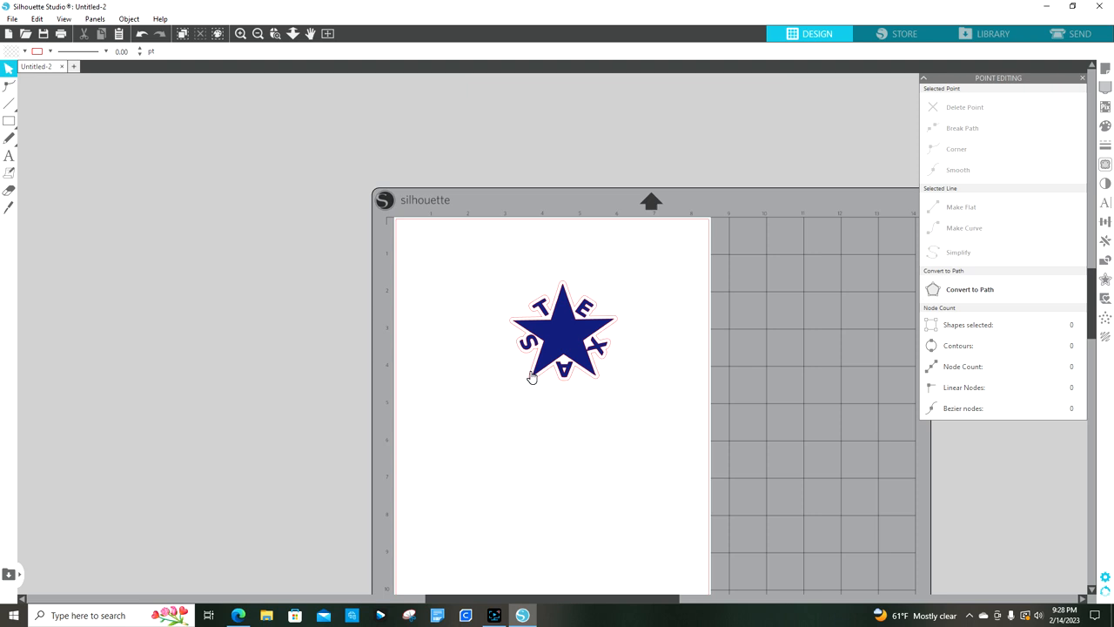
click(563, 335)
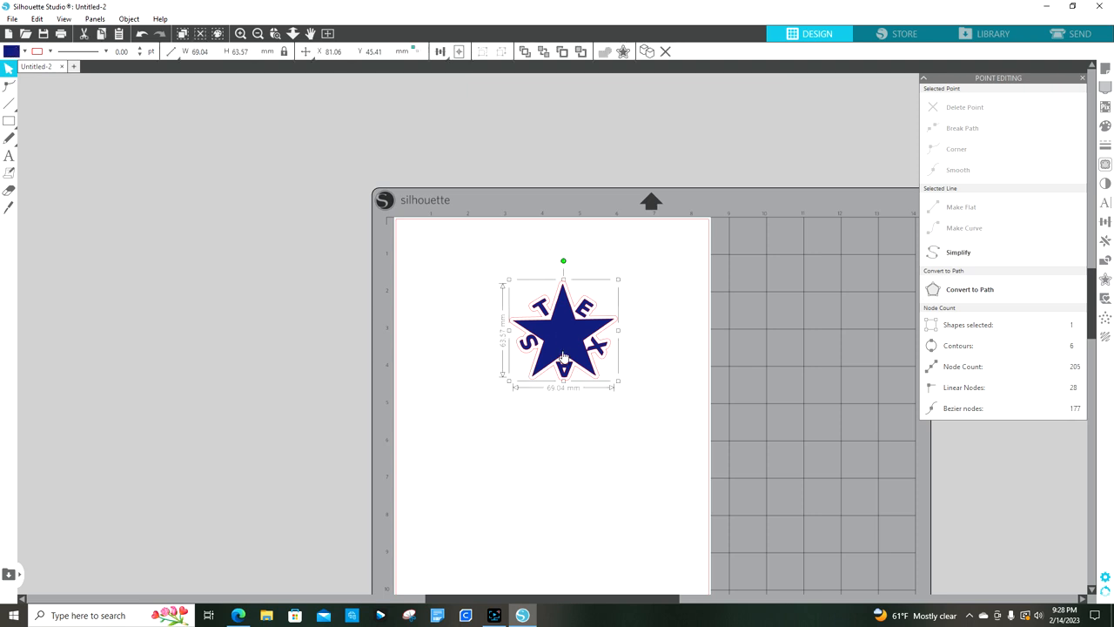
click(600, 374)
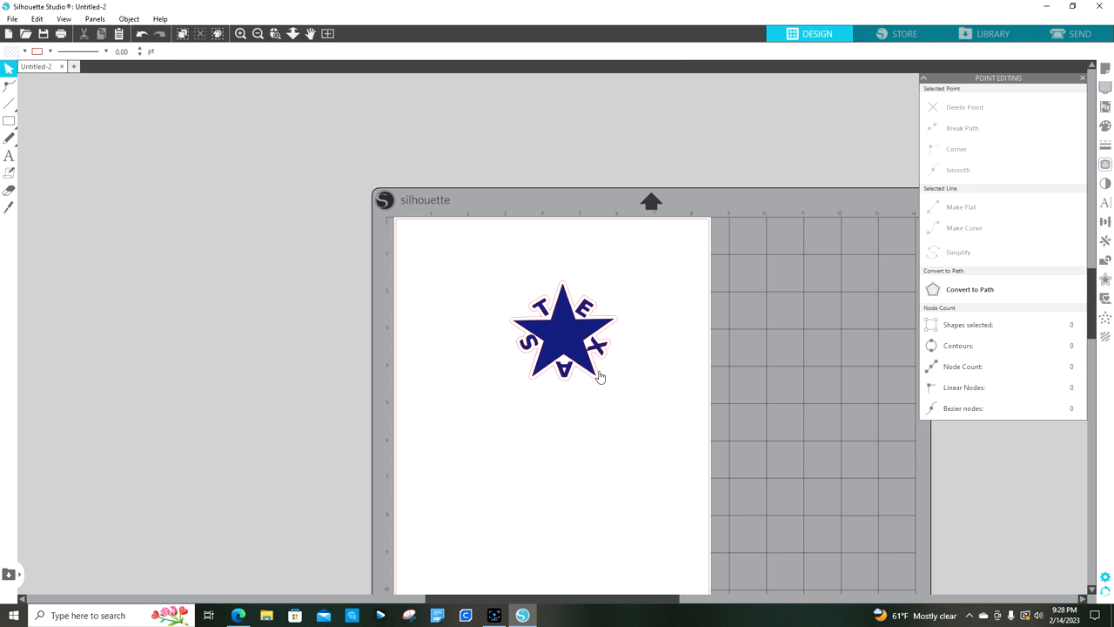
click(563, 331)
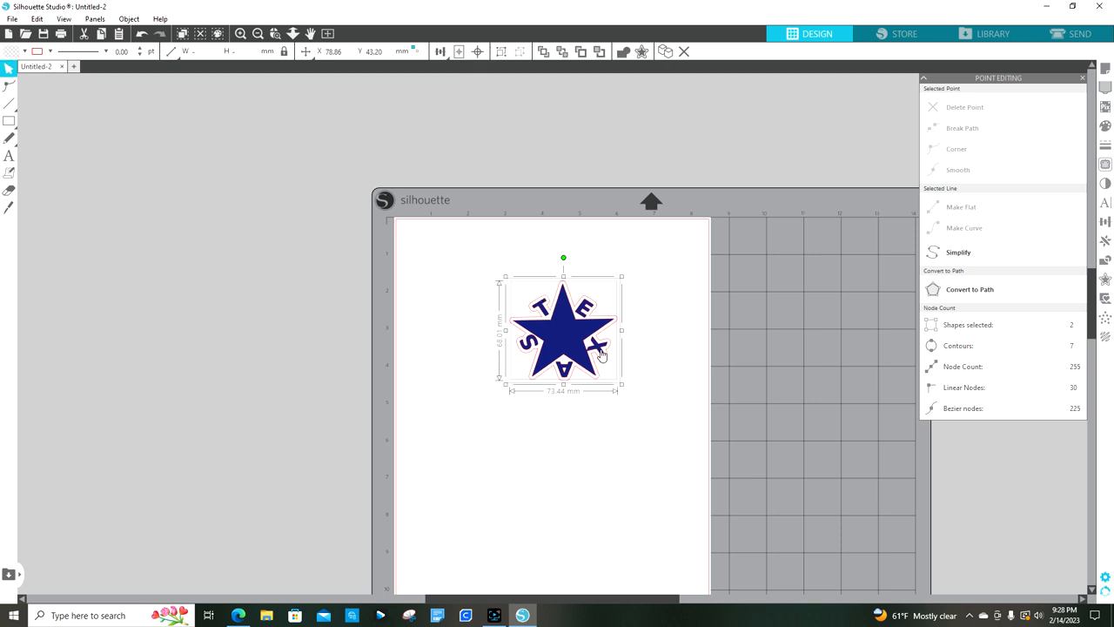
mouse_move(606, 383)
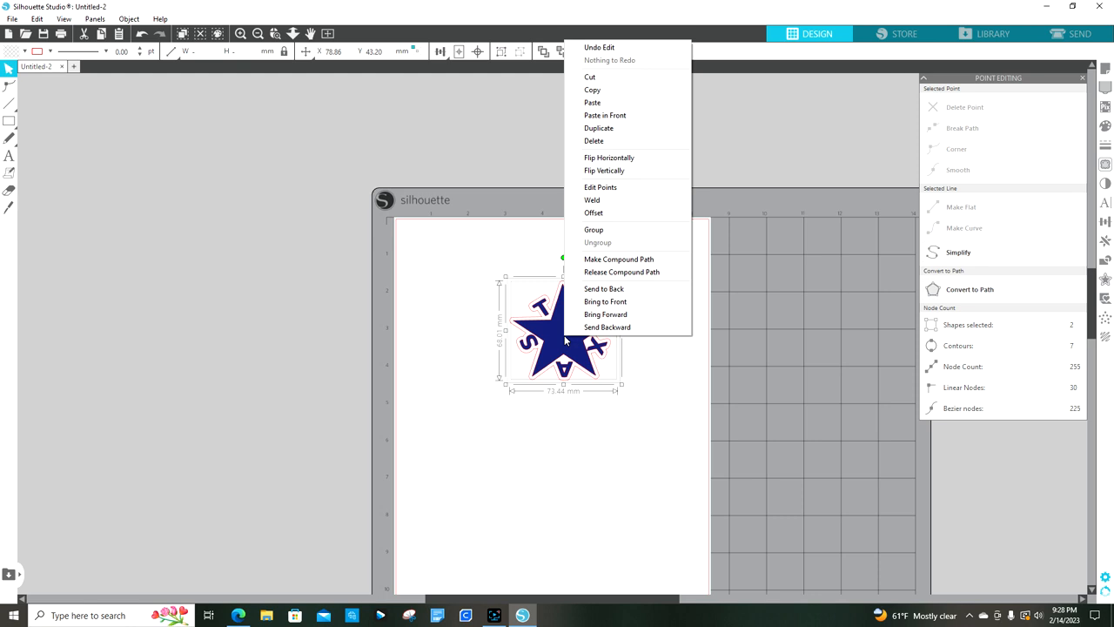
mouse_move(593, 230)
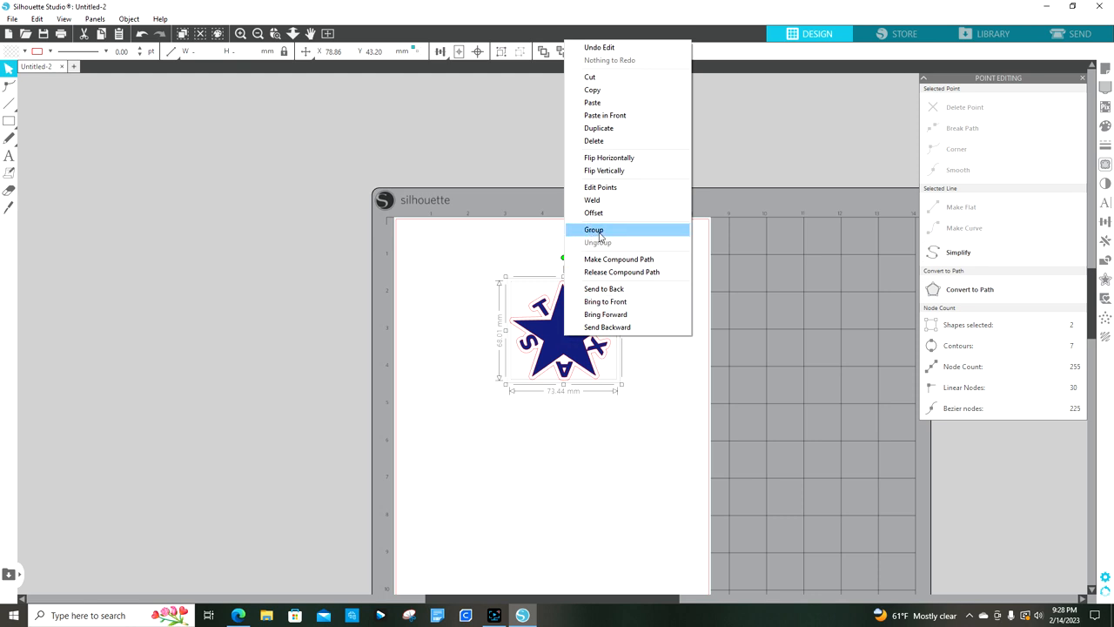
Group the star with its outline and move it toward the page's top-left
click(594, 230)
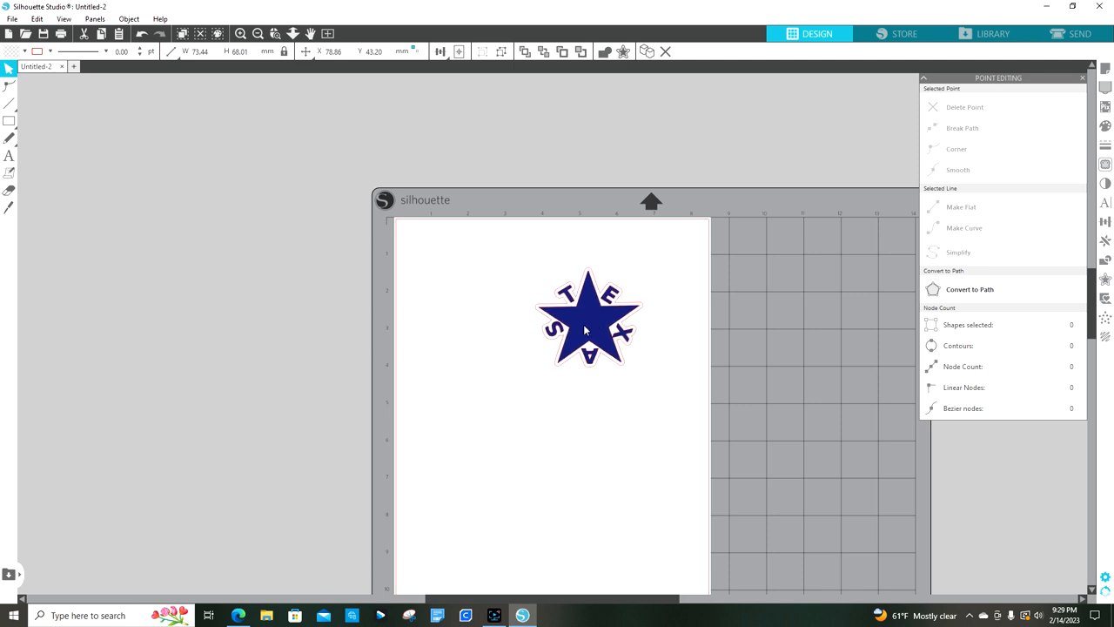
drag(587, 318, 474, 285)
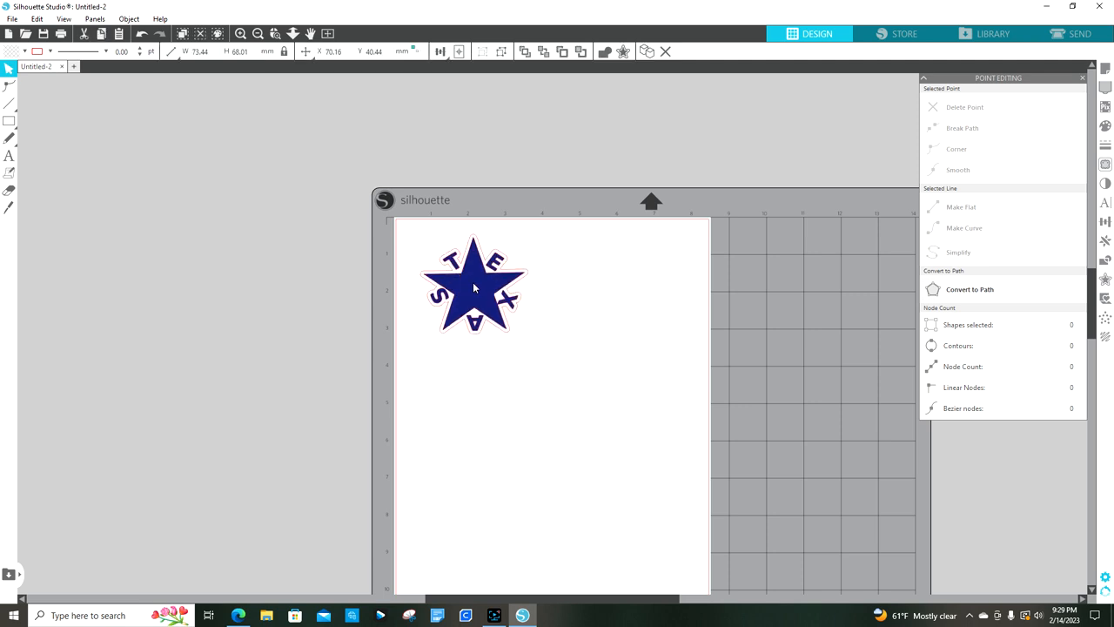
drag(475, 285, 468, 296)
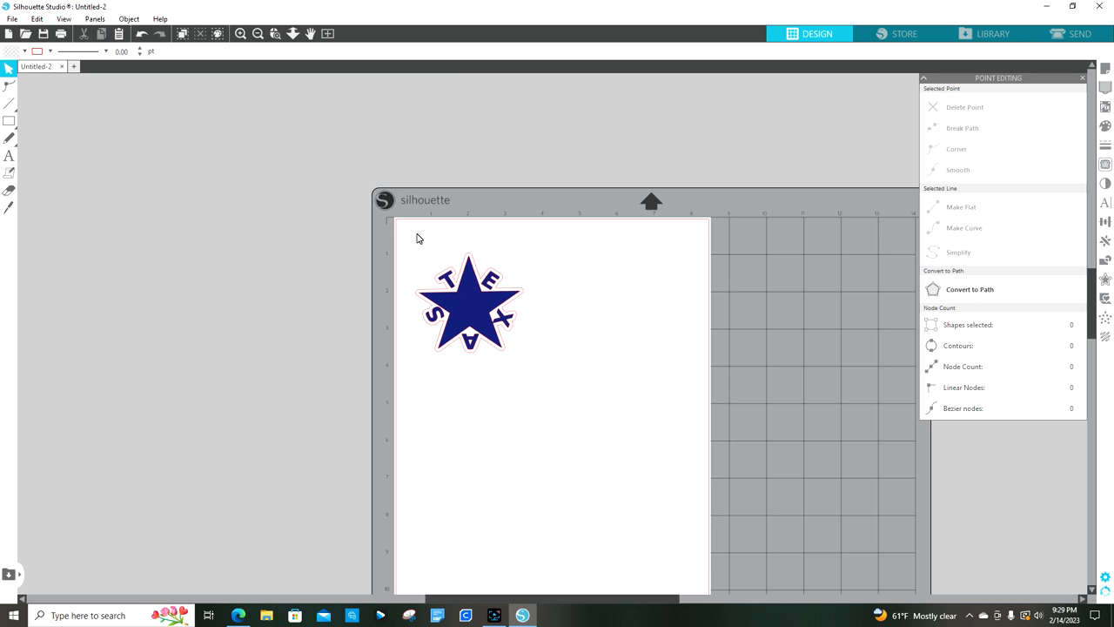
In Page Setup, turn registration marks on with 1.00 mm thickness
click(1105, 68)
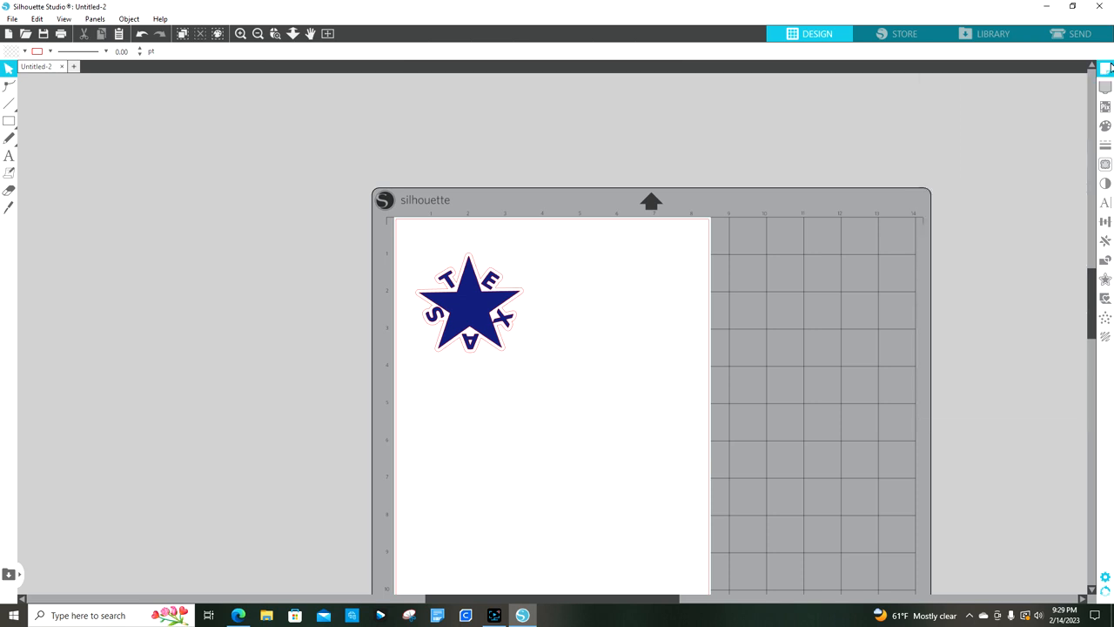
click(1105, 67)
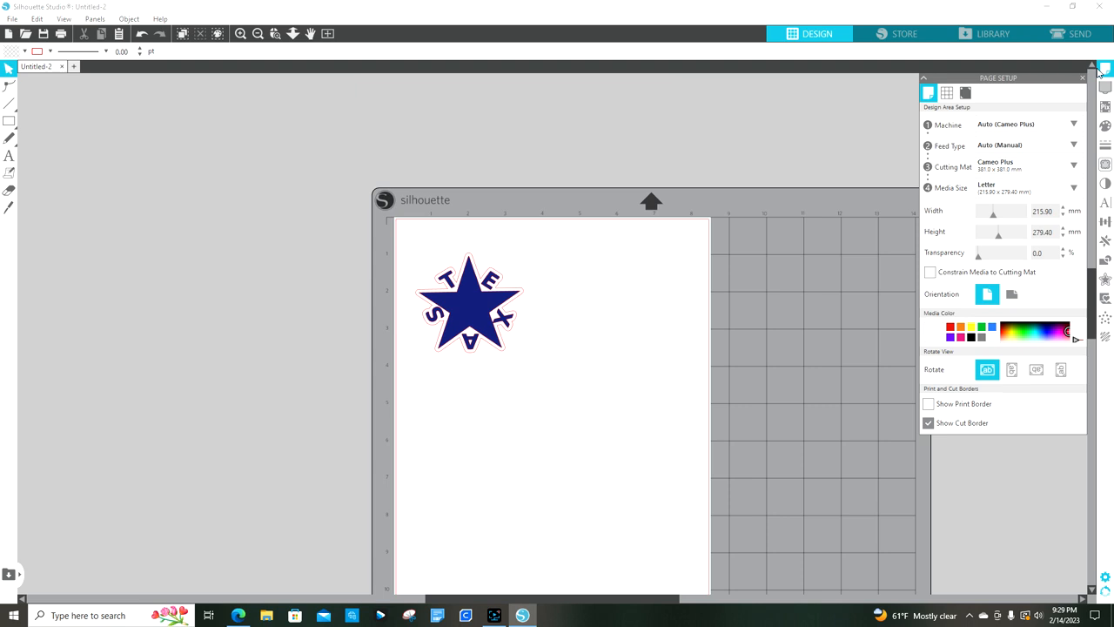
mouse_move(1060, 77)
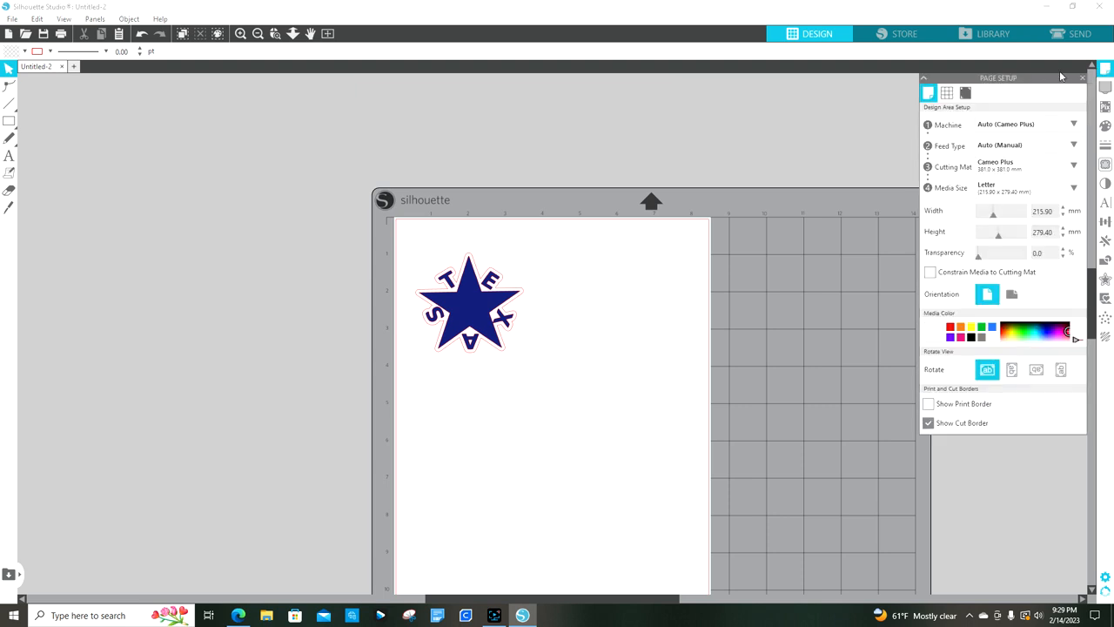
mouse_move(965, 92)
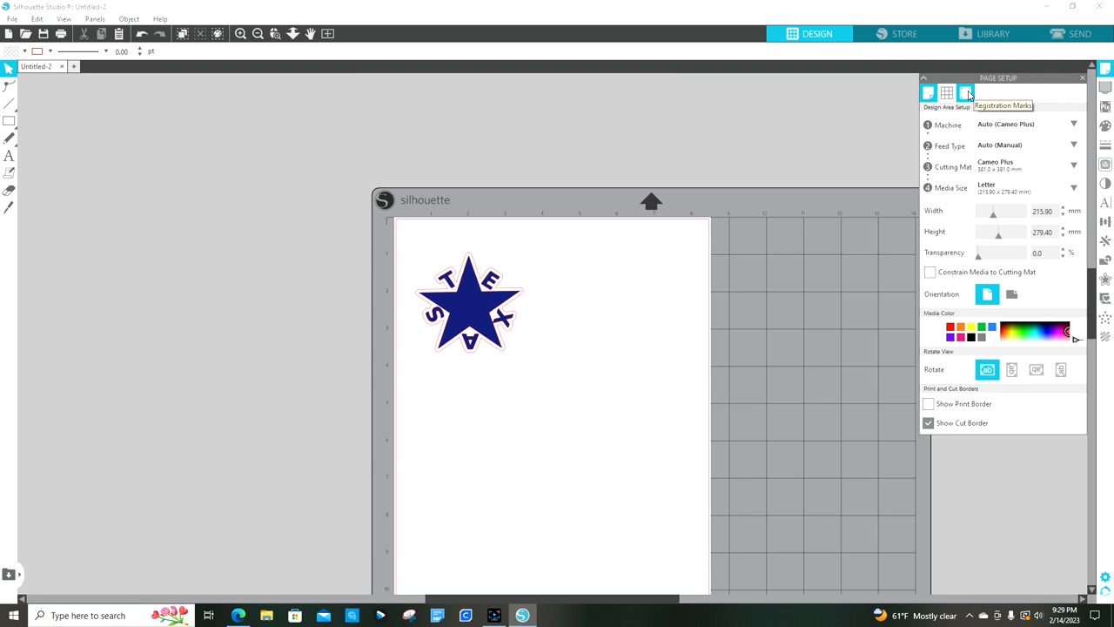
click(966, 92)
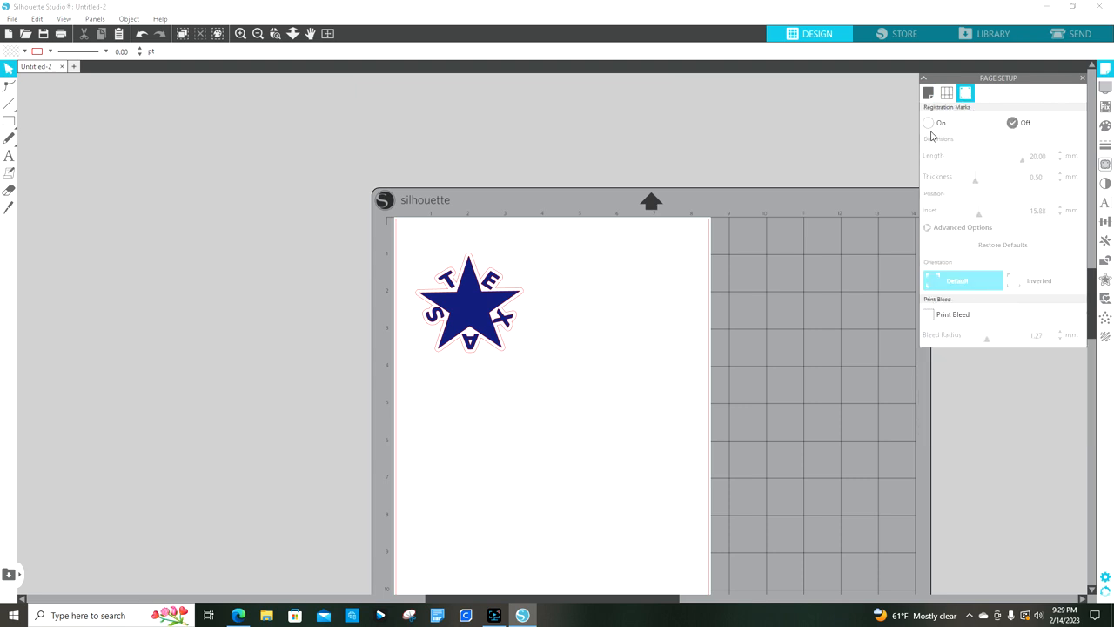
click(928, 122)
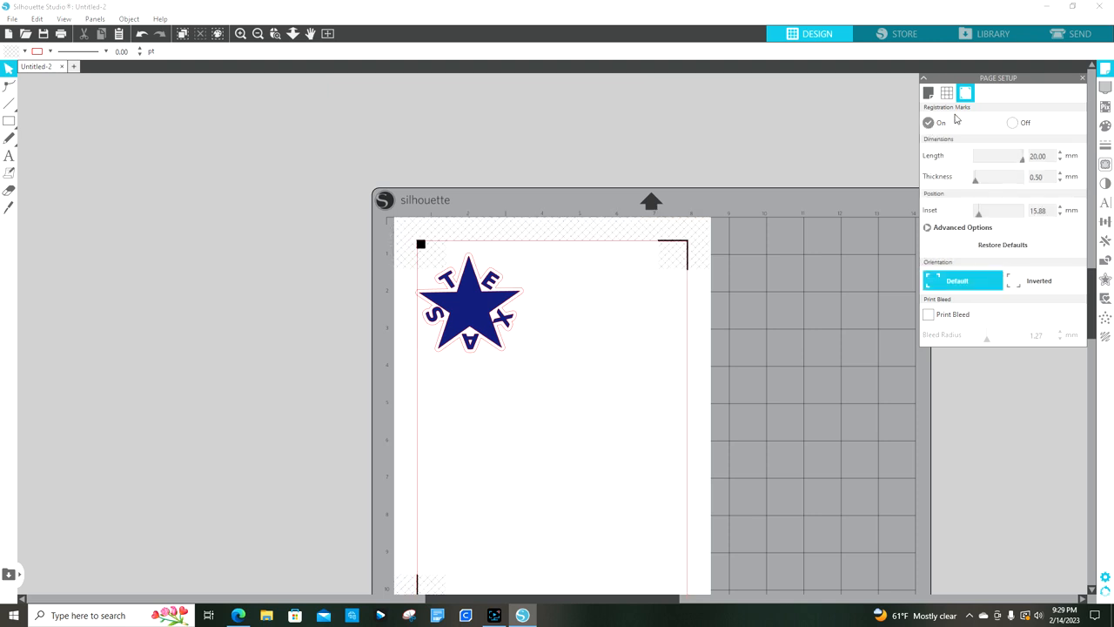
mouse_move(1060, 180)
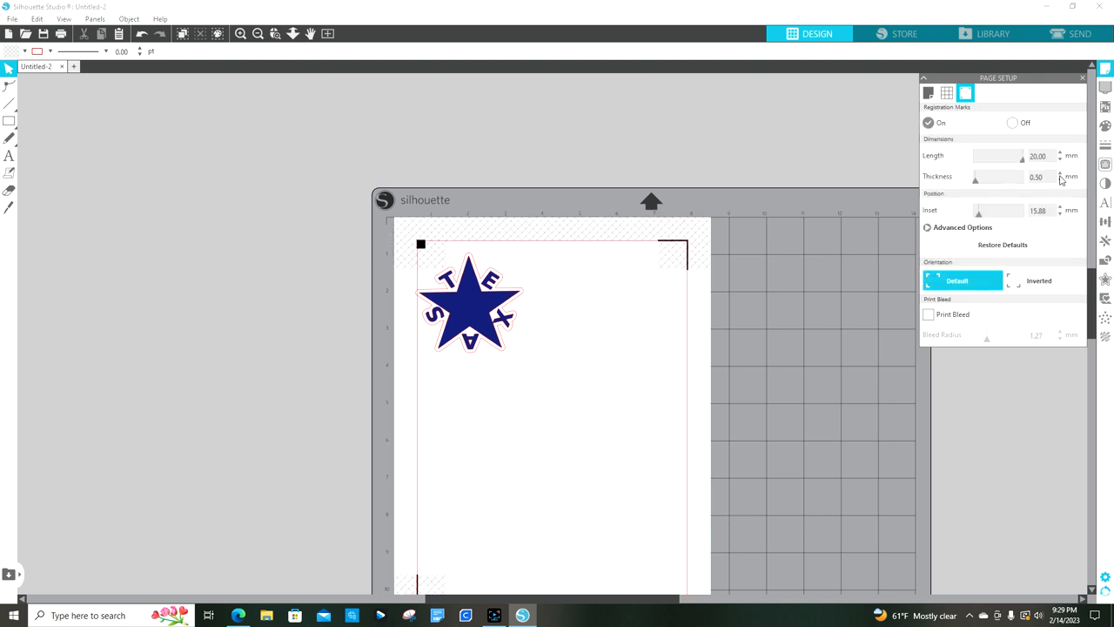
click(1060, 173)
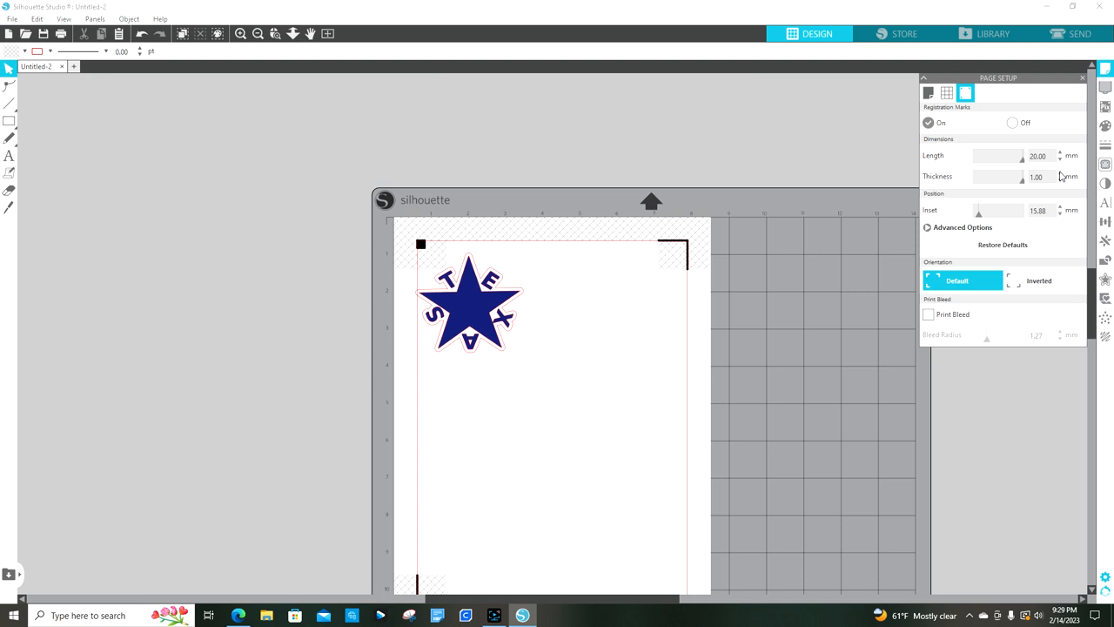
mouse_move(698, 269)
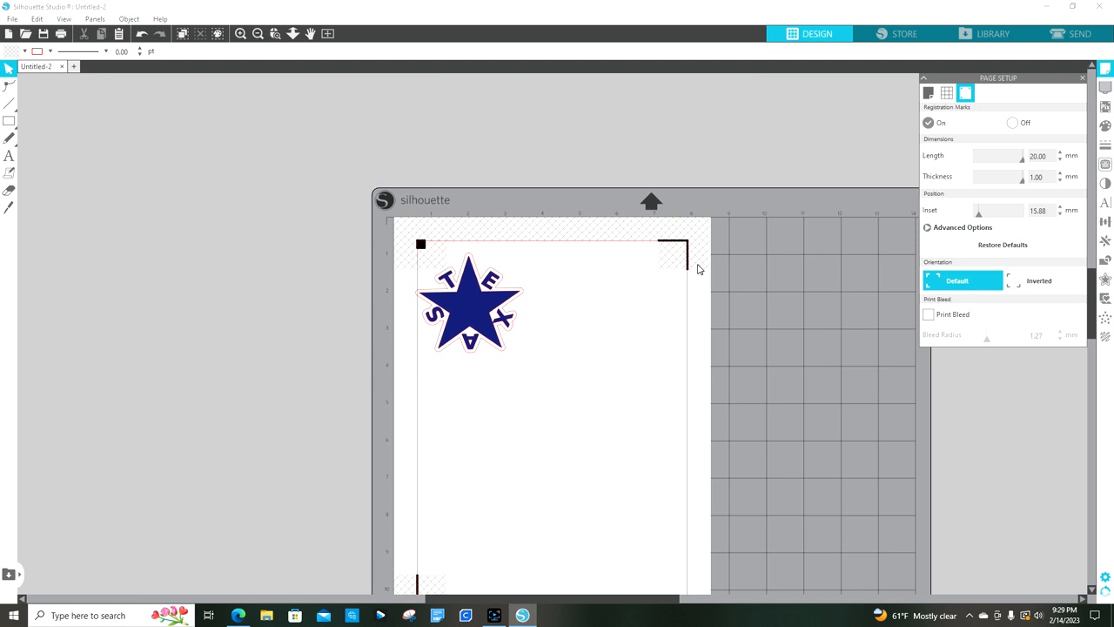
mouse_move(1005, 217)
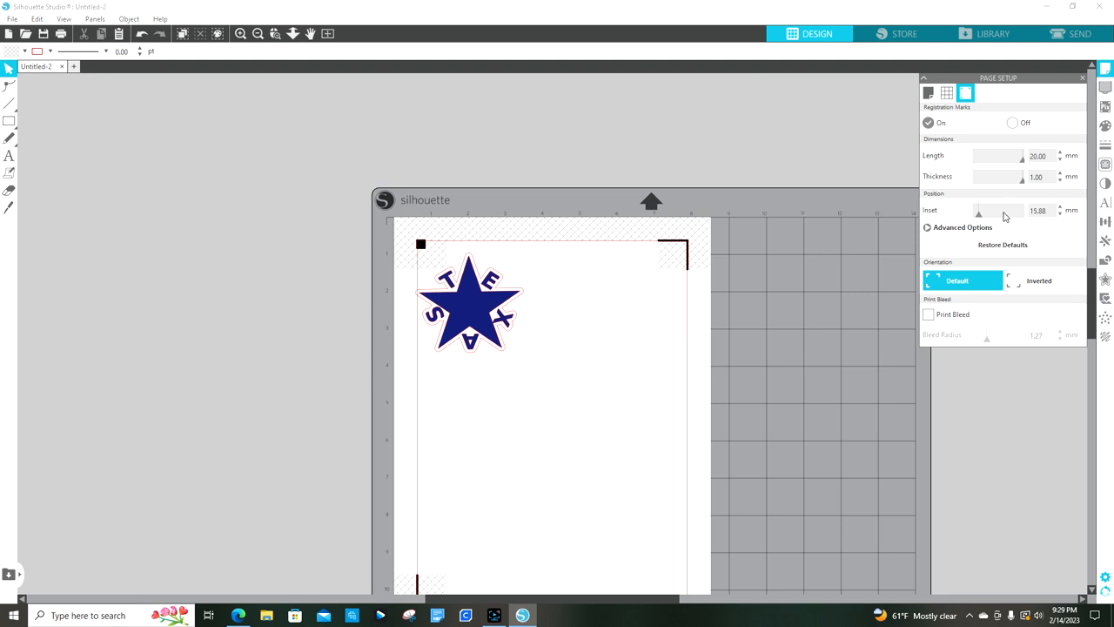
mouse_move(952, 328)
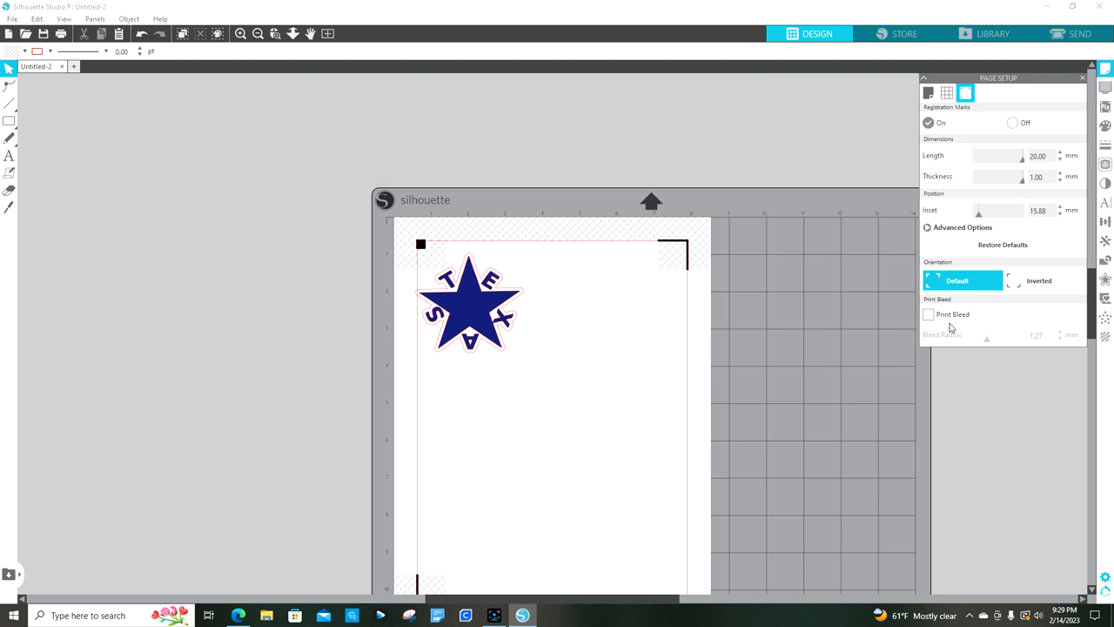
mouse_move(654, 302)
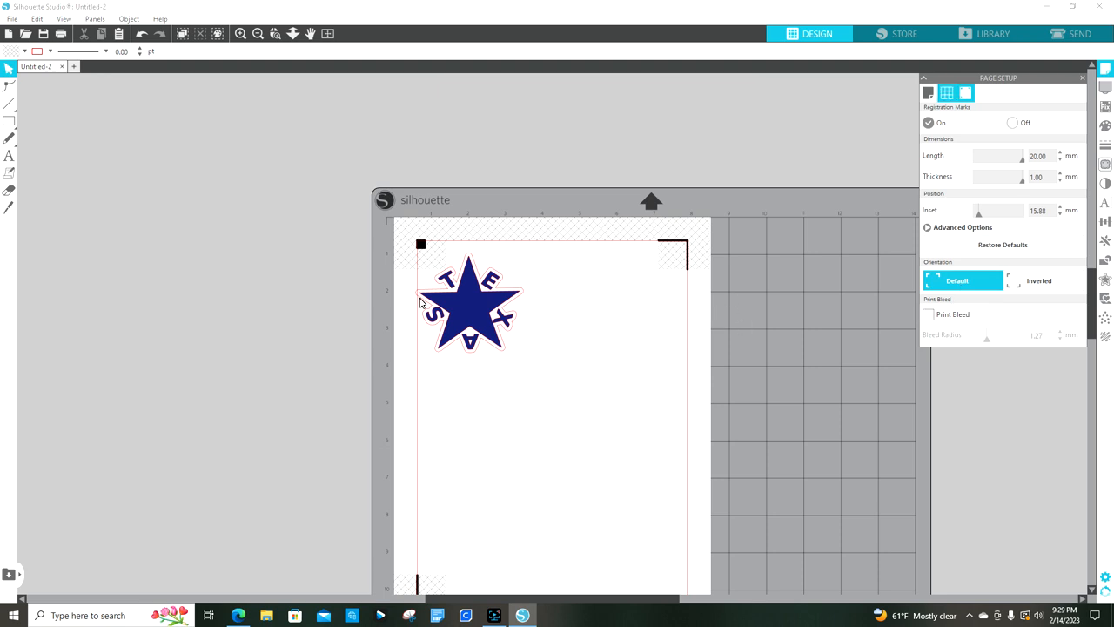
Drag the TEXAS star sticker just inside the top-left registration mark
click(470, 304)
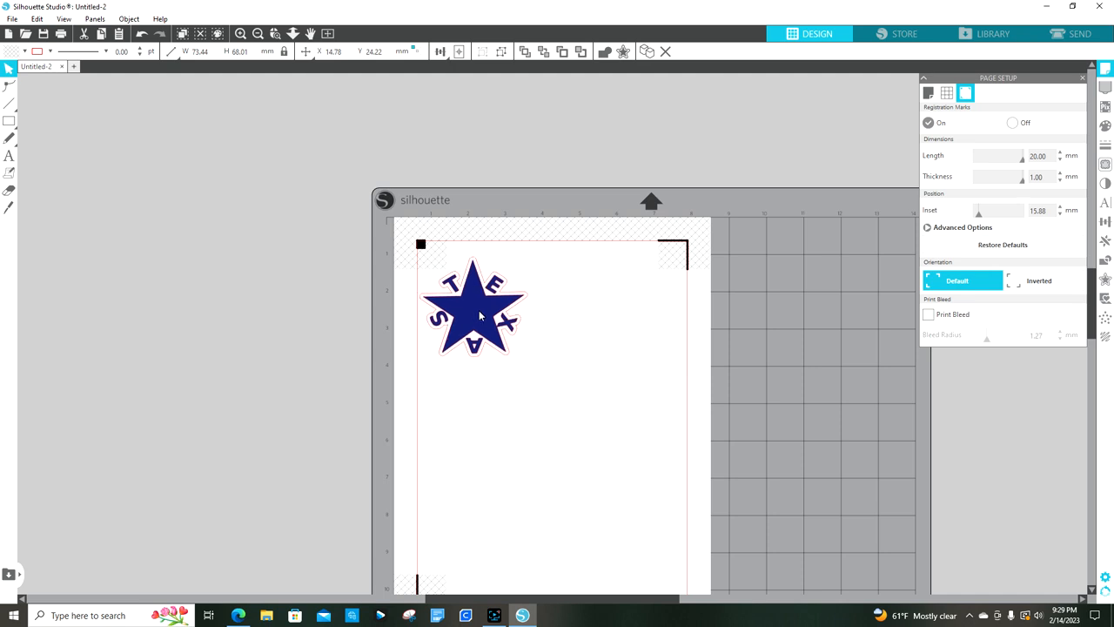
drag(474, 309, 518, 292)
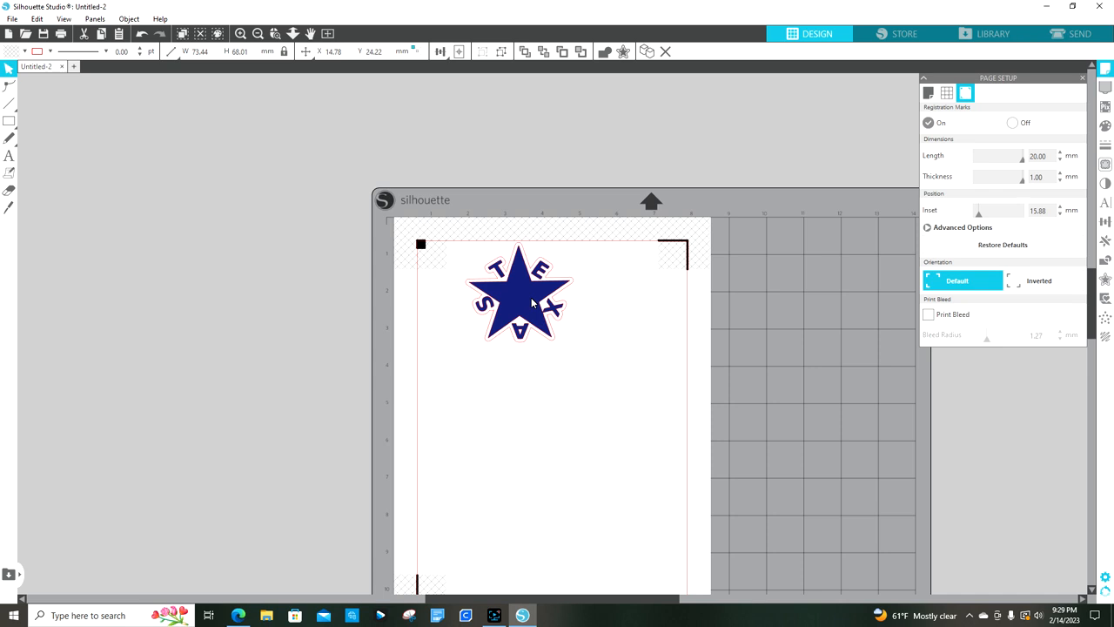
drag(518, 300, 474, 301)
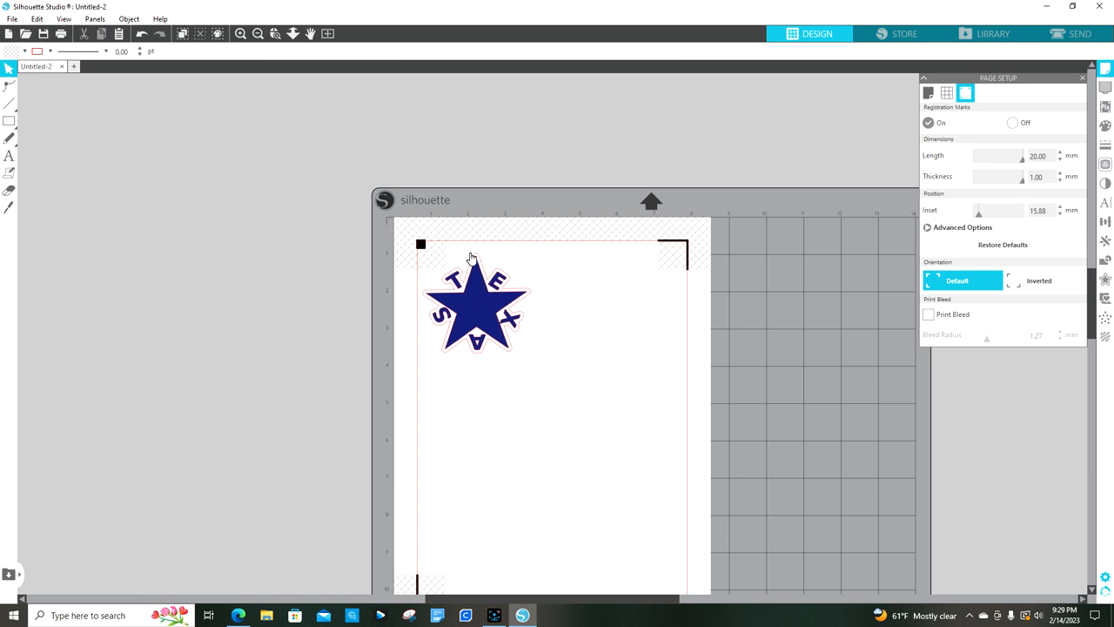
mouse_move(476, 246)
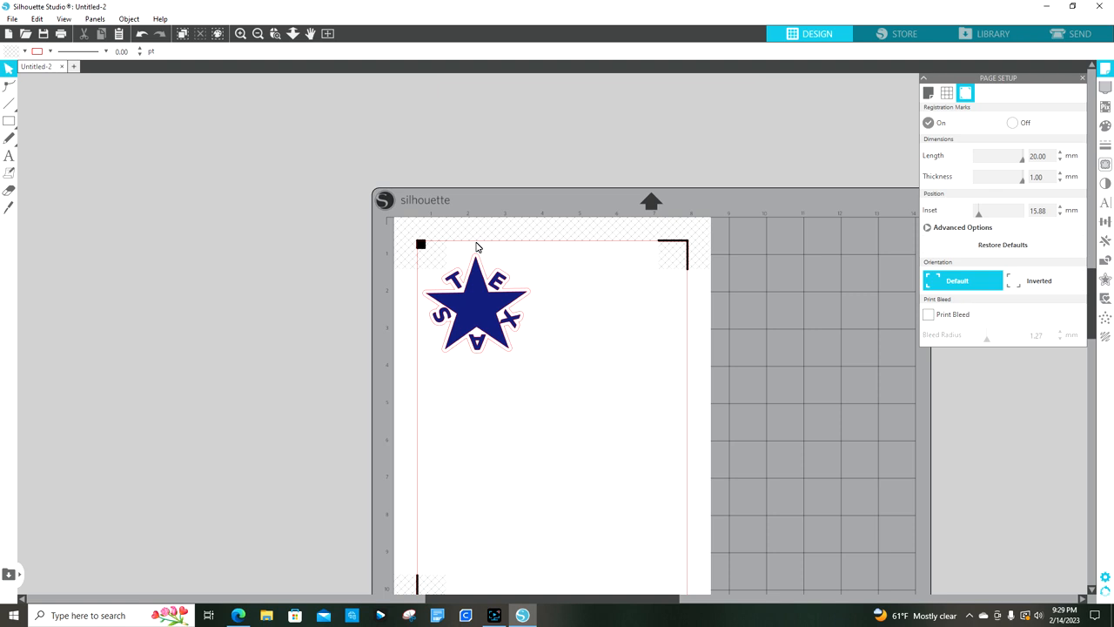
mouse_move(460, 276)
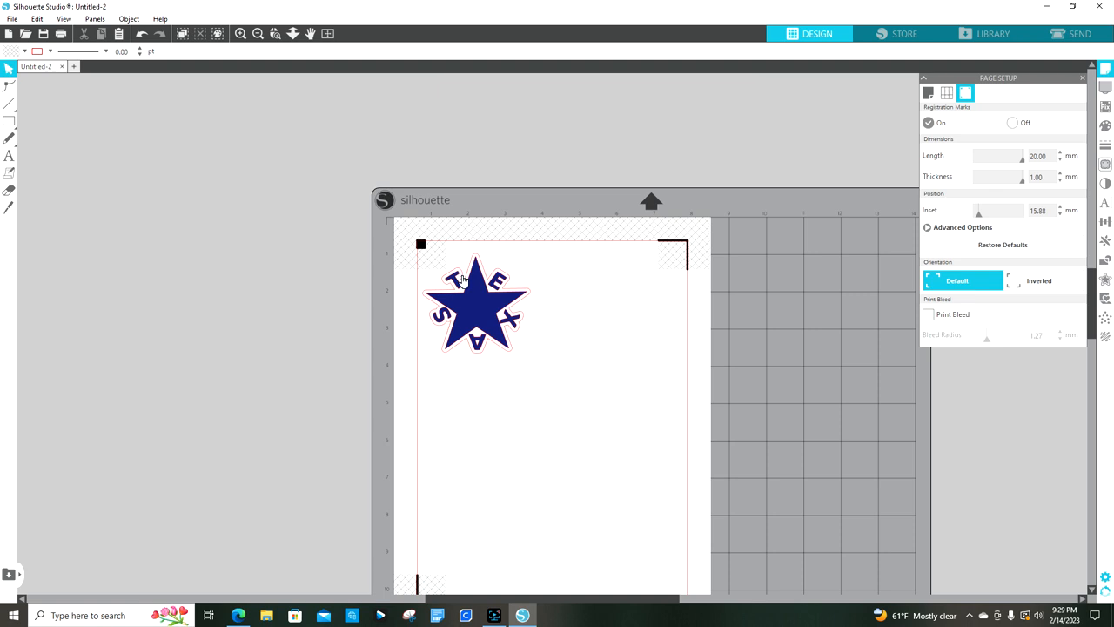
click(475, 305)
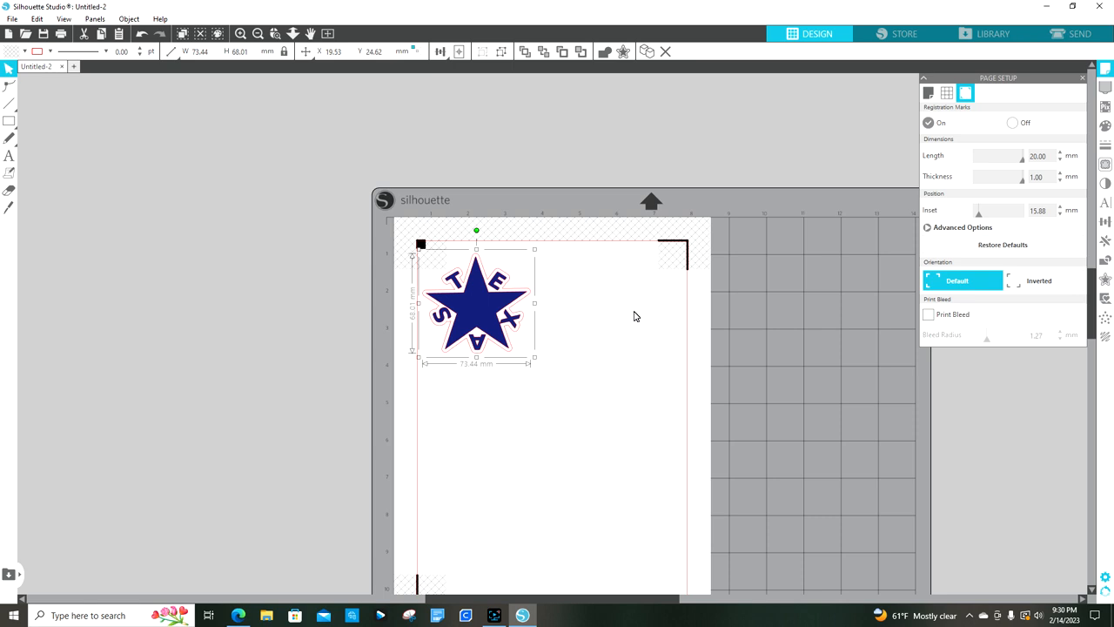
mouse_move(636, 309)
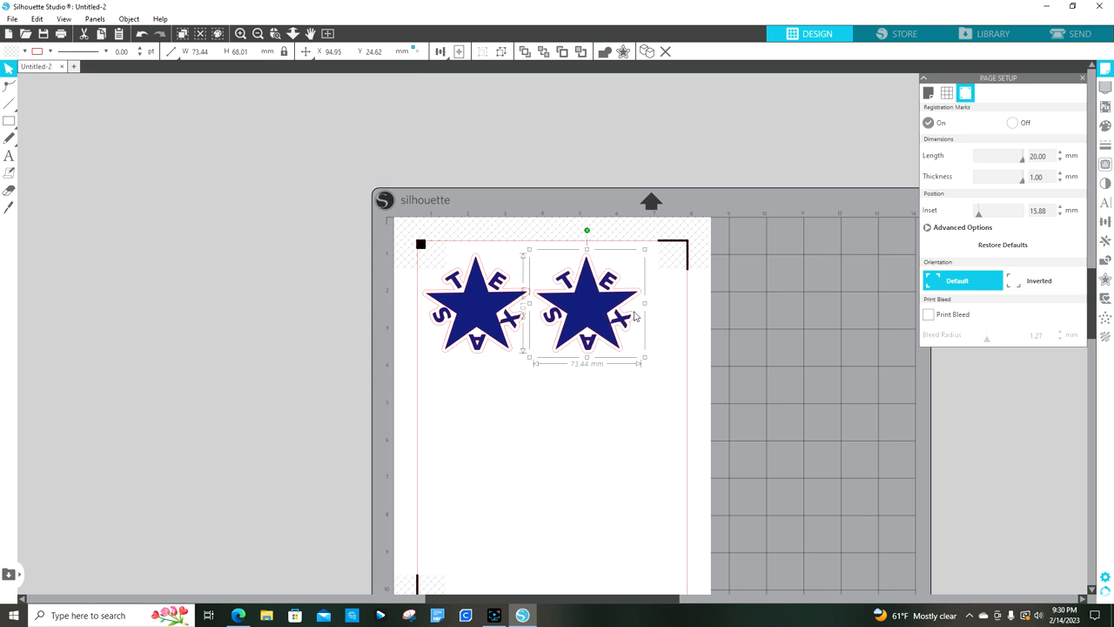
mouse_move(592, 307)
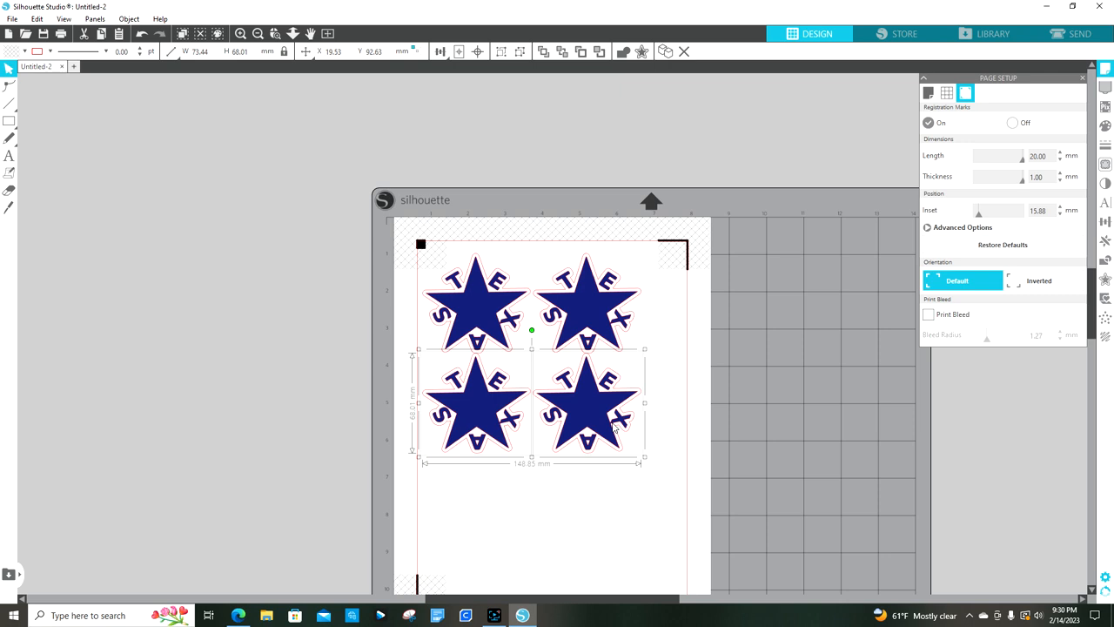
Nudge the second row of stars so it lines up under the first row
drag(531, 409, 531, 405)
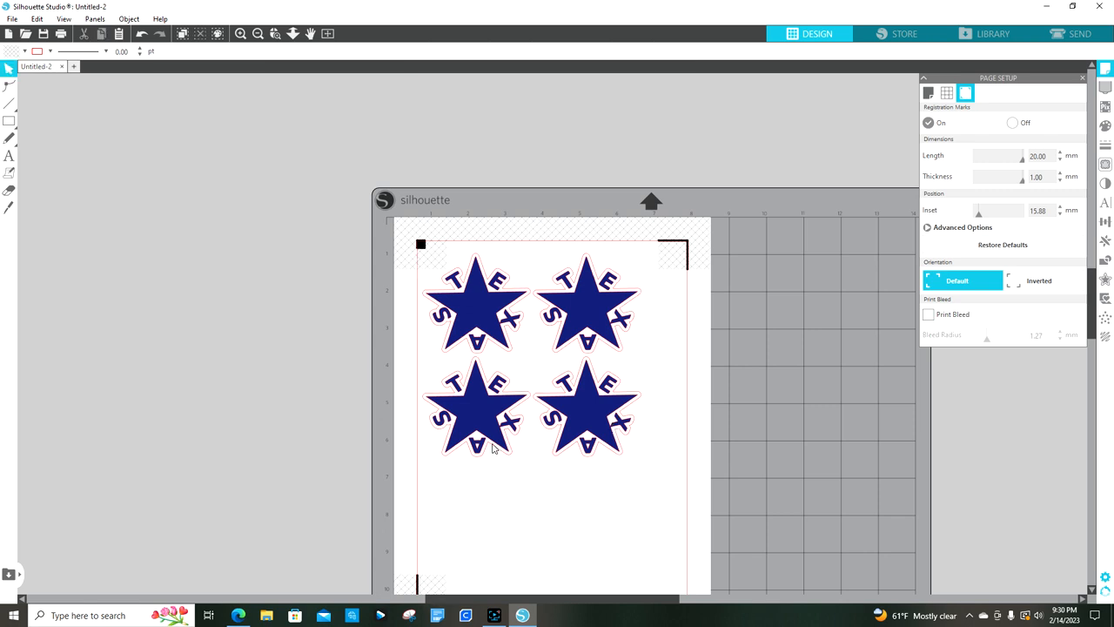
Copy the lower row down into a third row, then center all six stars on the page
click(477, 409)
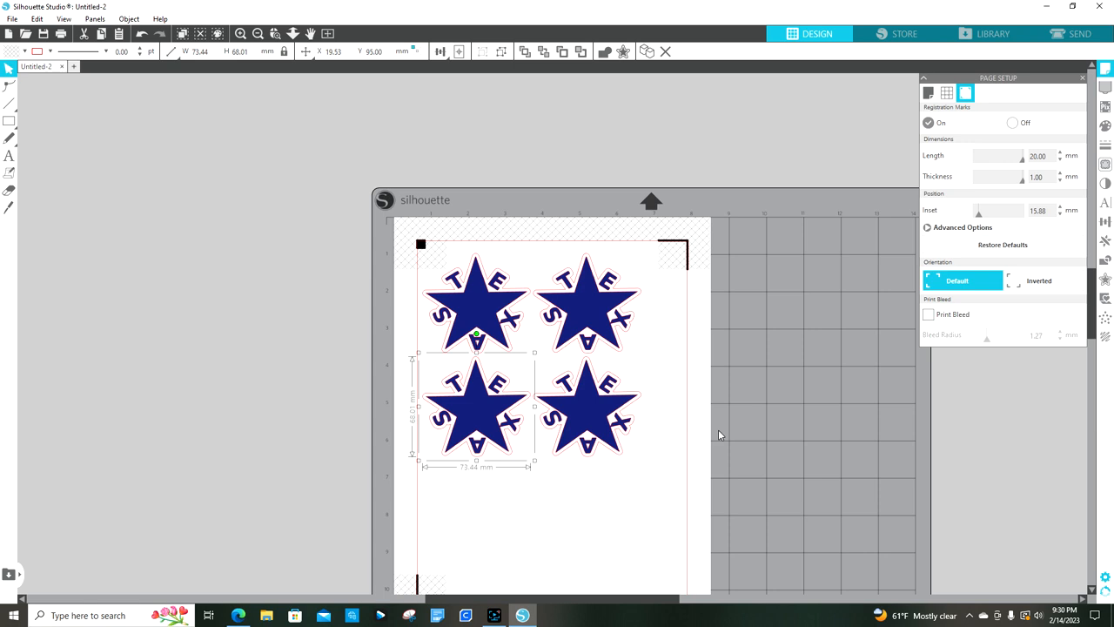
mouse_move(477, 432)
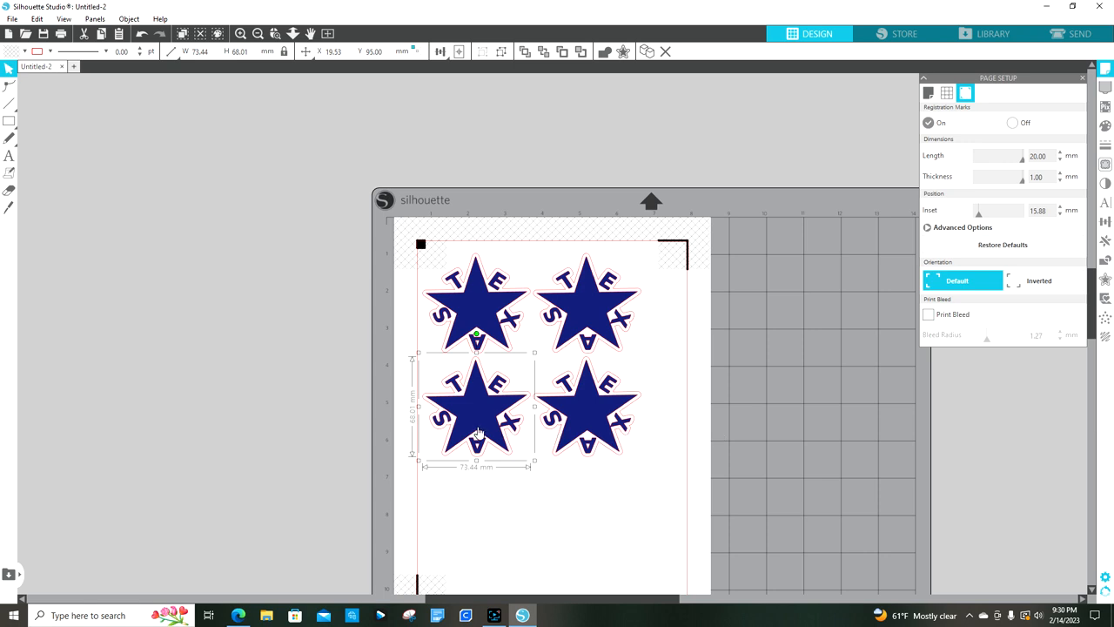
mouse_move(611, 427)
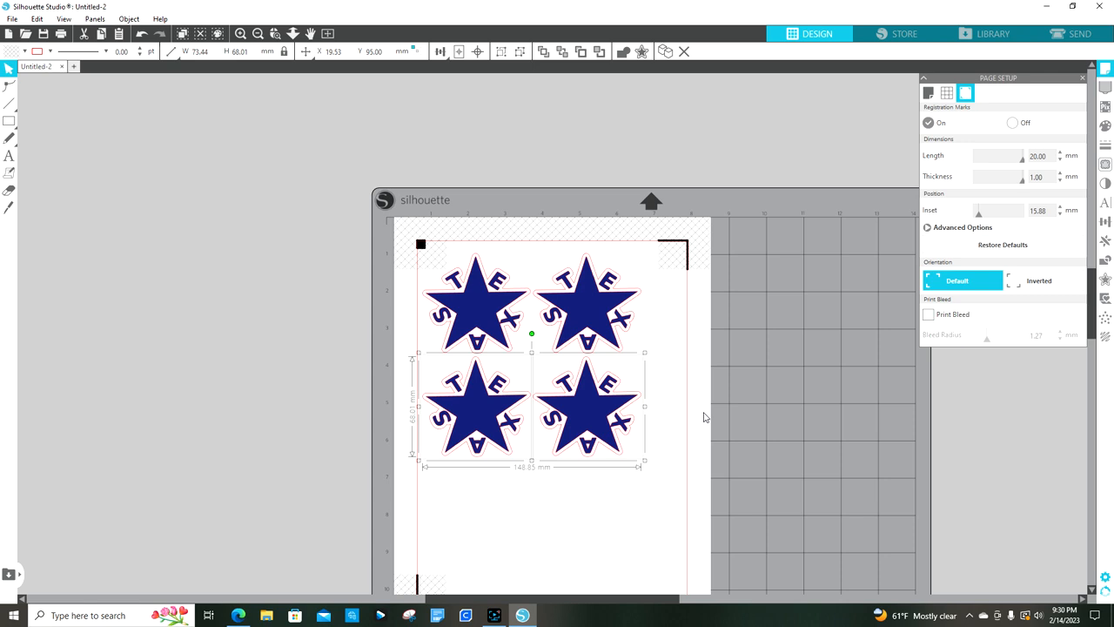
mouse_move(705, 414)
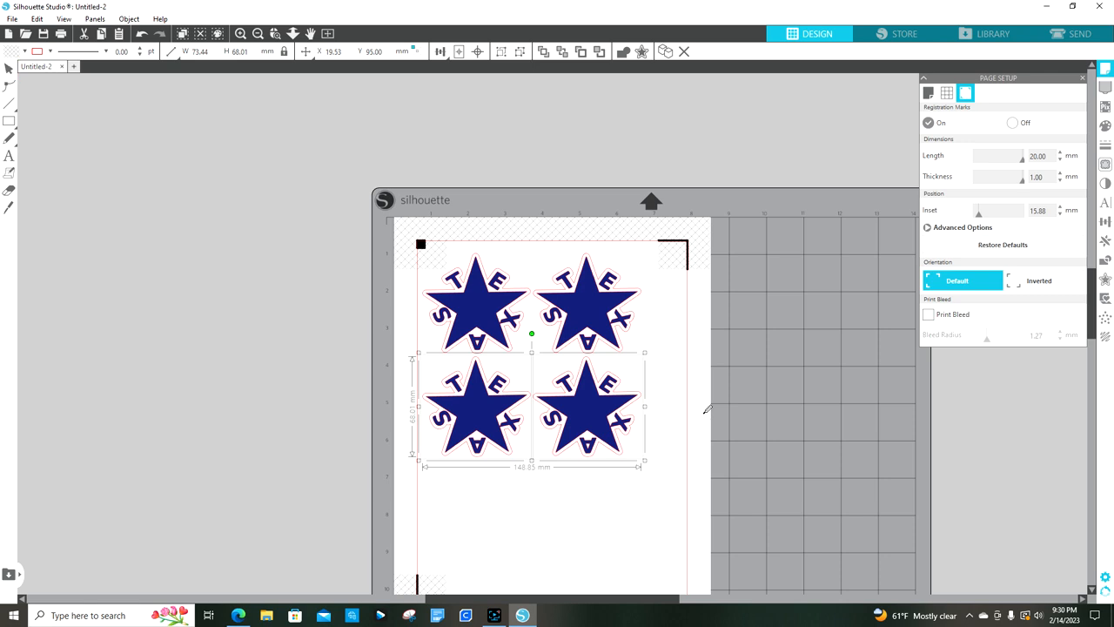
drag(531, 334, 531, 433)
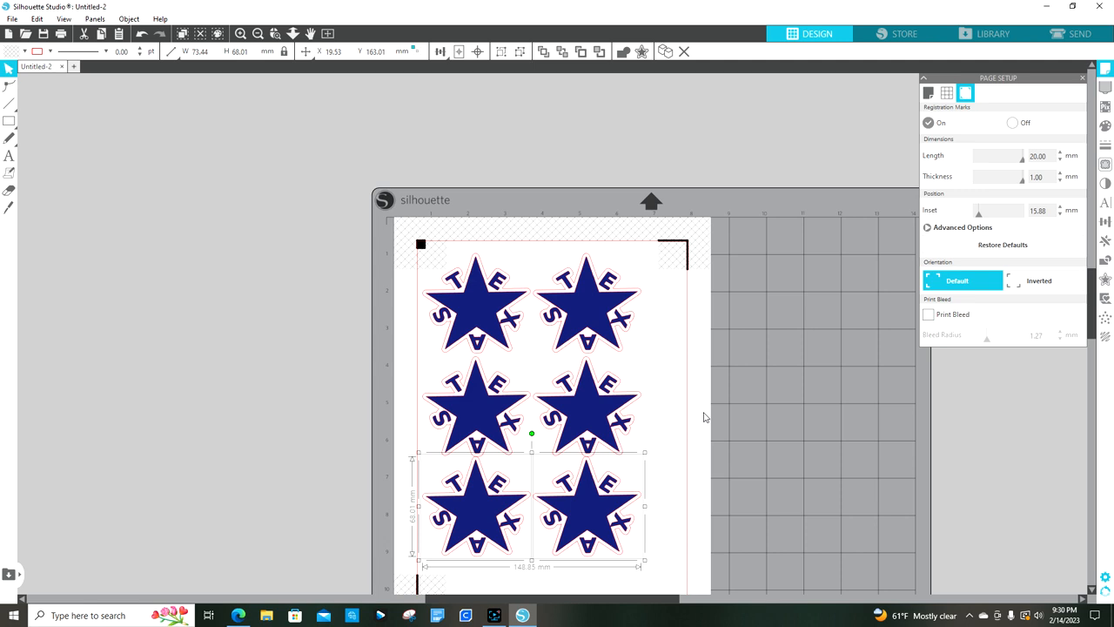
mouse_move(663, 421)
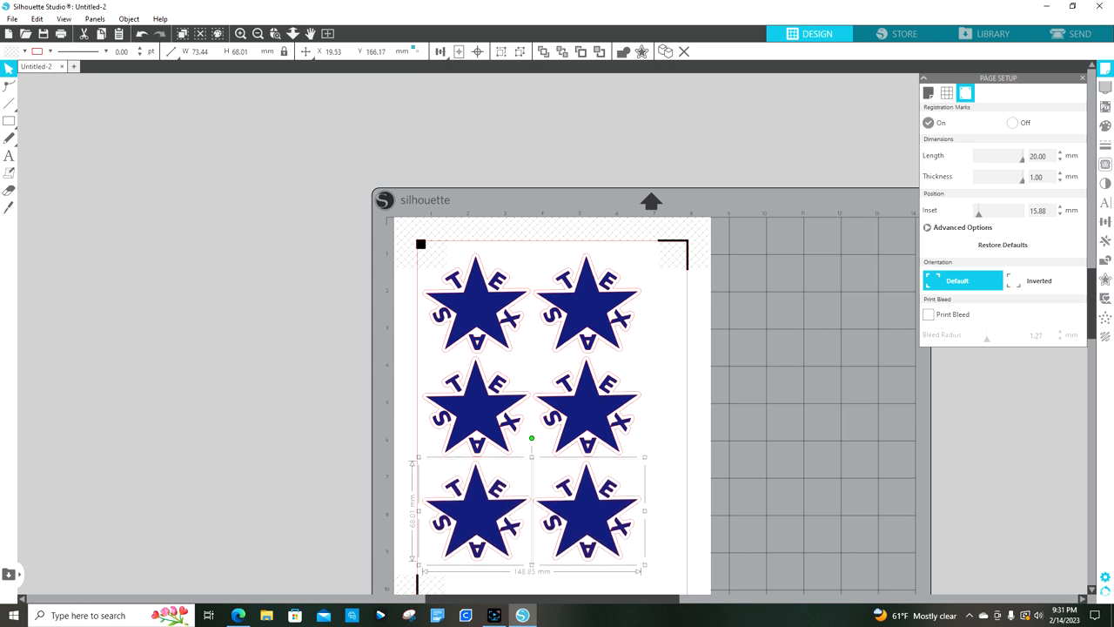
drag(531, 437, 531, 229)
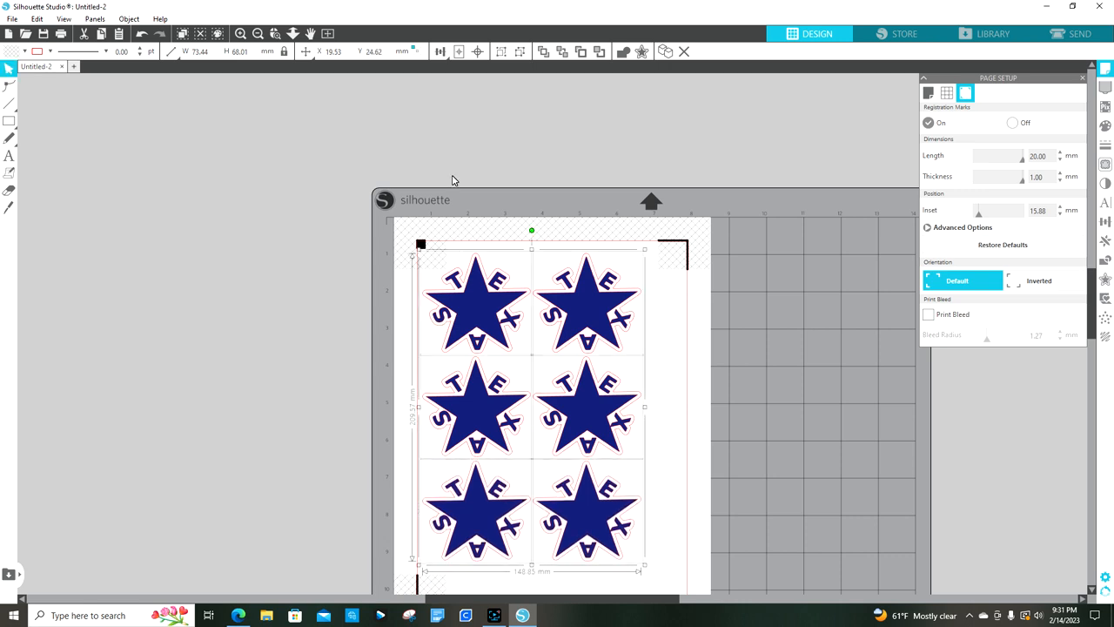
click(459, 51)
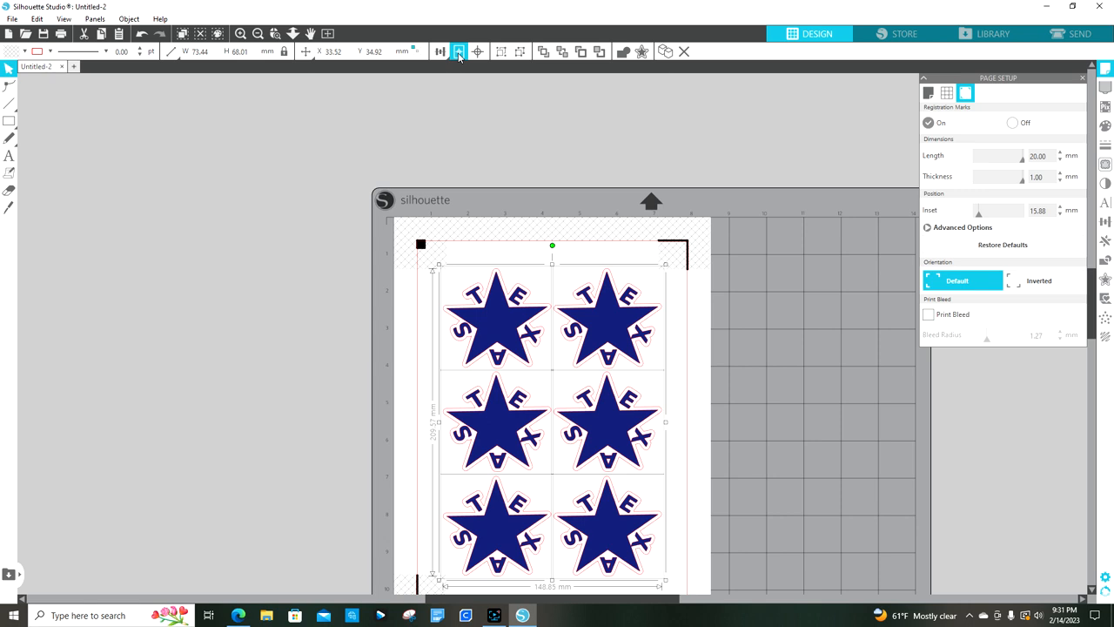
Deselect the sticker grid, then open and cancel the Save As dialog
click(635, 255)
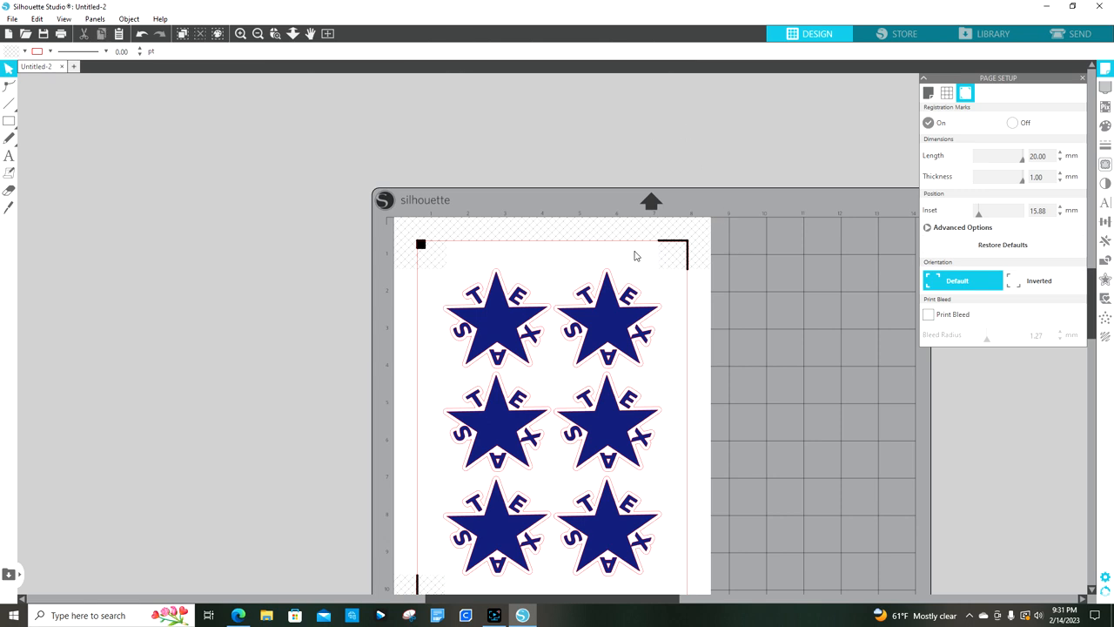
mouse_move(600, 457)
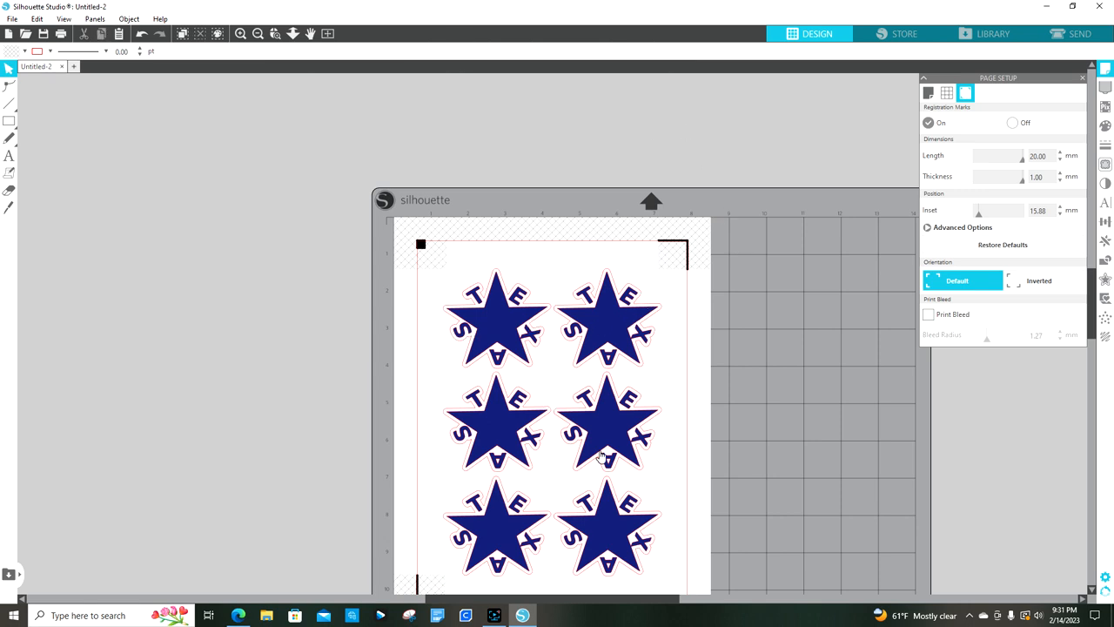
mouse_move(622, 420)
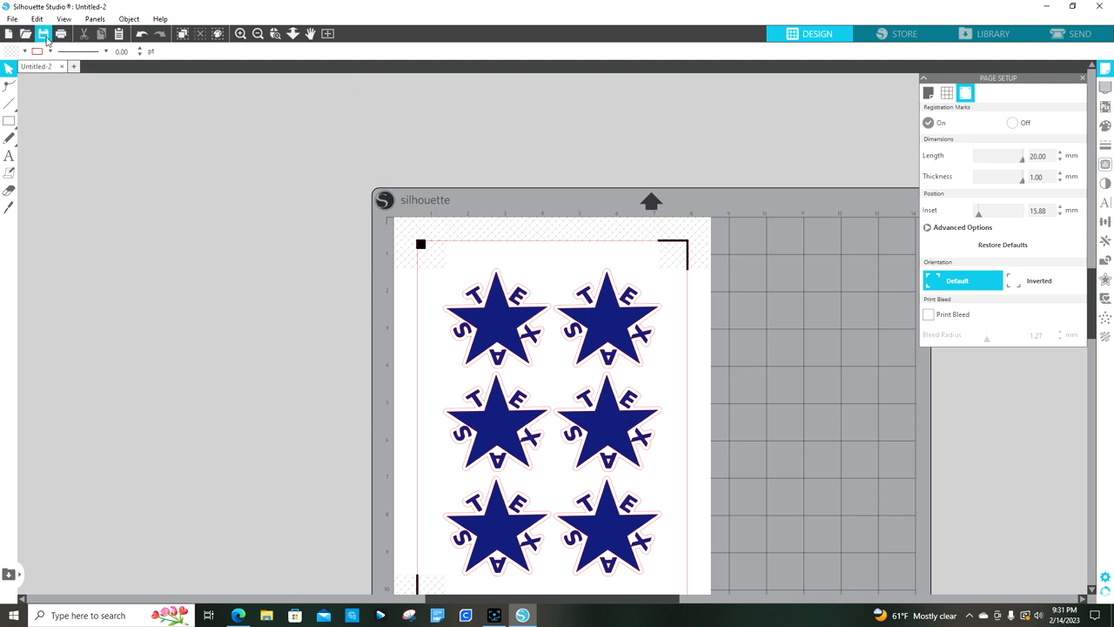
click(43, 33)
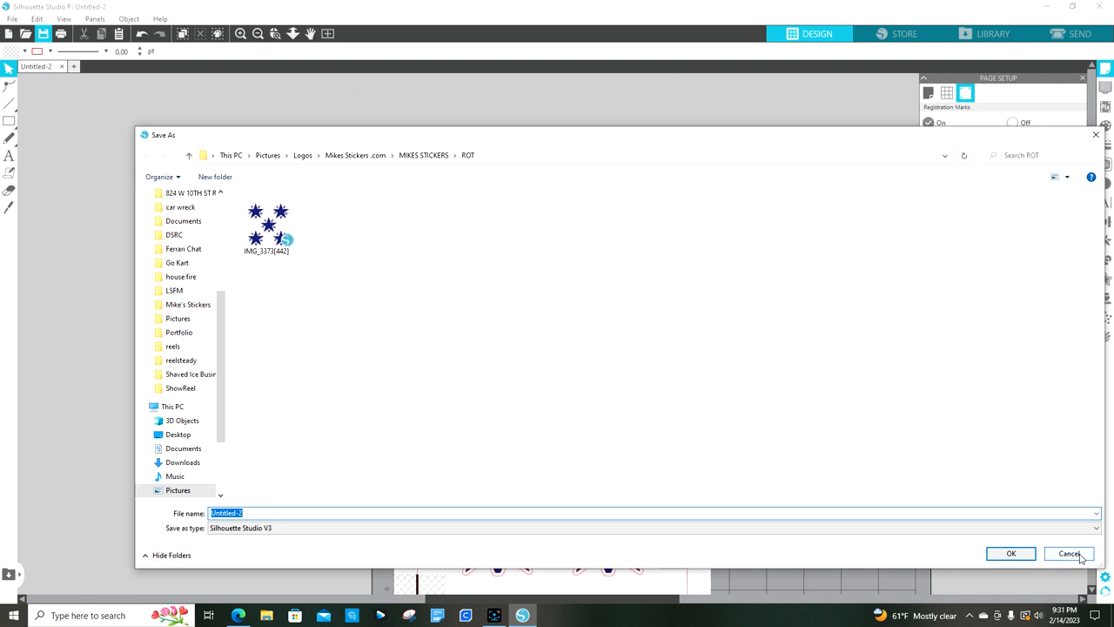
click(1069, 553)
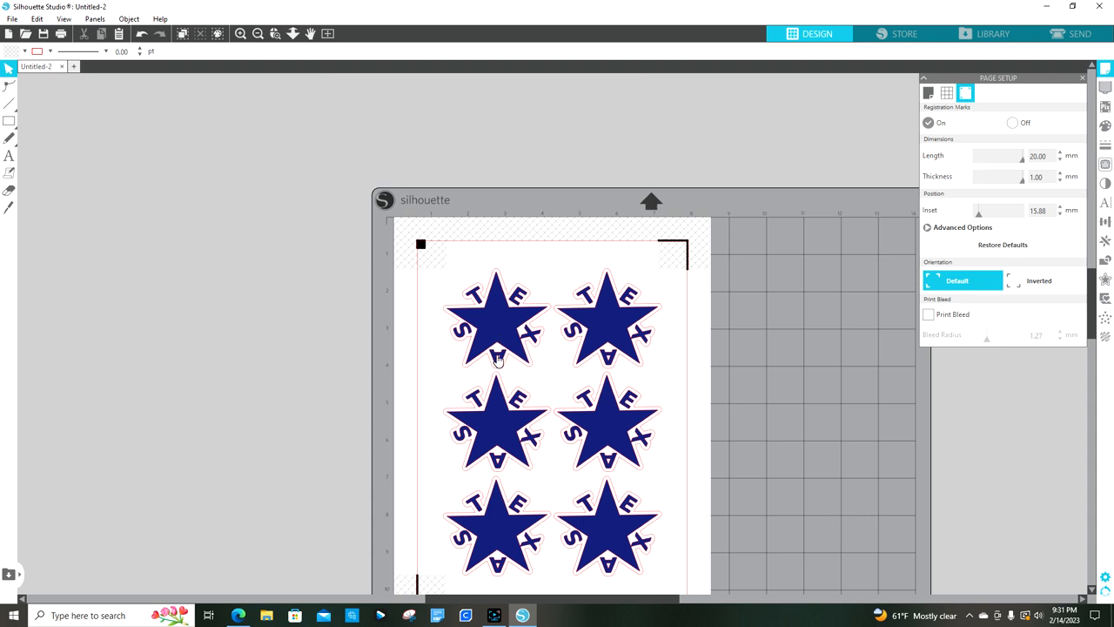
mouse_move(502, 334)
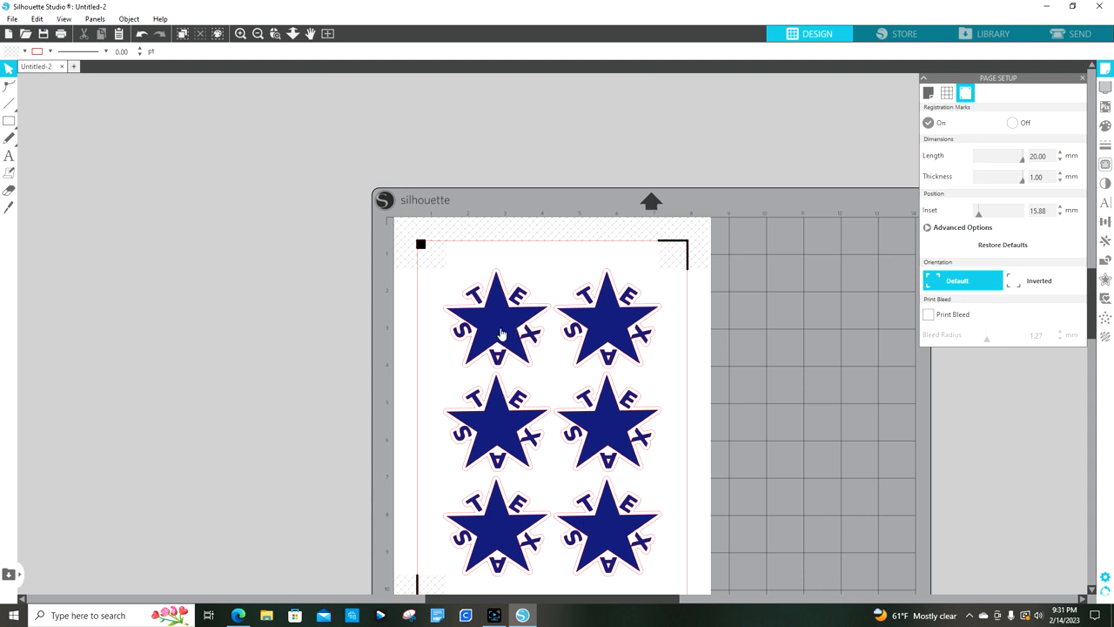
mouse_move(575, 503)
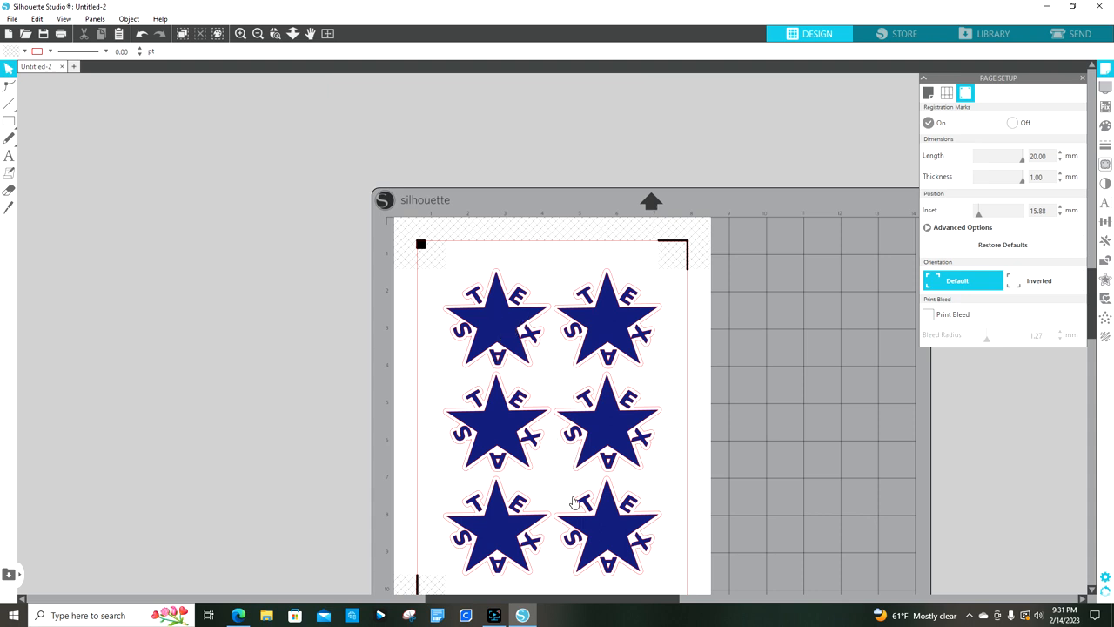
mouse_move(948, 142)
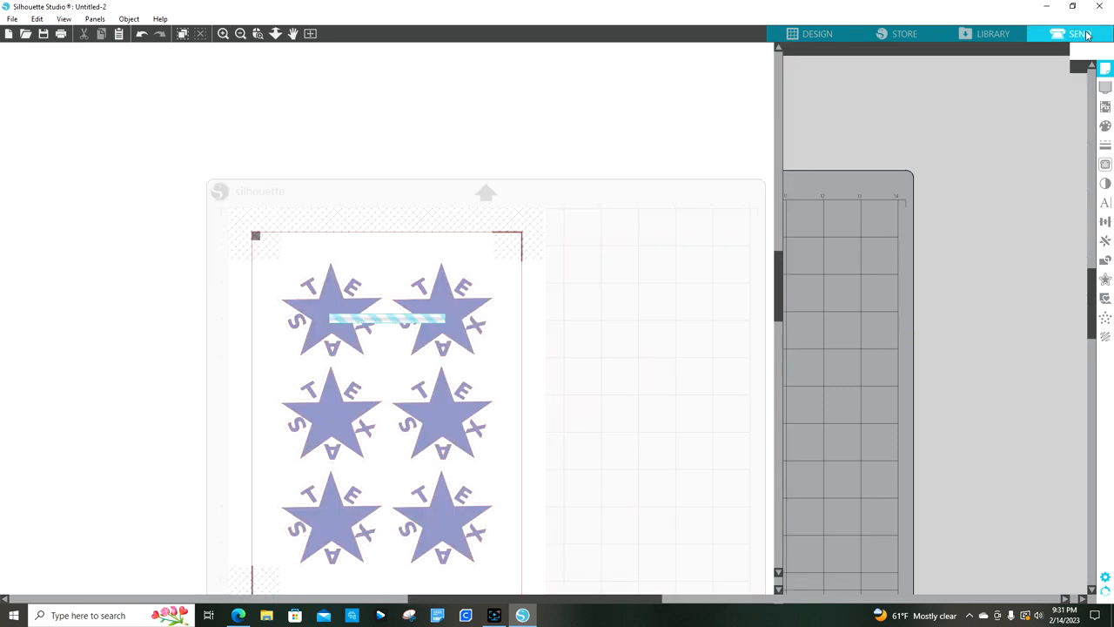
Preview the six stars' red Die Cut Stickers outlines in SEND, then return to DESIGN
click(1079, 33)
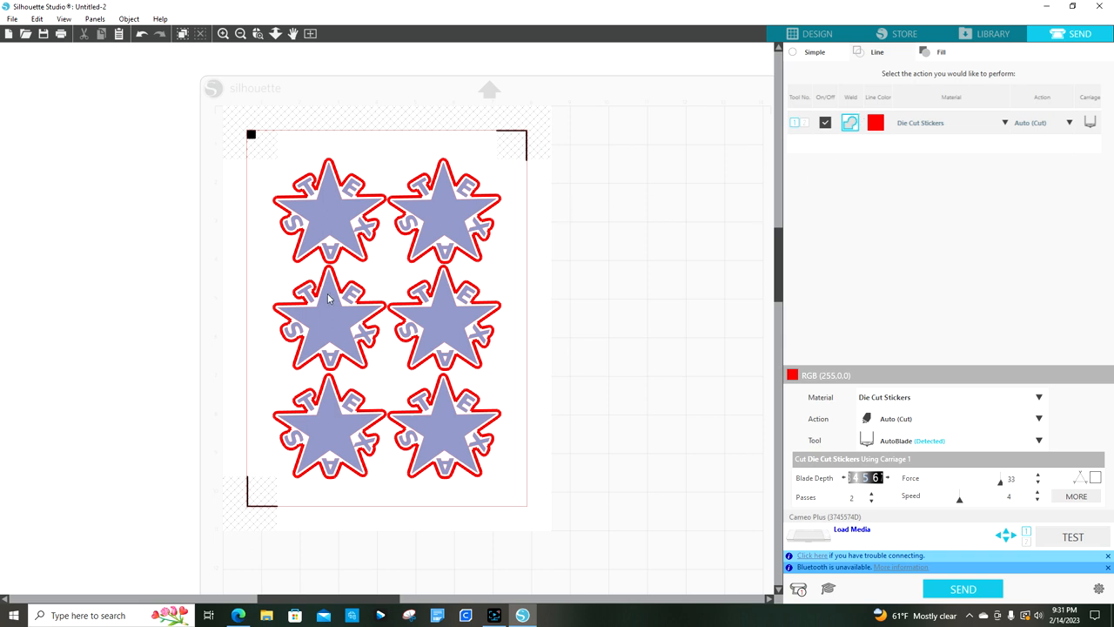
mouse_move(422, 344)
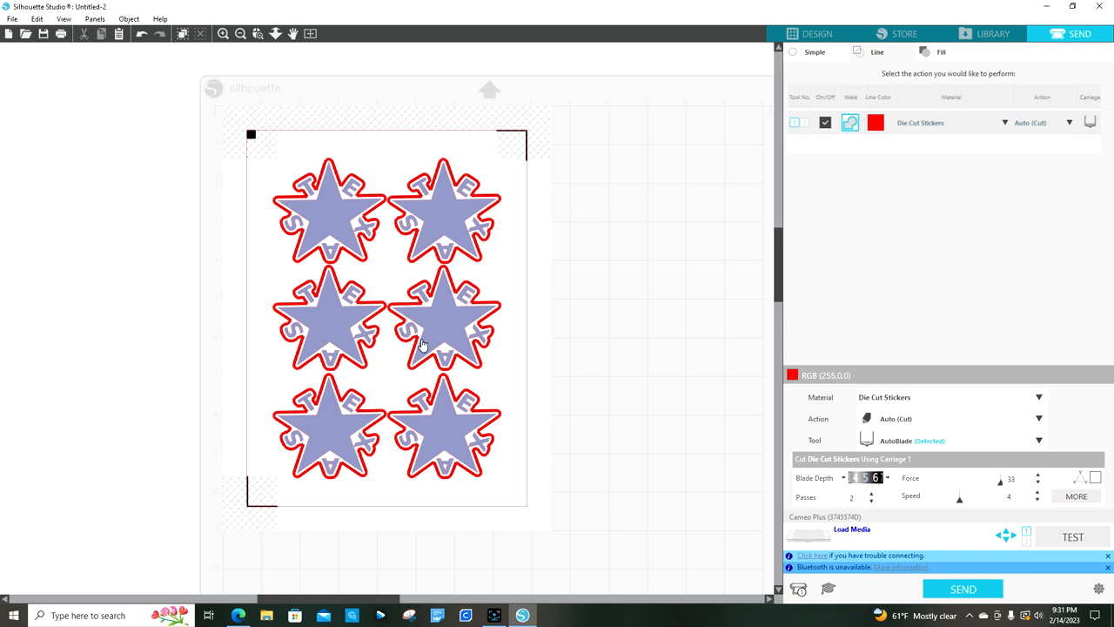
mouse_move(387, 416)
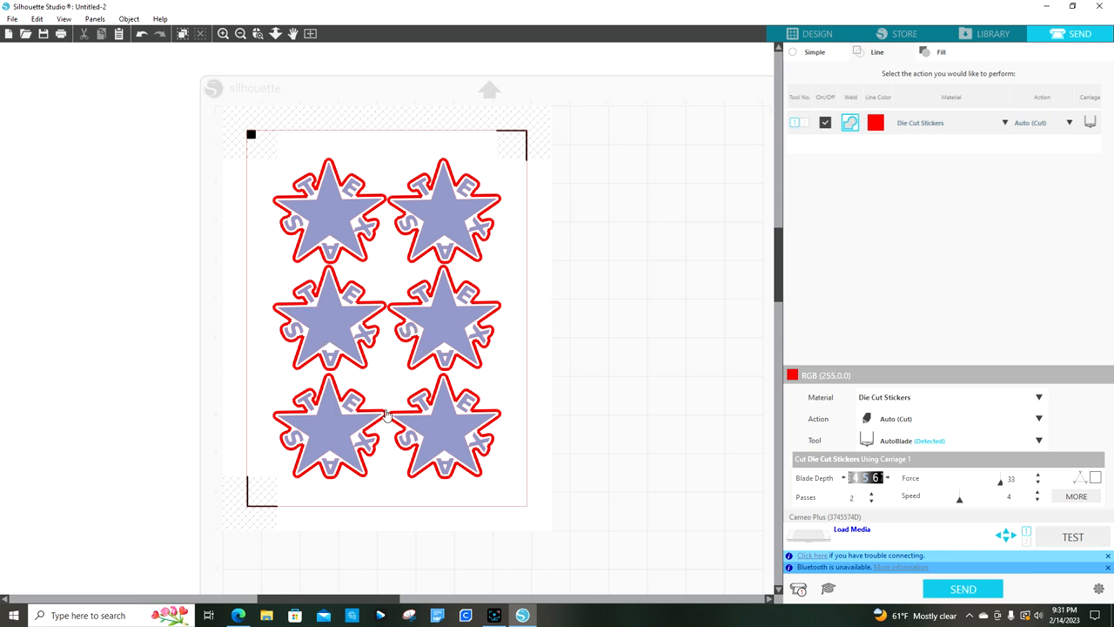
mouse_move(388, 215)
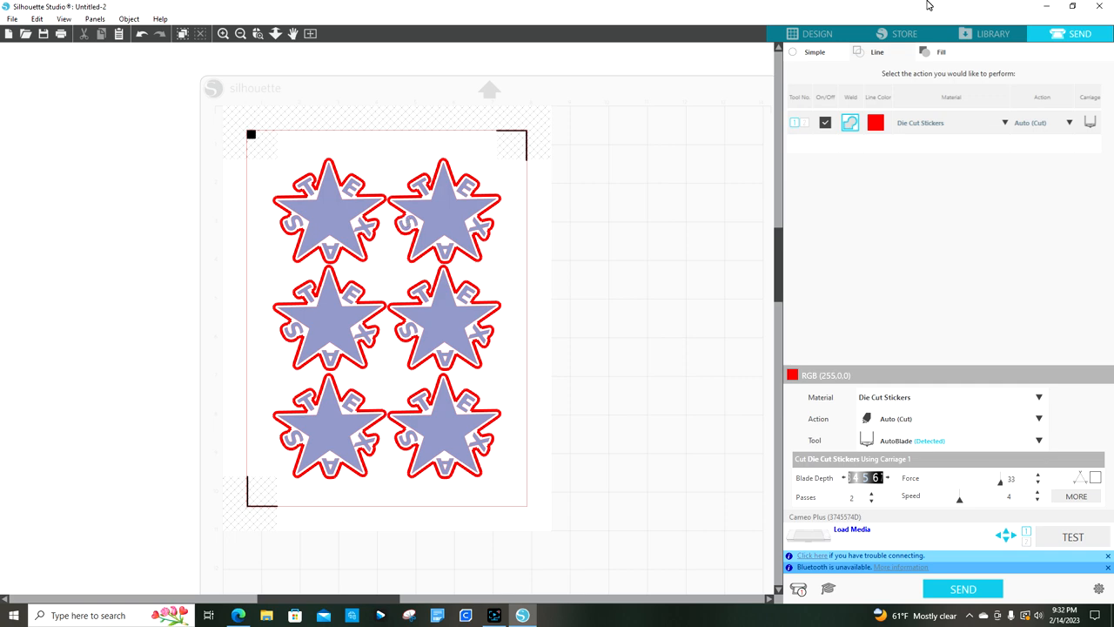
click(817, 33)
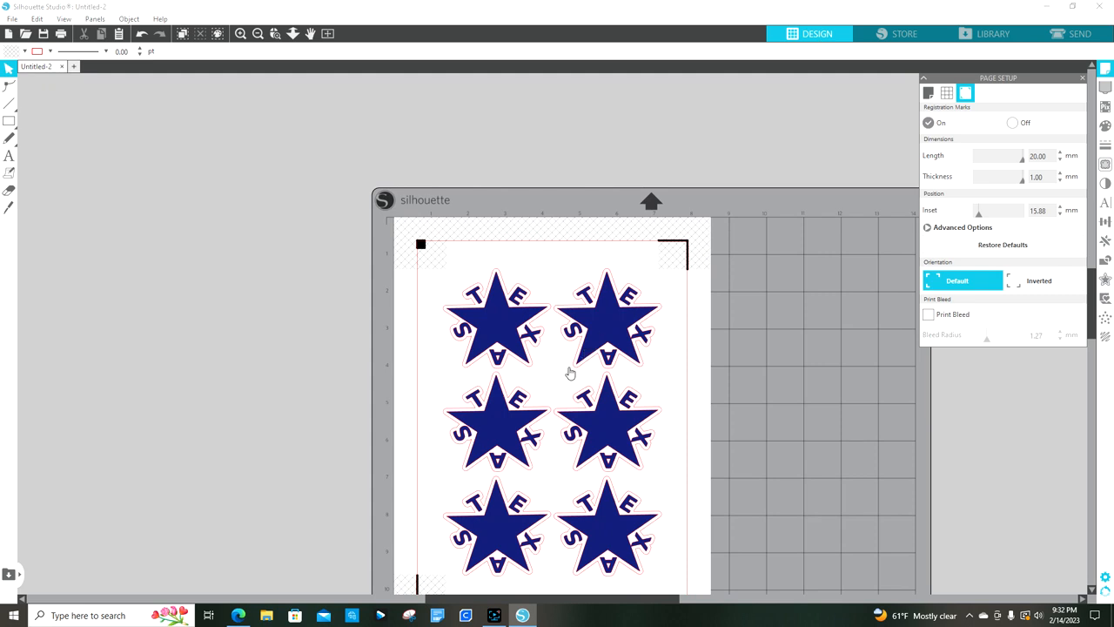
Select and deselect the grid, then show the six stars' Auto (Cut) outlines in SEND
scroll(up, 3)
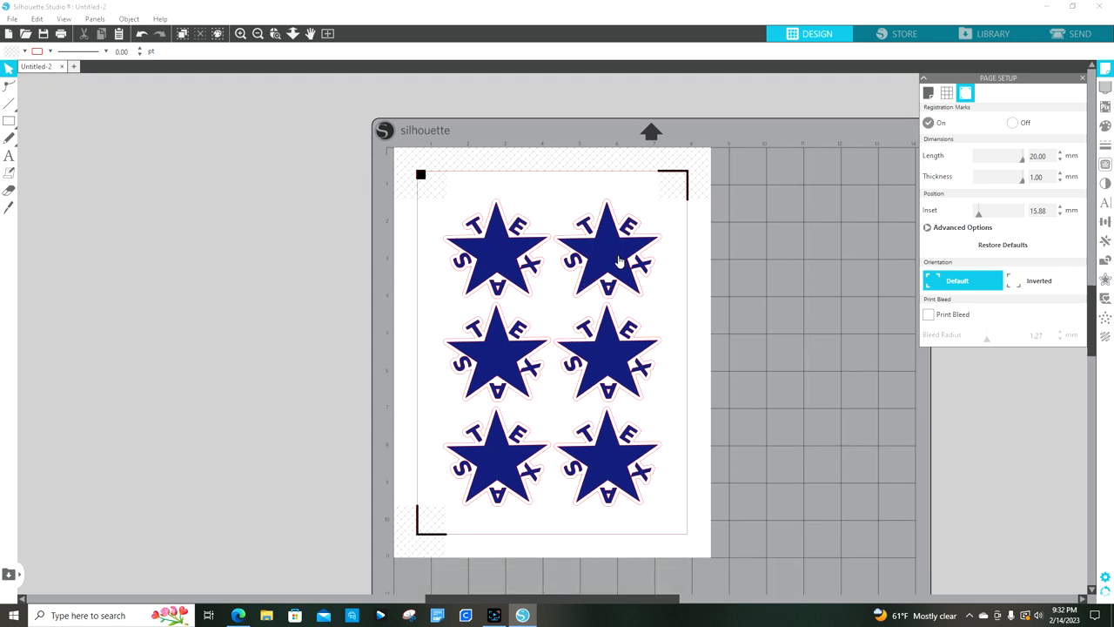
click(608, 252)
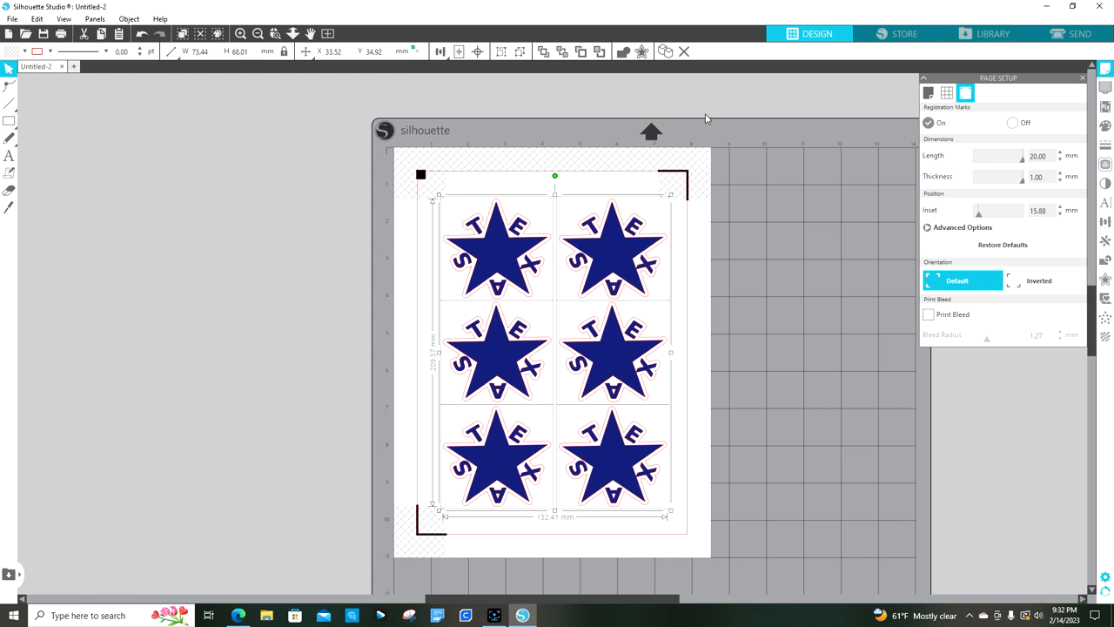
click(459, 52)
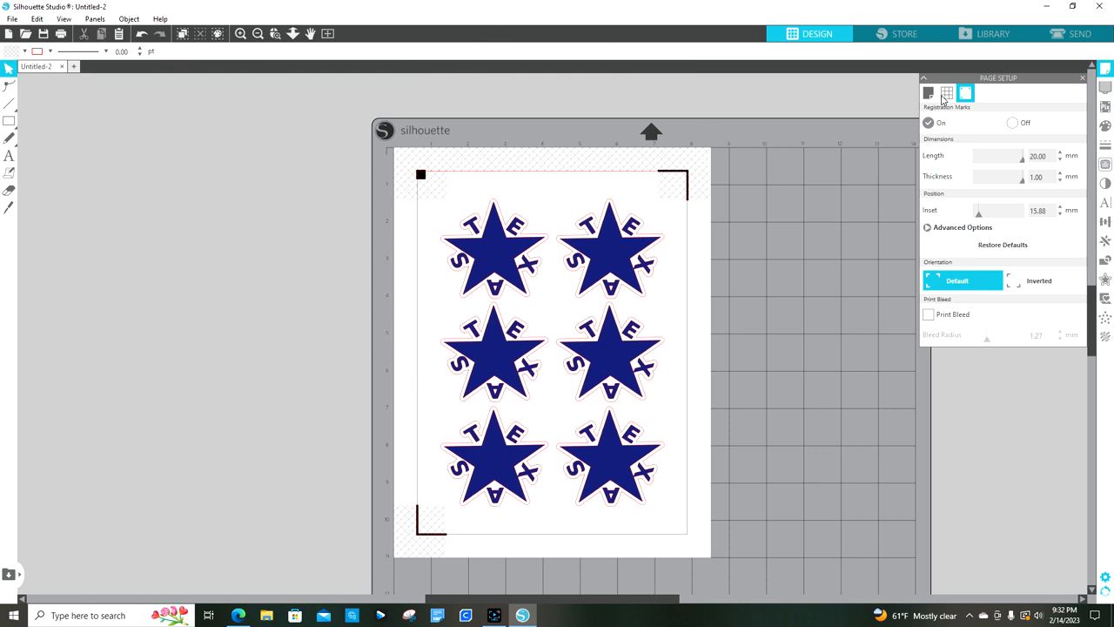
click(1080, 33)
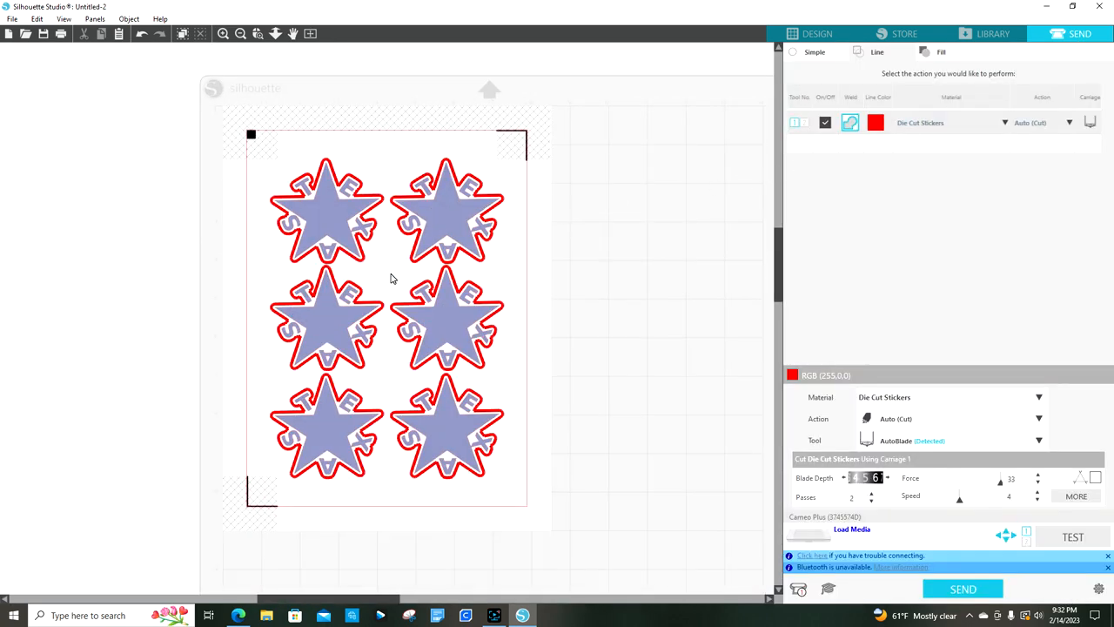
mouse_move(820, 418)
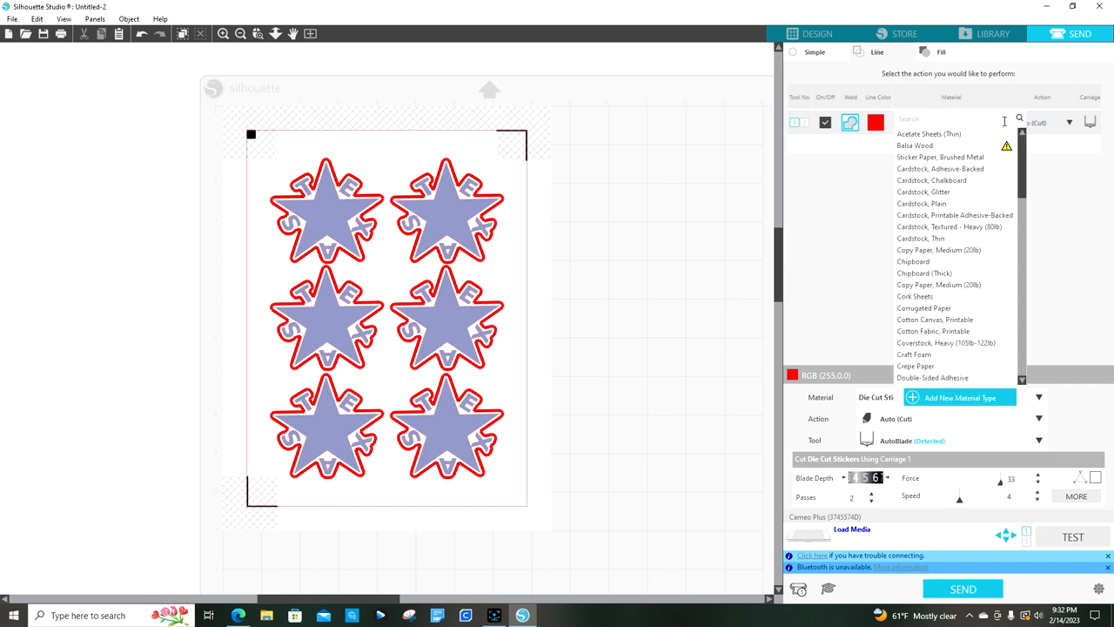
scroll(down, 3)
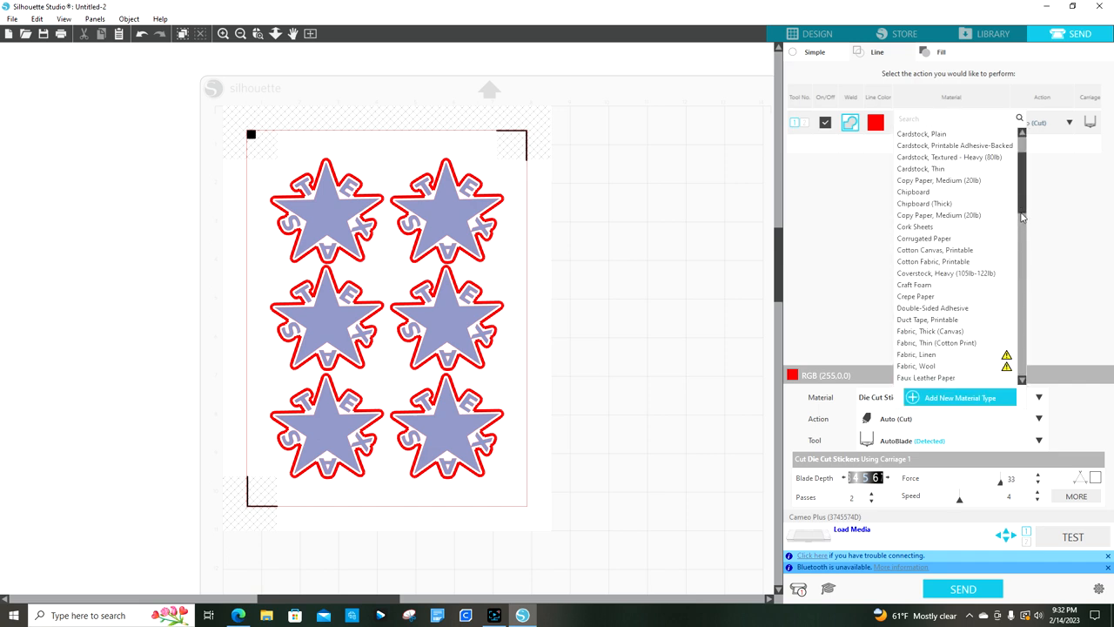
scroll(down, 3)
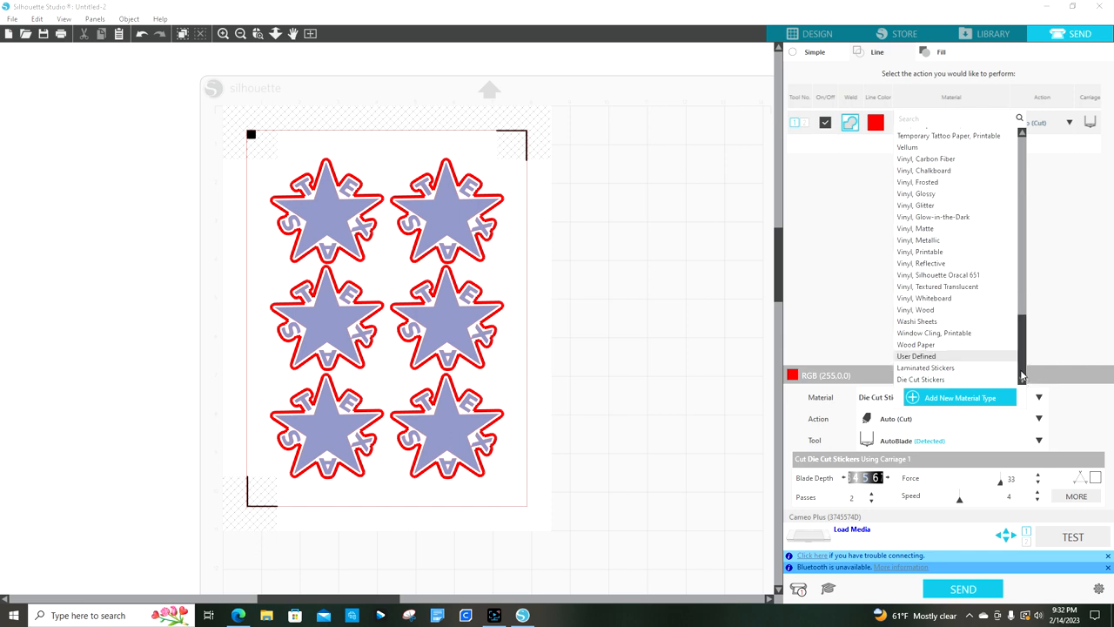
click(920, 379)
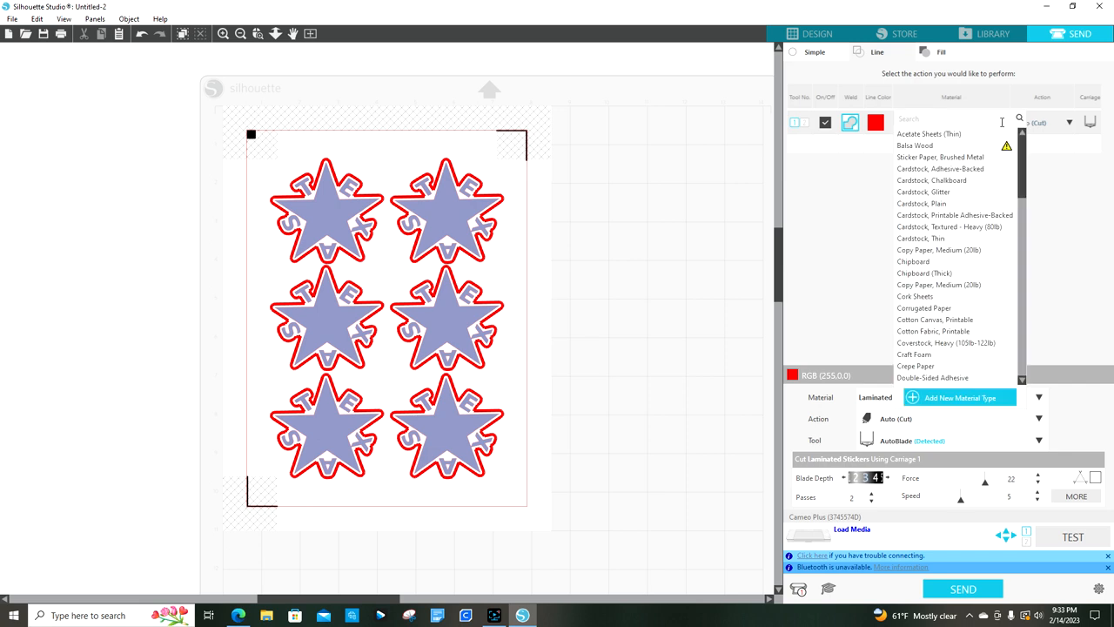
scroll(down, 3)
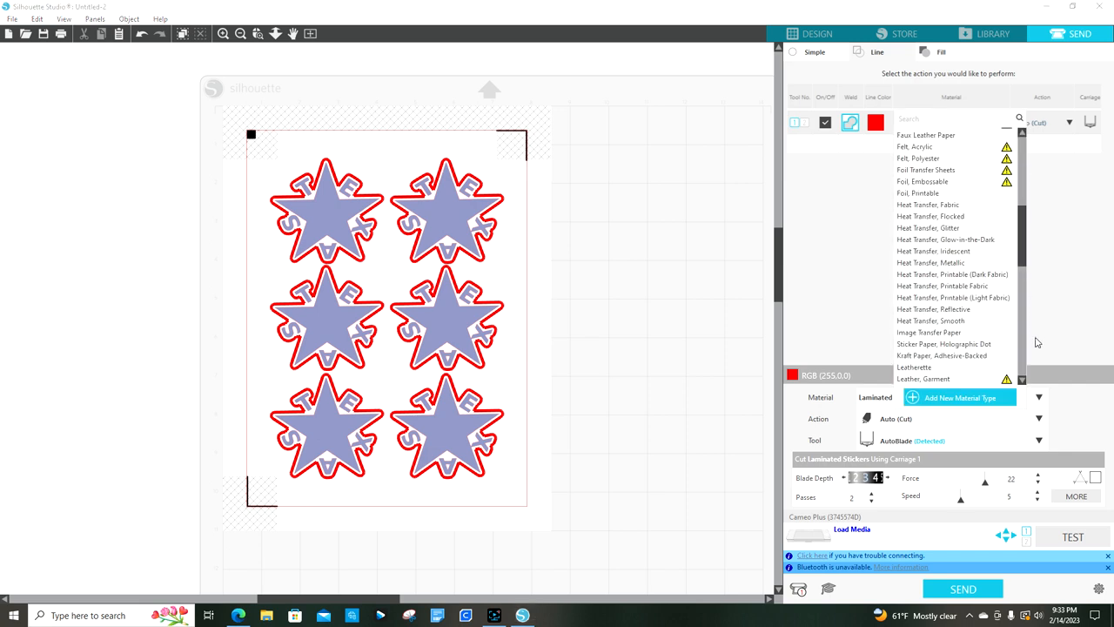
scroll(down, 3)
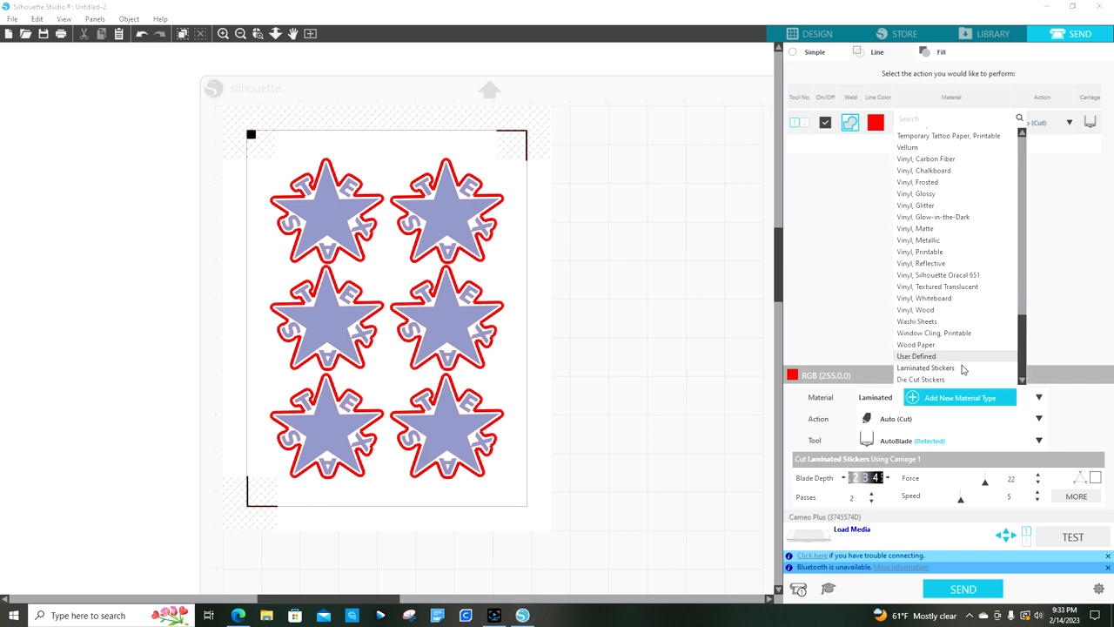
click(921, 379)
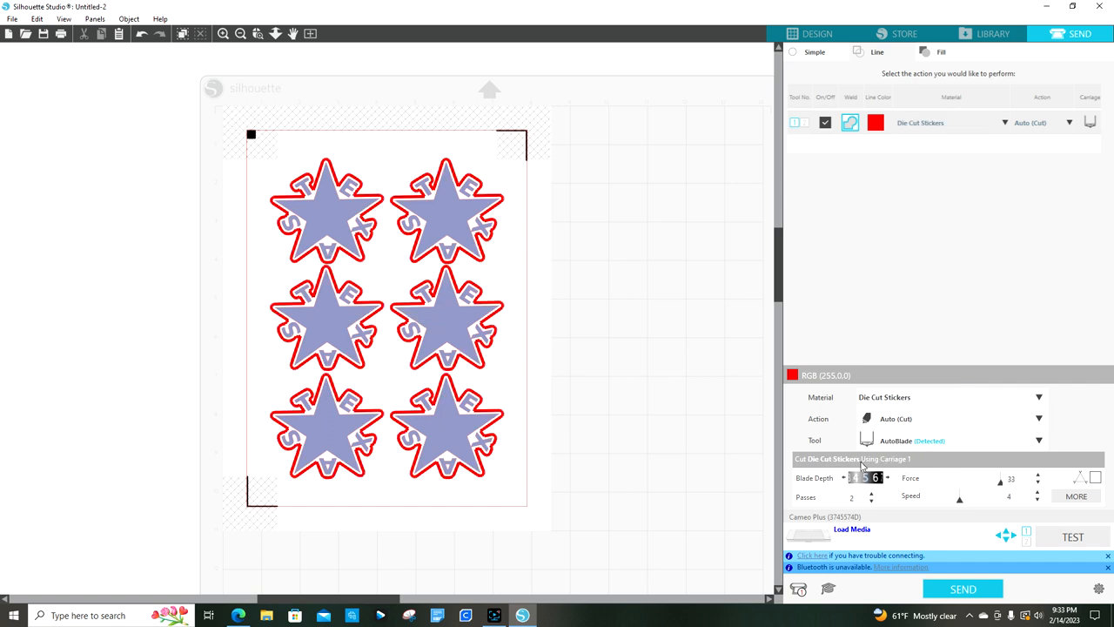